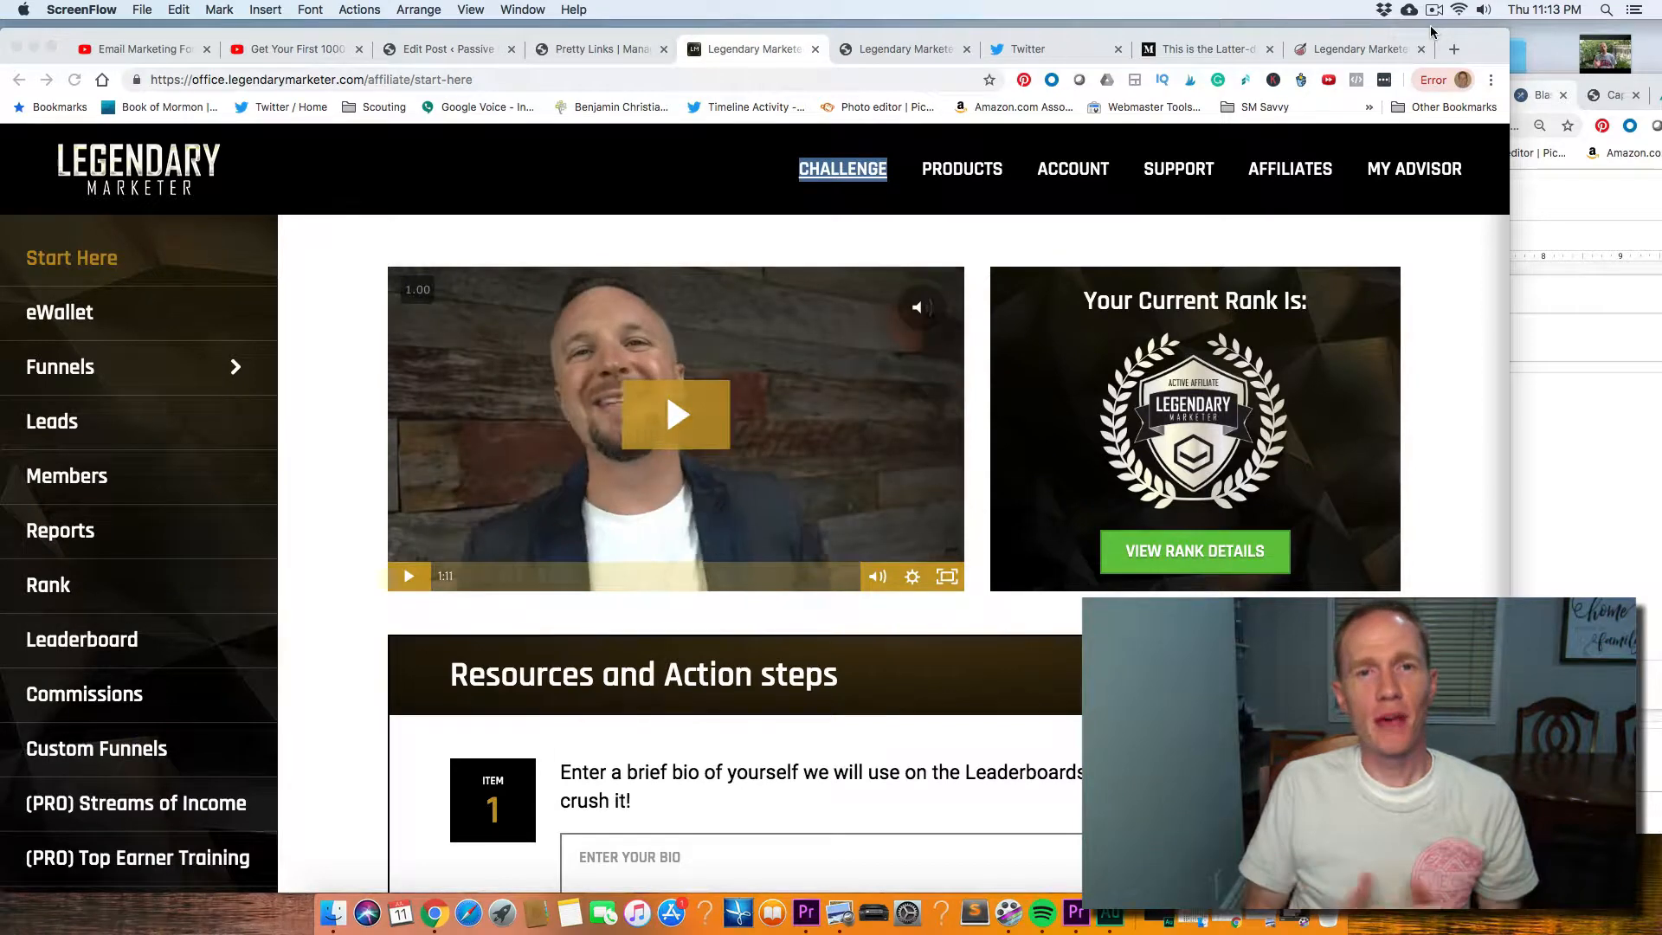
- Check the review post, then open the affiliate Leaderboard's Total Commissions table
{"action": "left_click", "coordinate": [918, 306]}
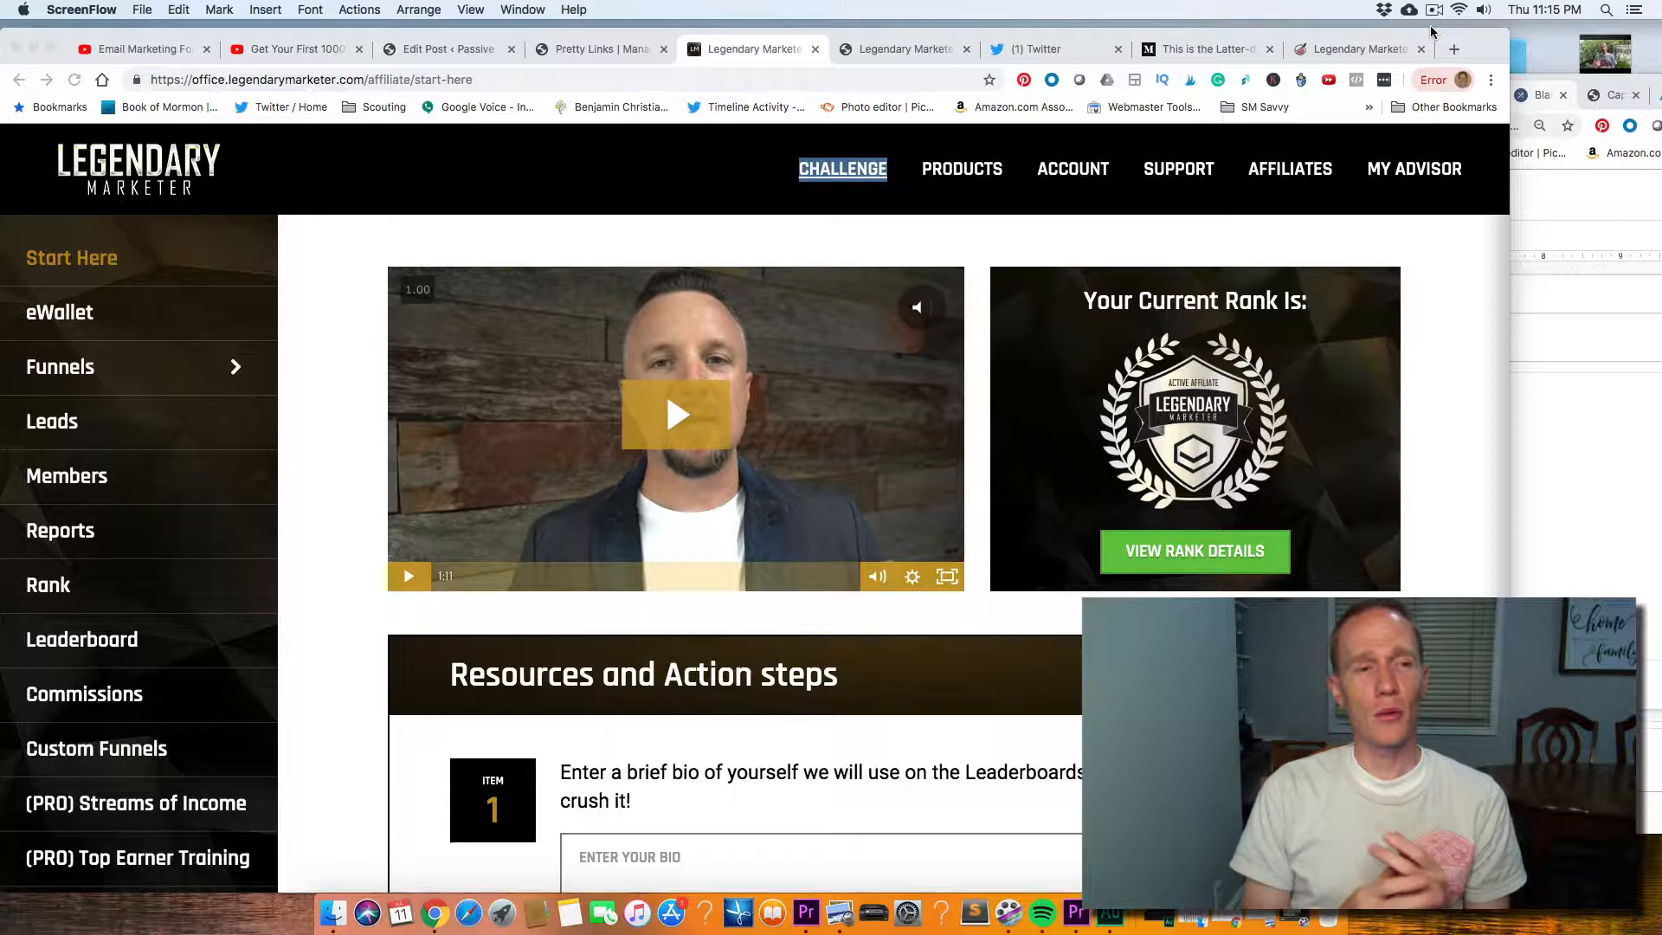
{"action": "left_click", "coordinate": [916, 306]}
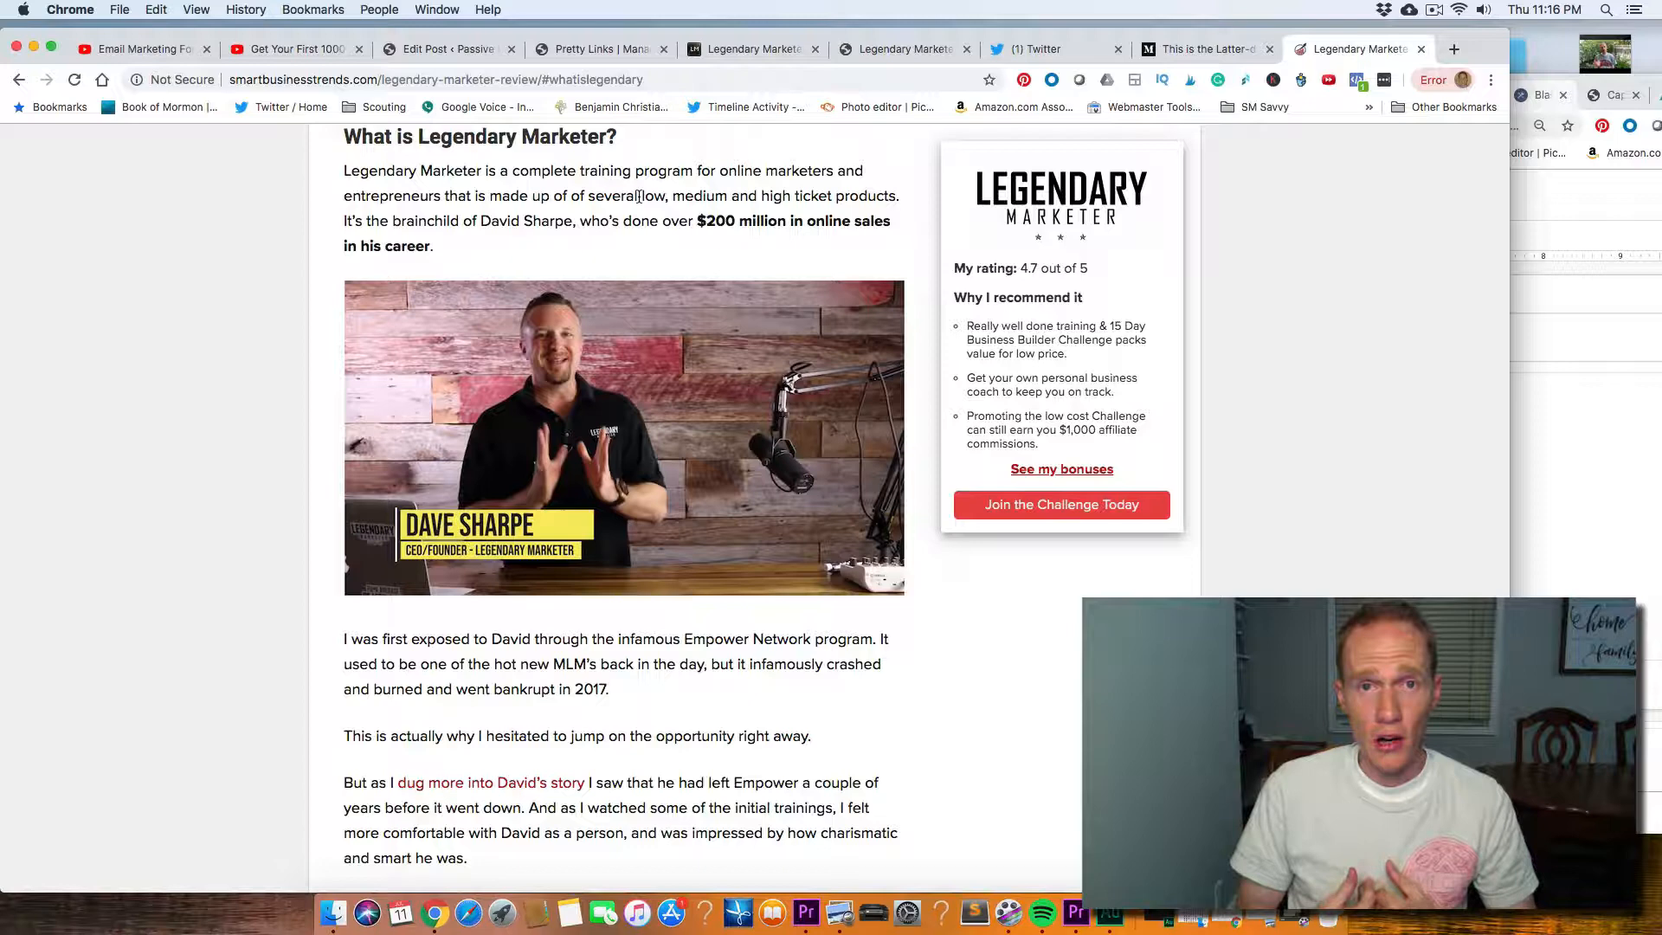
{"action": "left_click", "coordinate": [751, 48]}
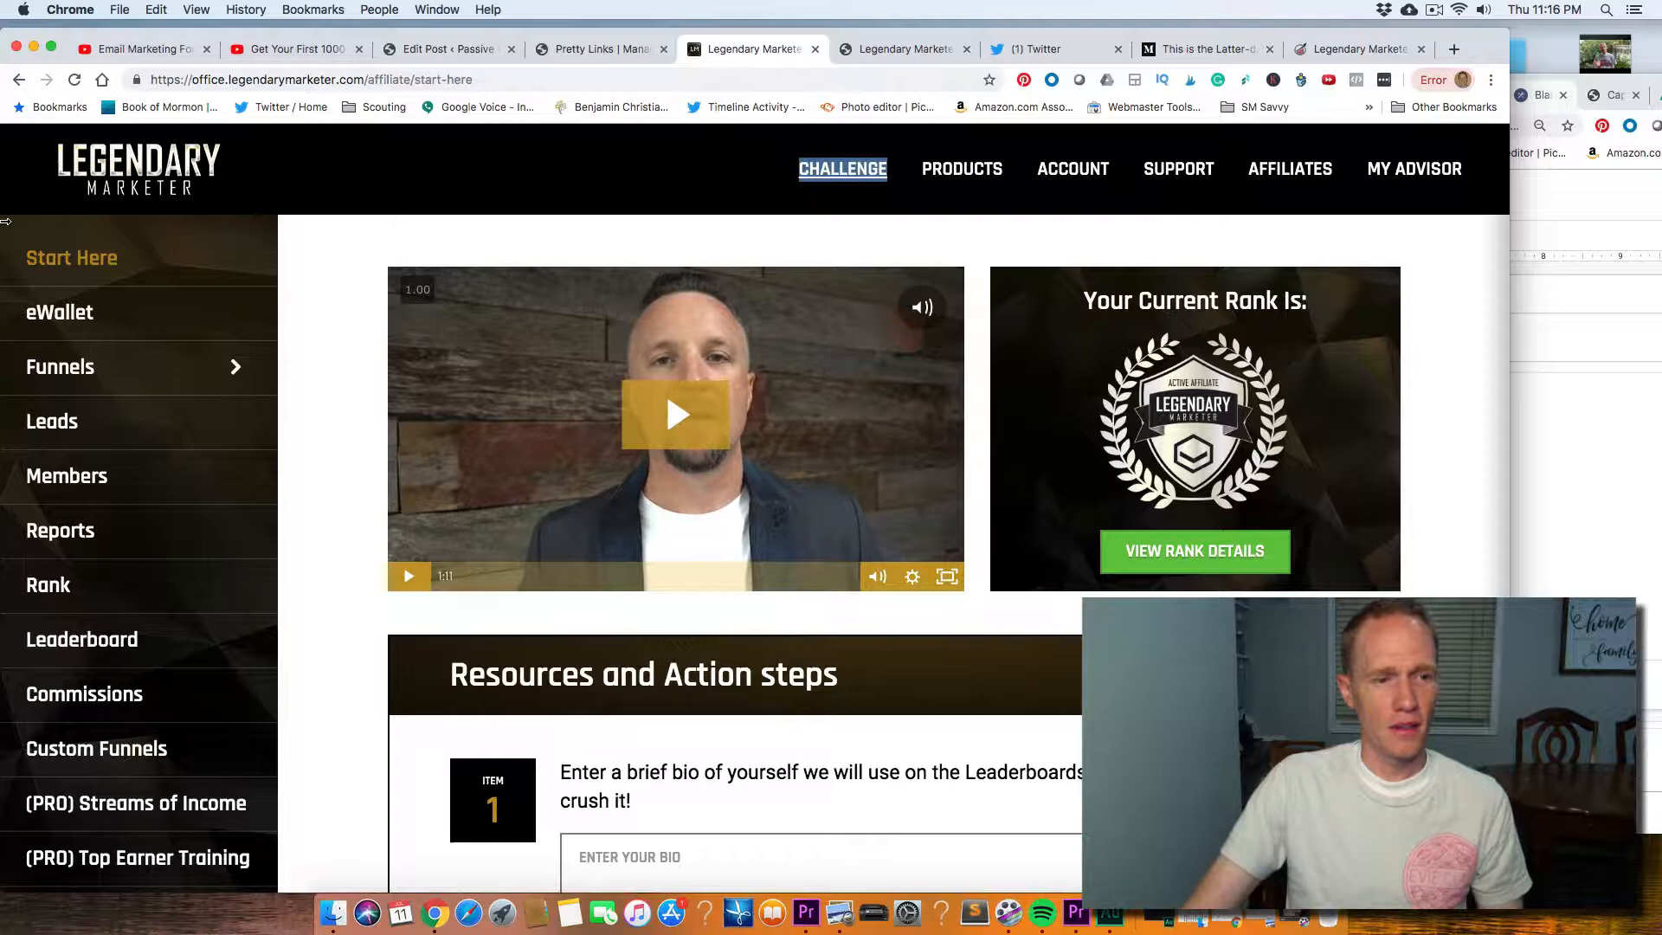
{"action": "left_click", "coordinate": [81, 639]}
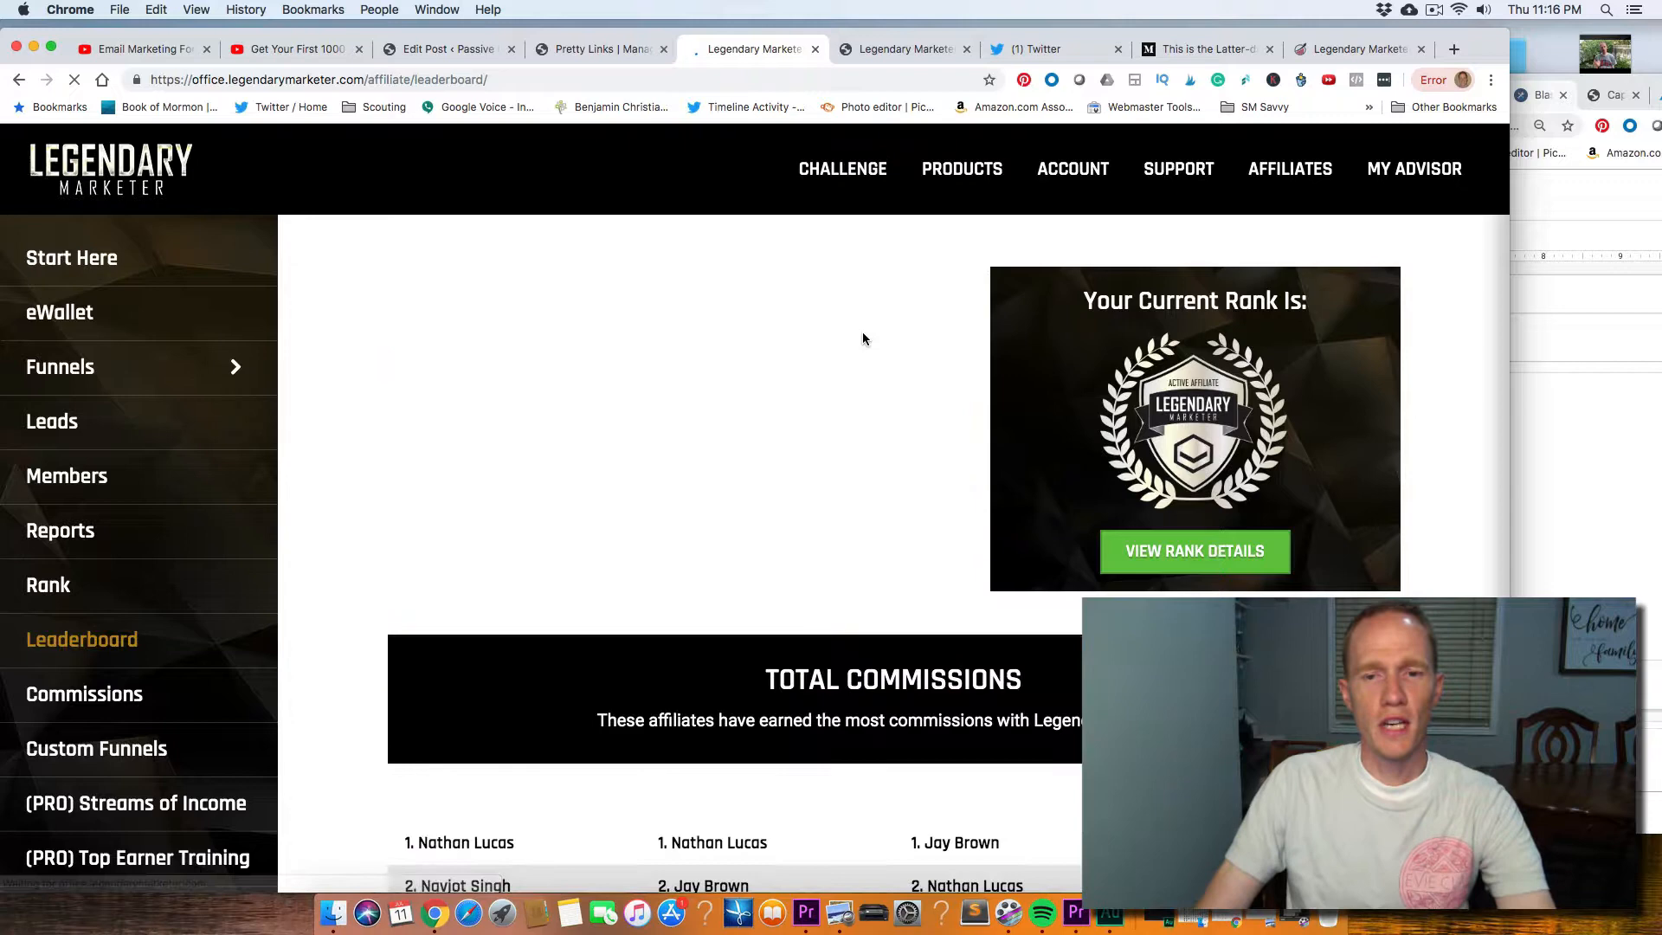
{"action": "scroll", "scroll_direction": "down", "scroll_amount": 3}
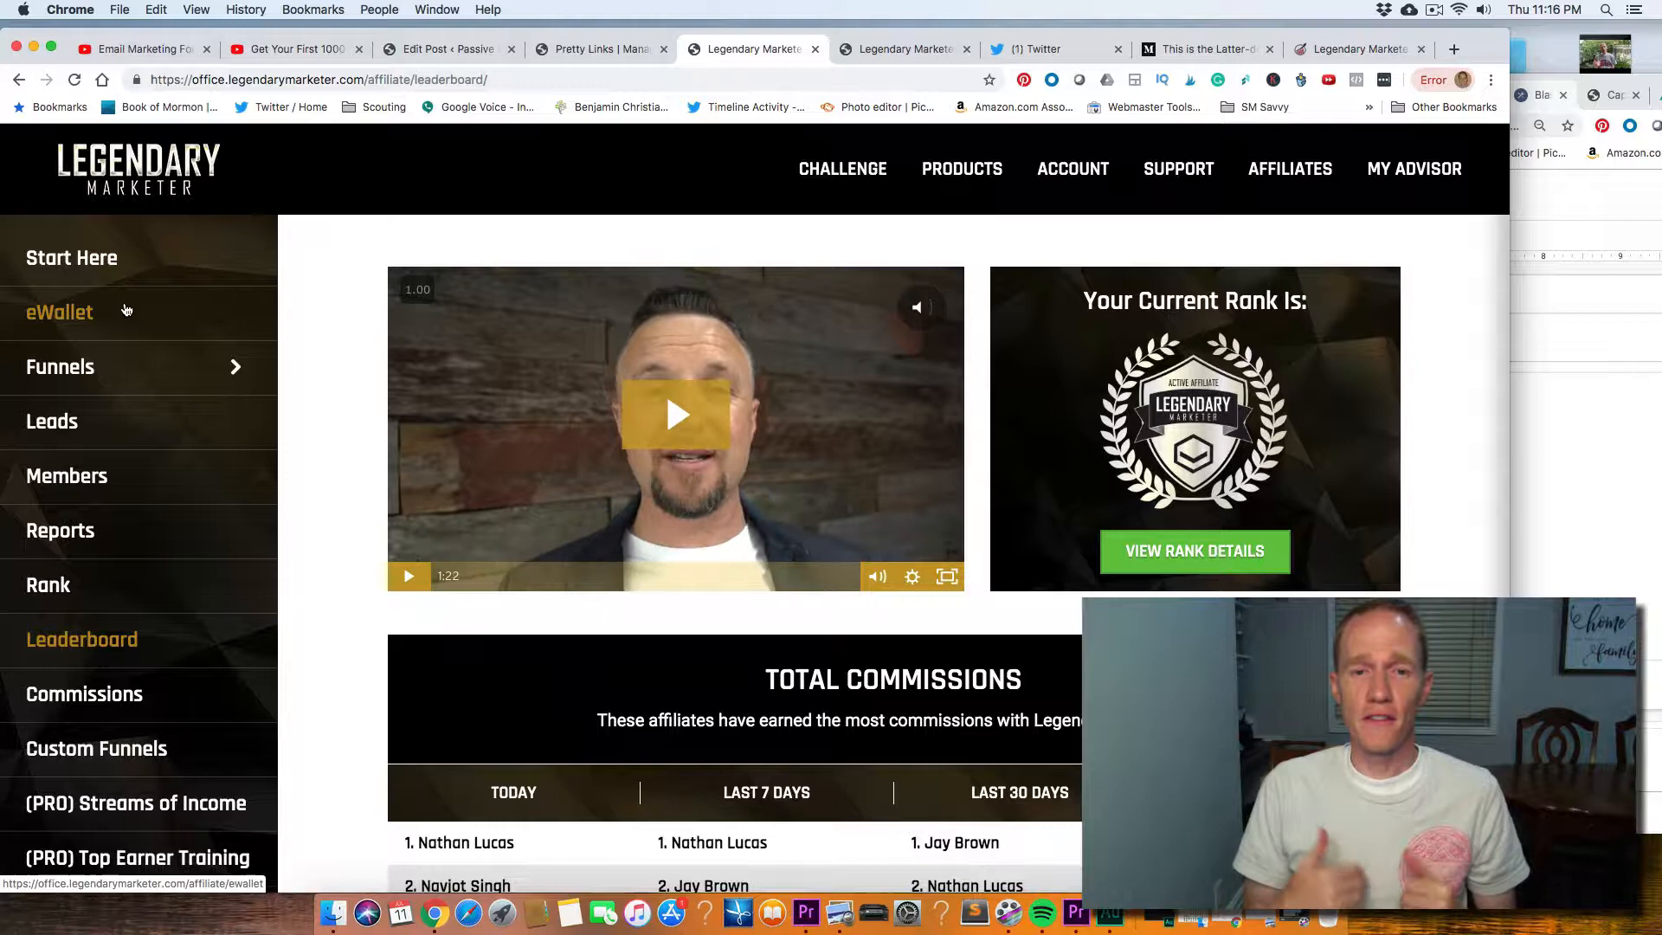
- Open CHALLENGE to show the Day 1 lesson with its training video and assignments
{"action": "left_click", "coordinate": [841, 168]}
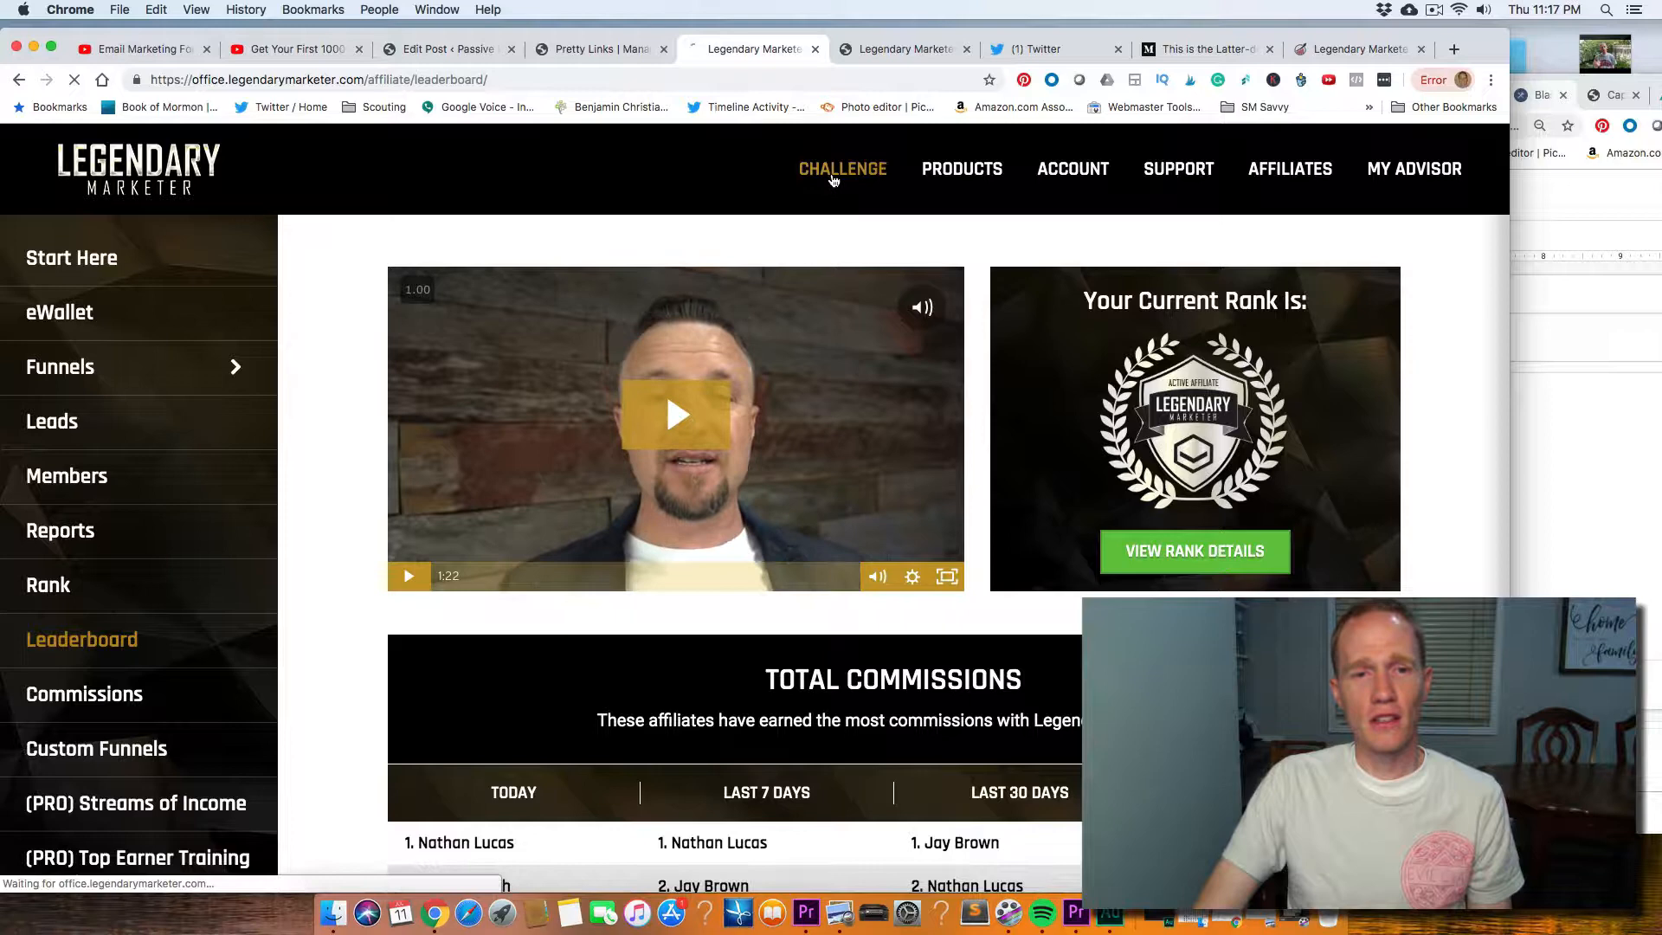
{"action": "left_click", "coordinate": [841, 169]}
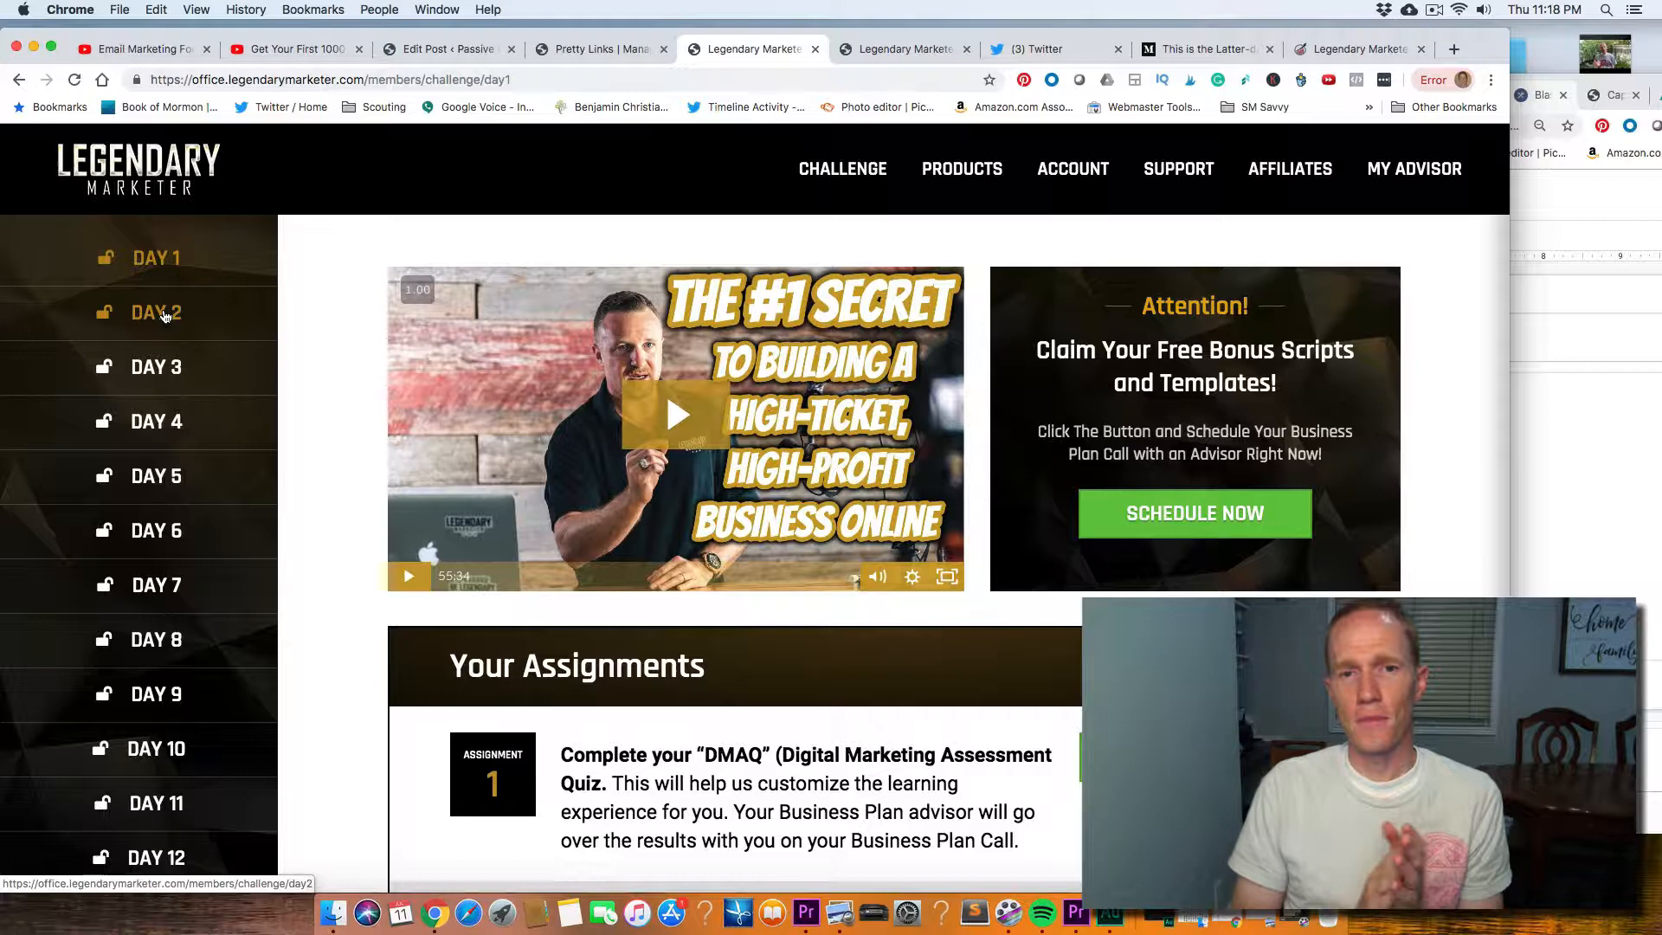
{"action": "left_click", "coordinate": [1289, 169]}
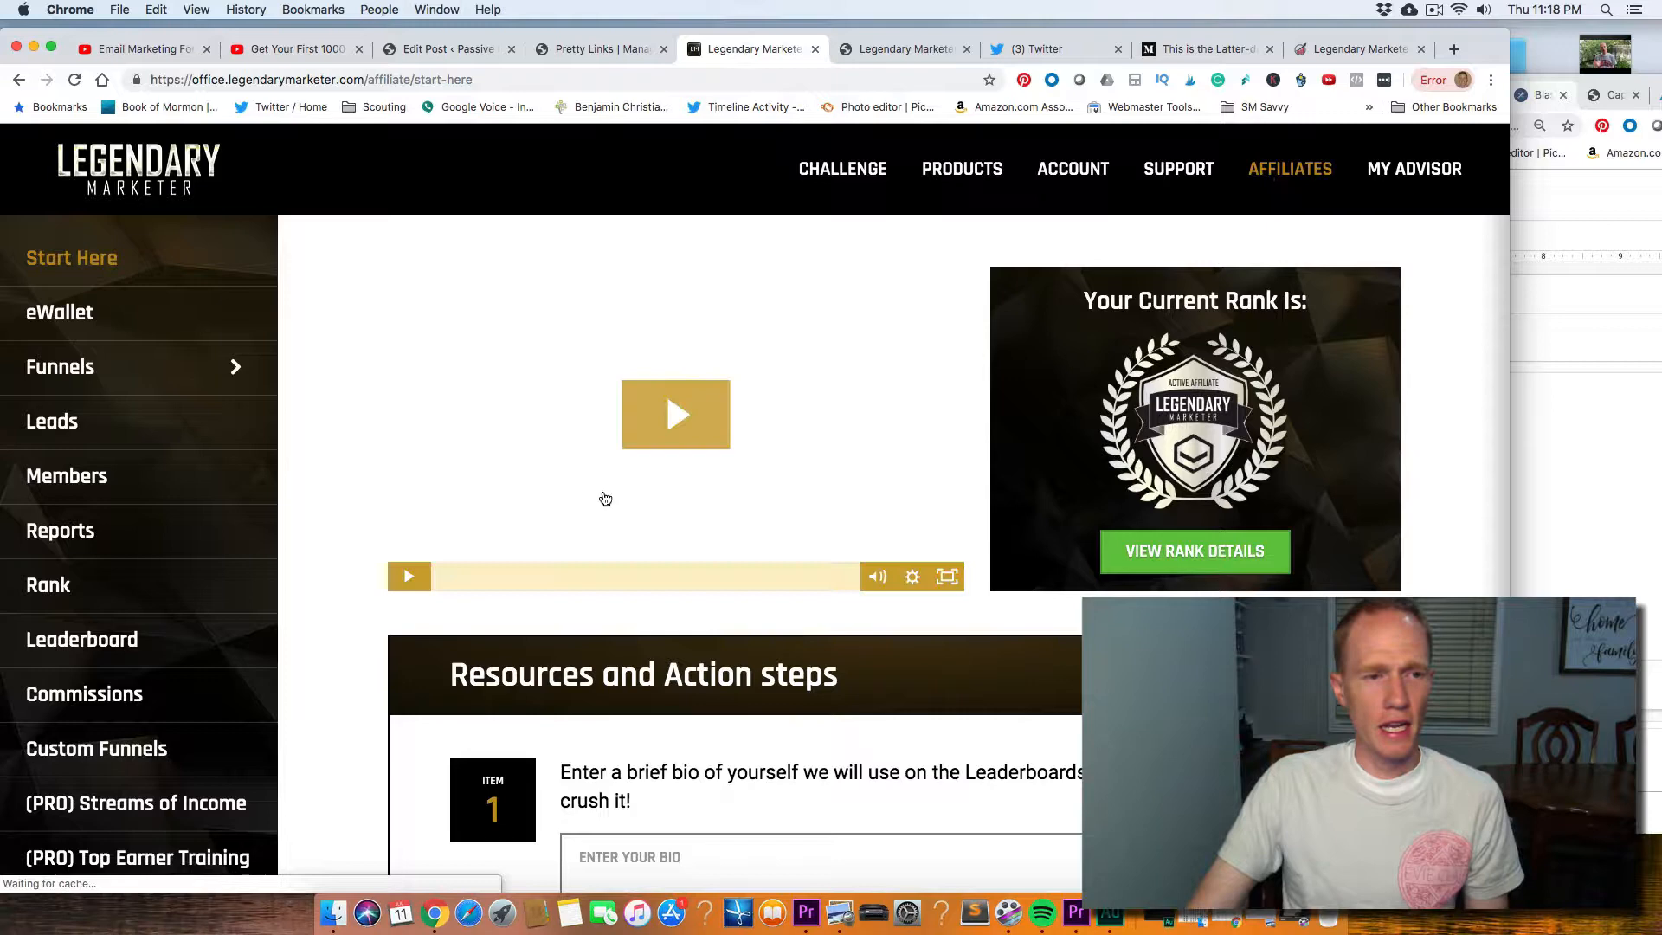
{"action": "scroll", "scroll_direction": "down", "scroll_amount": 3}
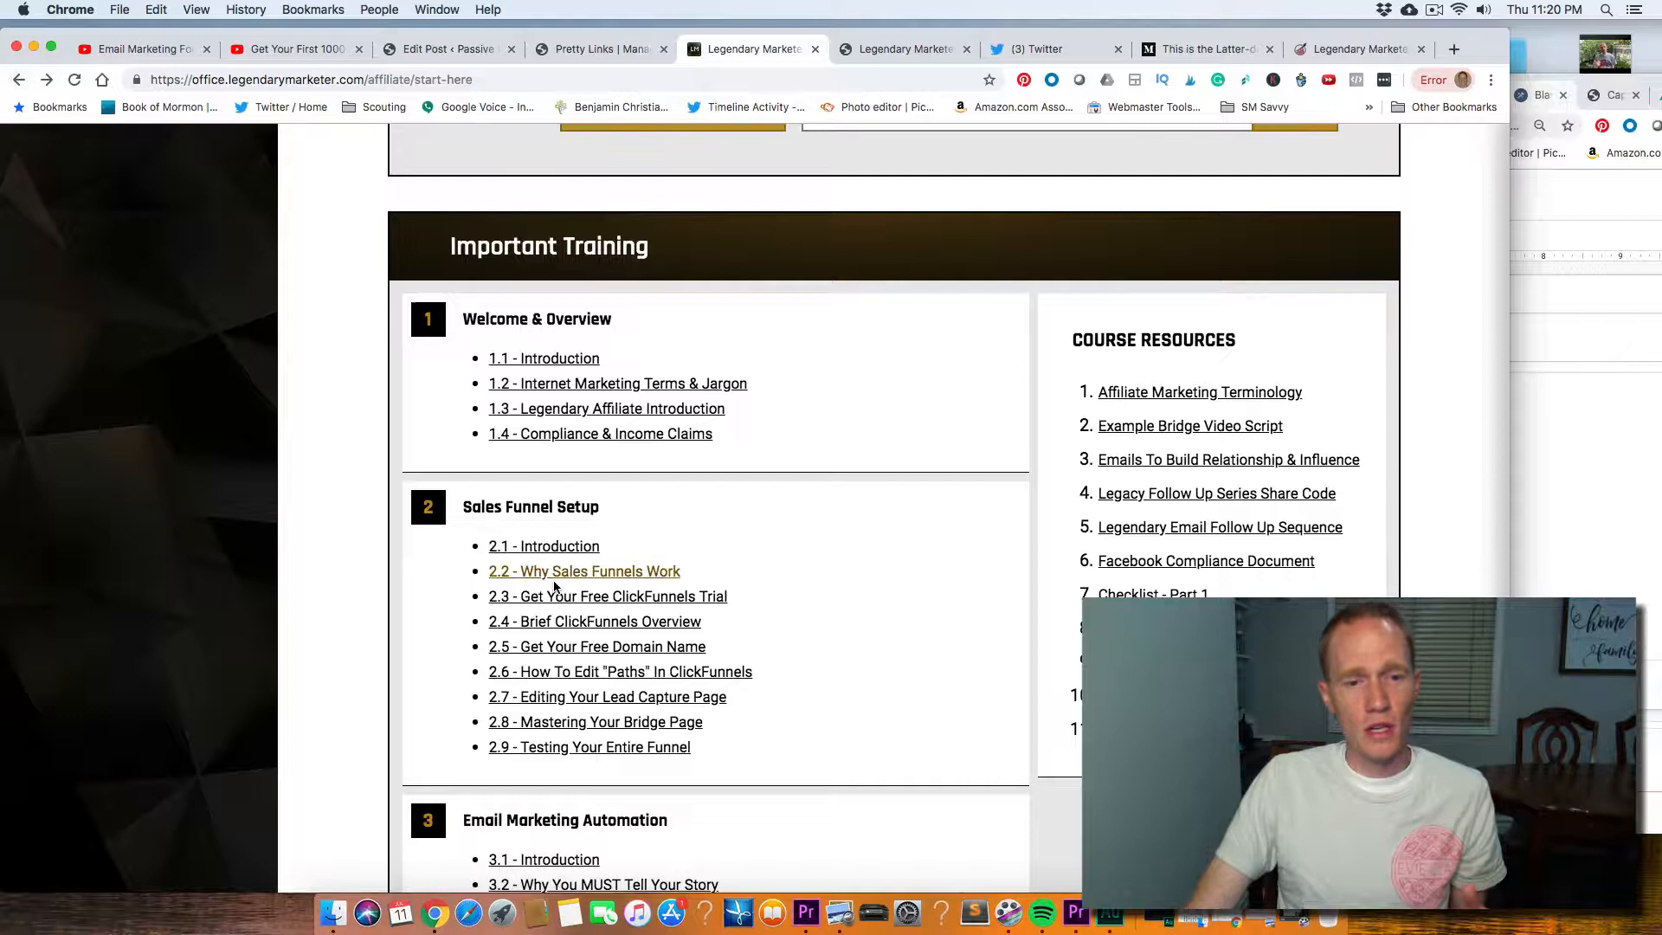
{"action": "scroll", "scroll_direction": "down", "scroll_amount": 3}
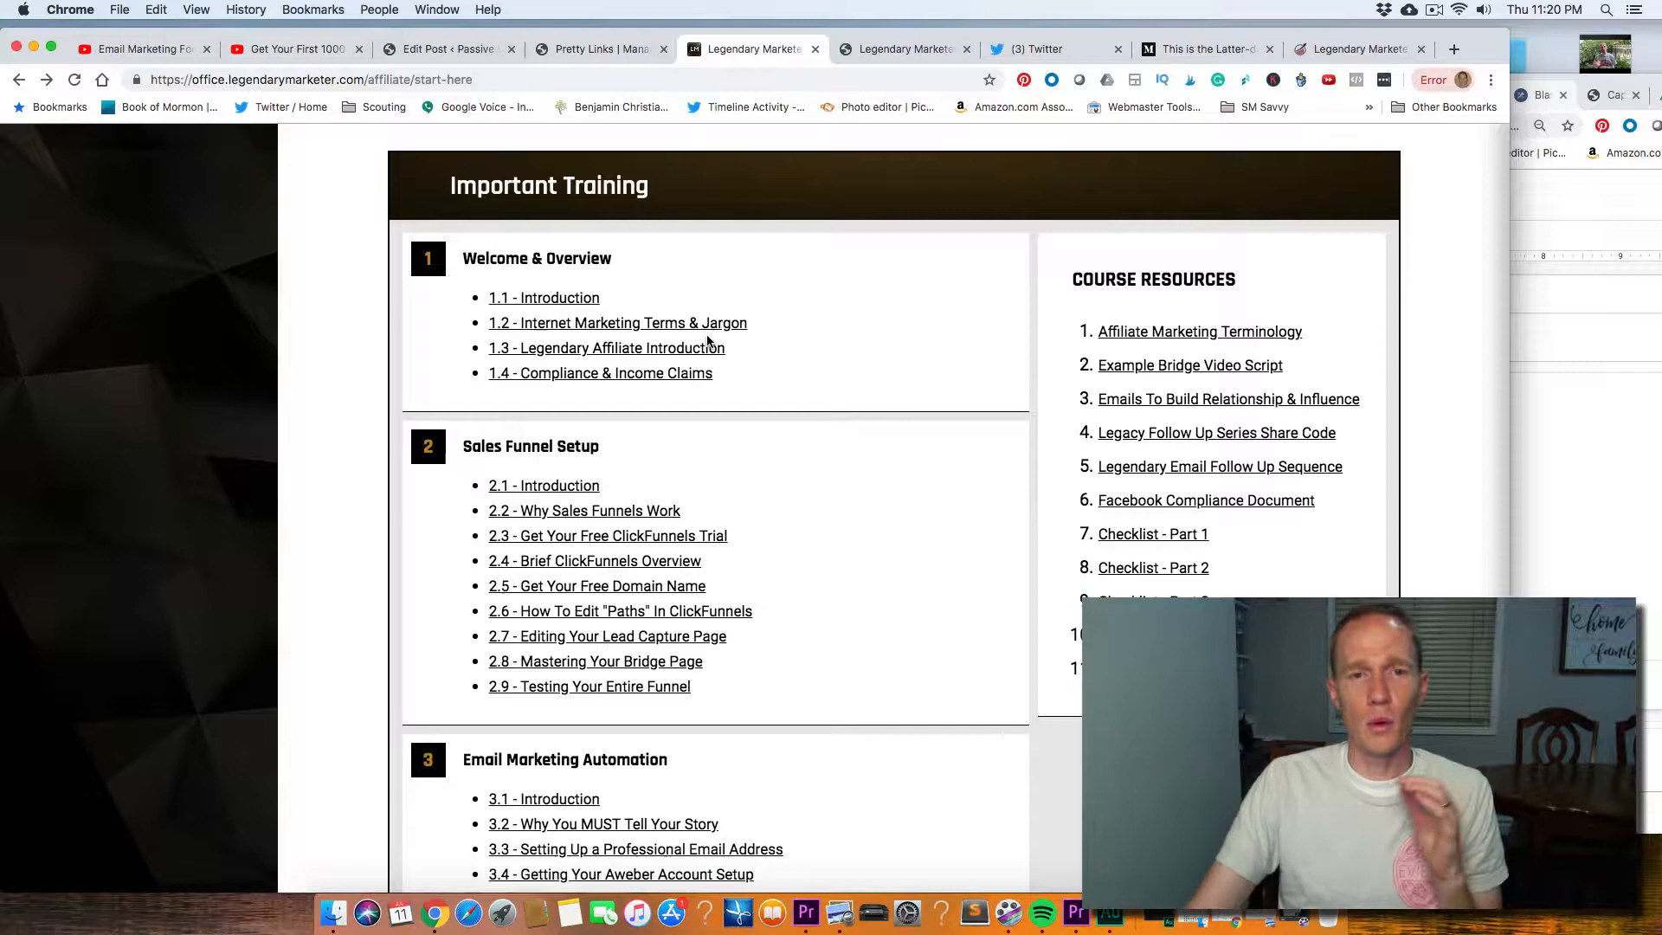
{"action": "scroll", "scroll_direction": "down", "scroll_amount": 3}
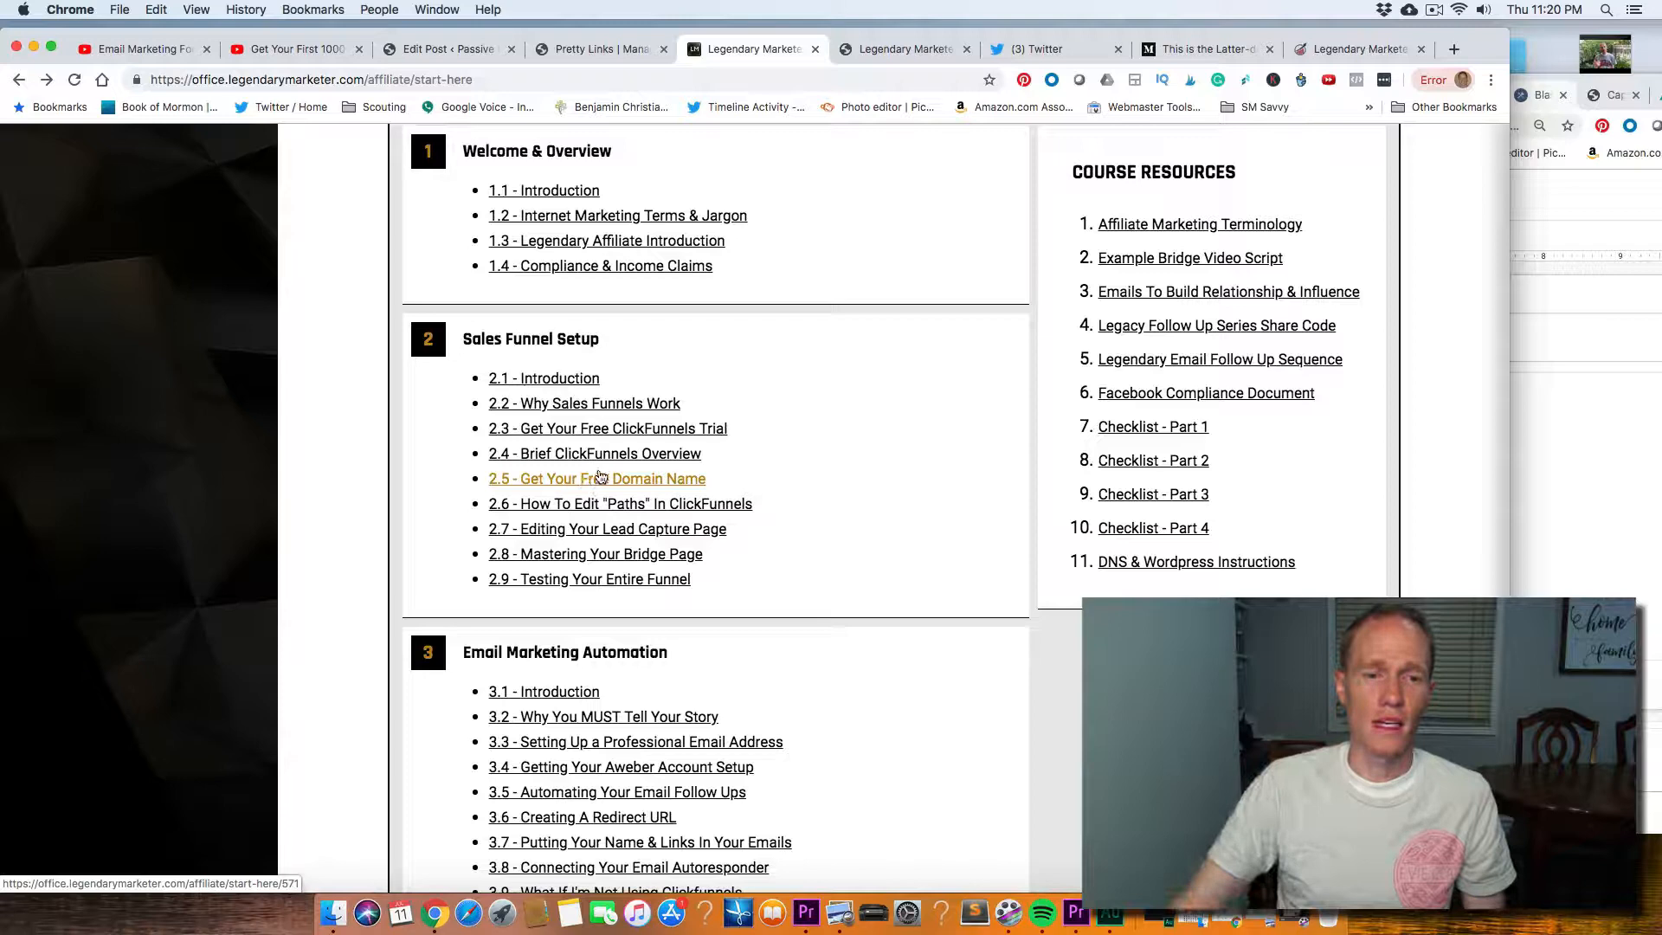
{"action": "scroll", "scroll_direction": "down", "scroll_amount": 3}
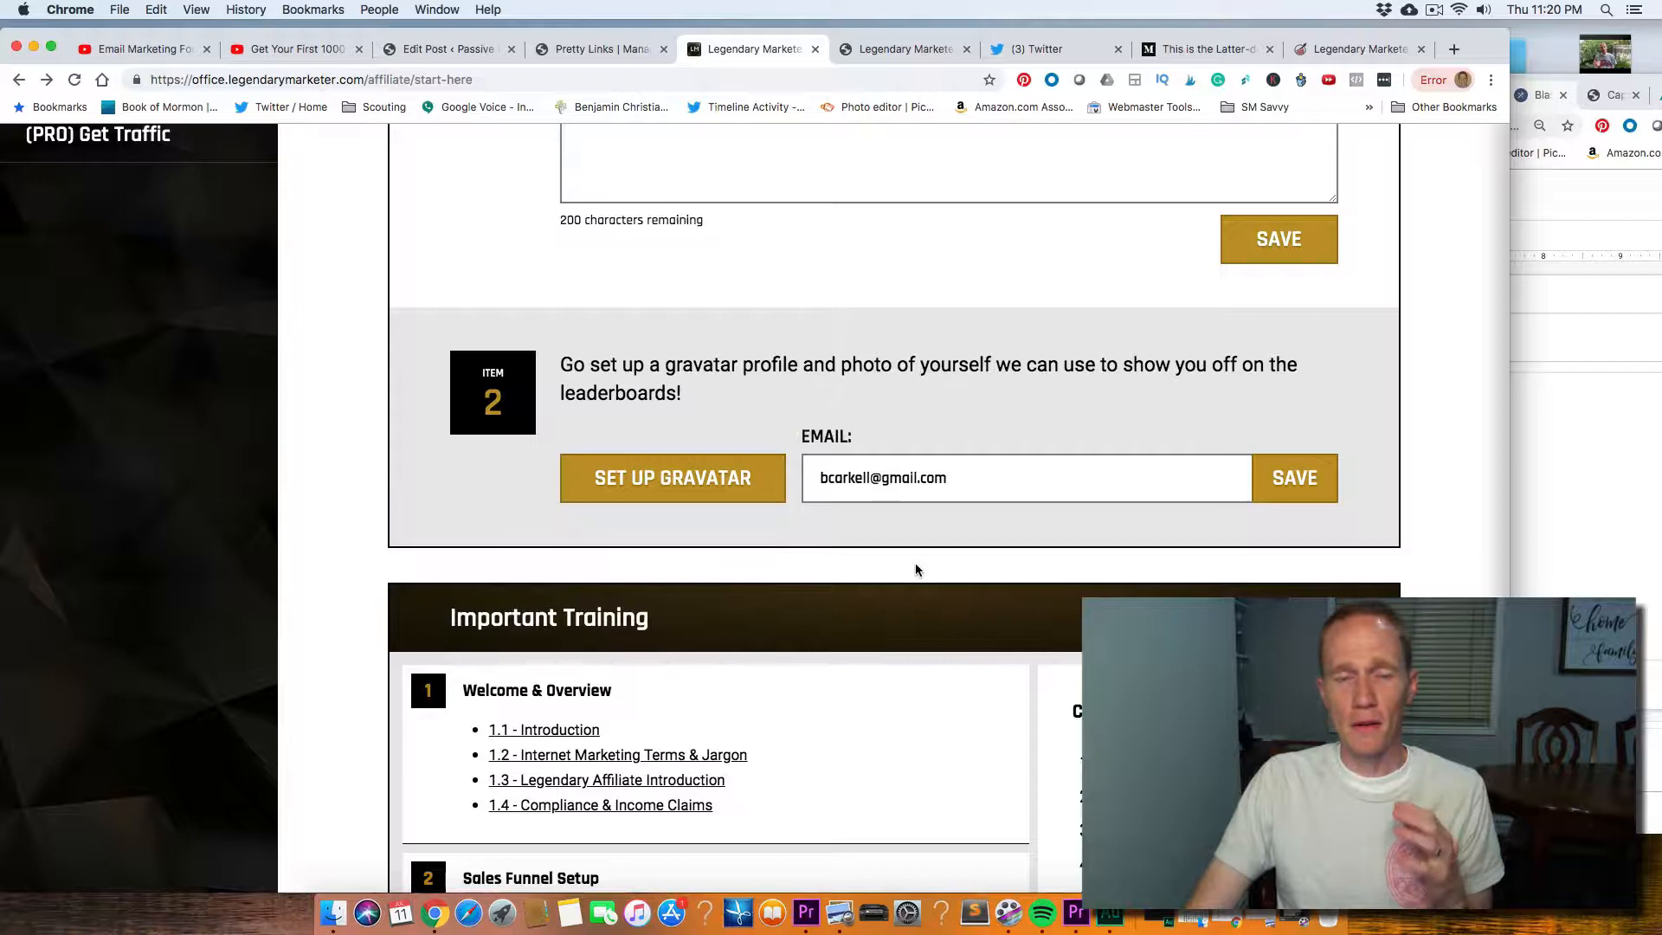
- Scroll the Legendary Marketer home page and open the public Affiliate Application page
{"action": "scroll", "scroll_direction": "down", "scroll_amount": 3}
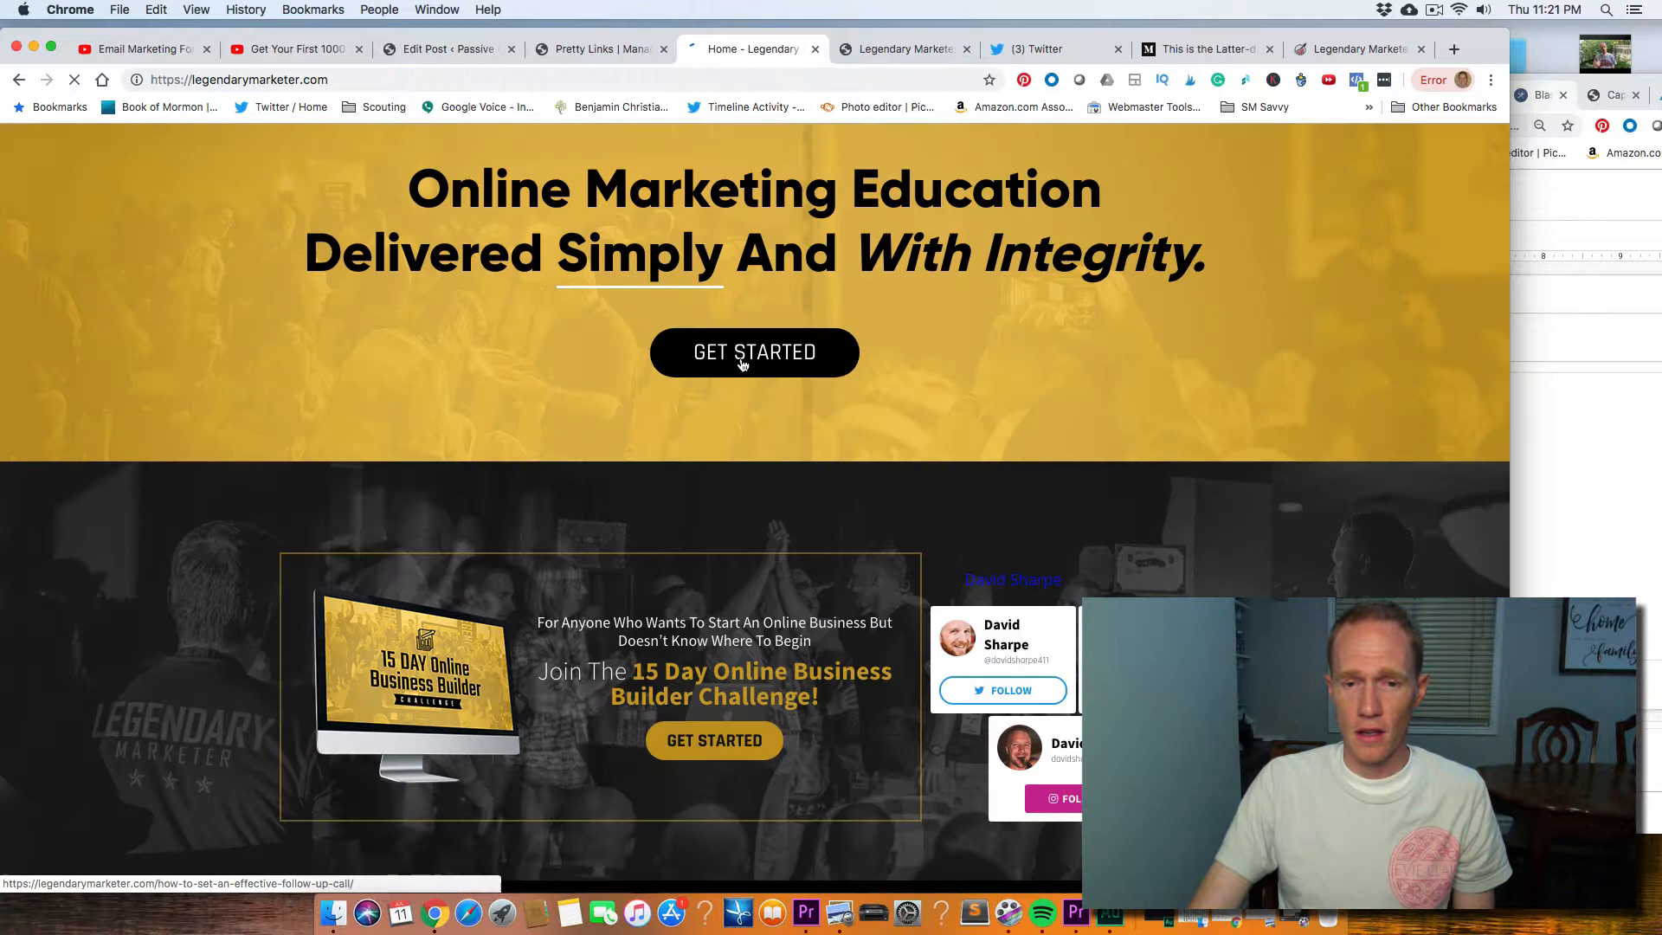
{"action": "left_click", "coordinate": [754, 352]}
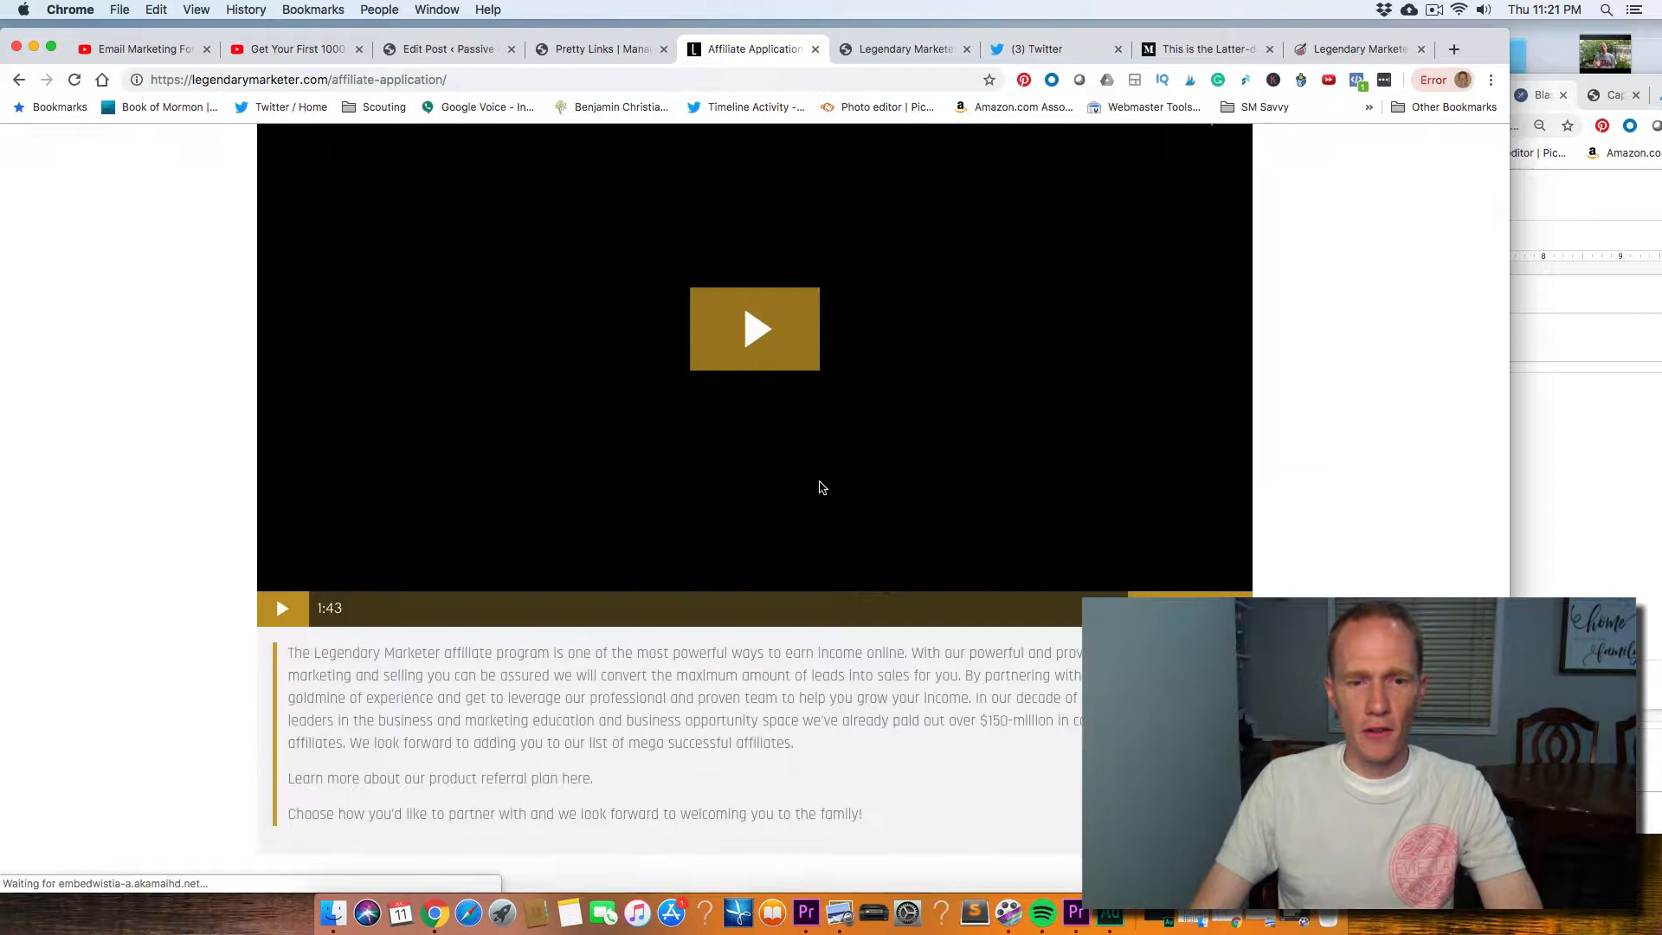
- Zoom the affiliate application page out to 80% to review the Basic vs Pro plan table
{"action": "scroll", "scroll_direction": "down", "scroll_amount": 3}
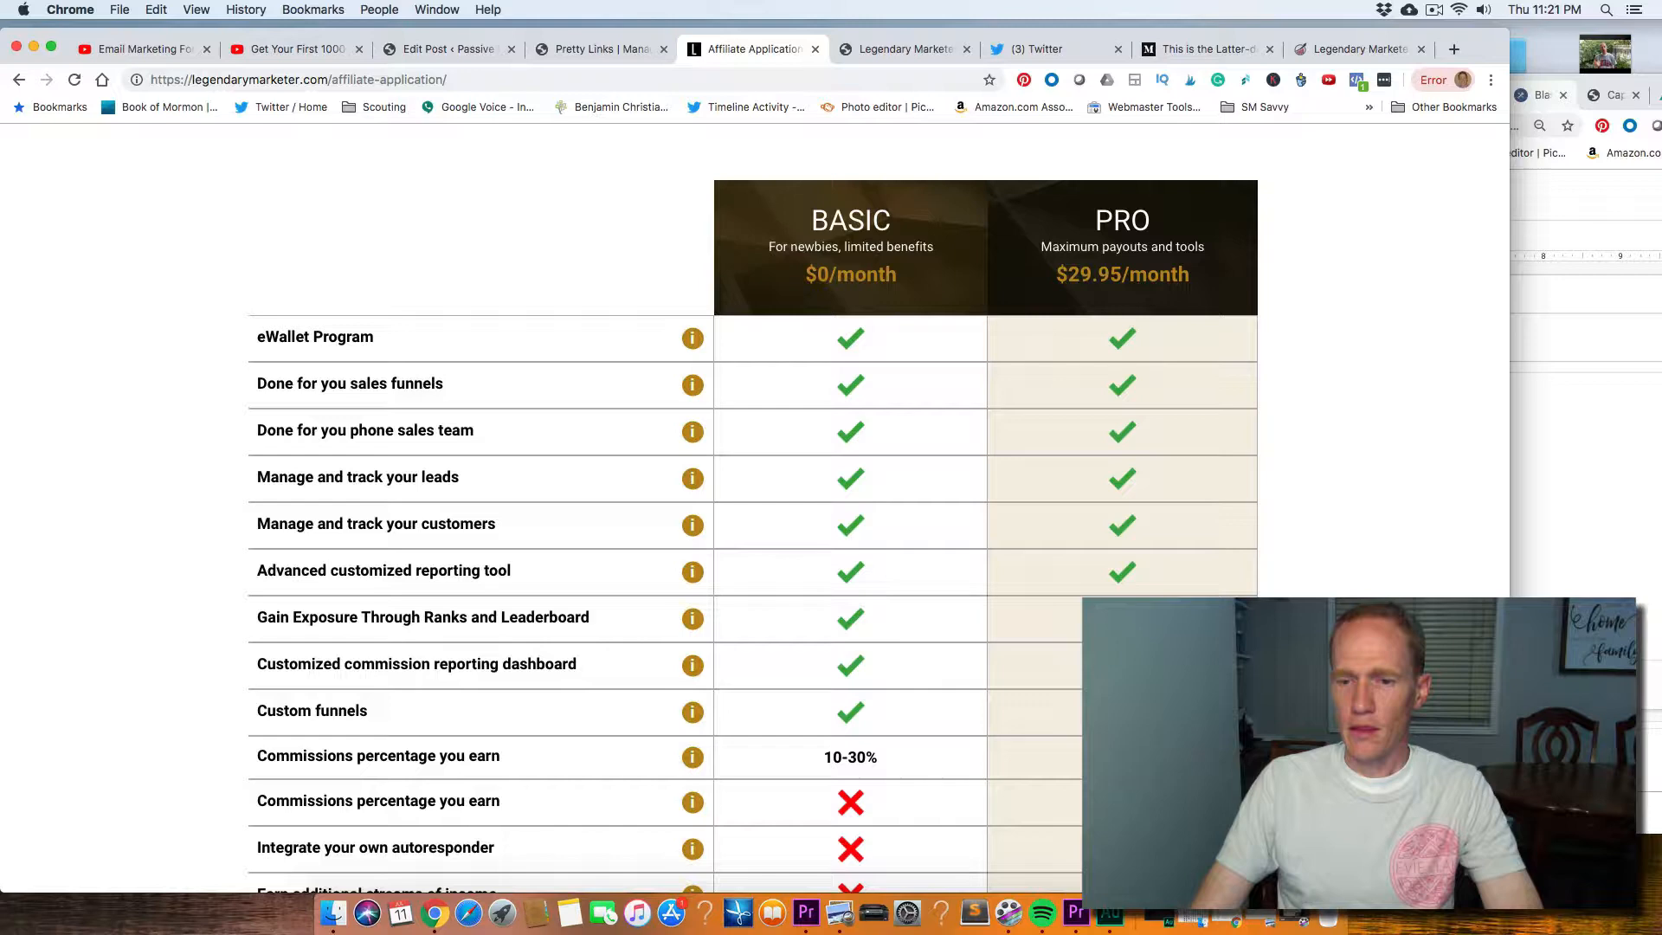
{"action": "left_click", "coordinate": [1569, 79]}
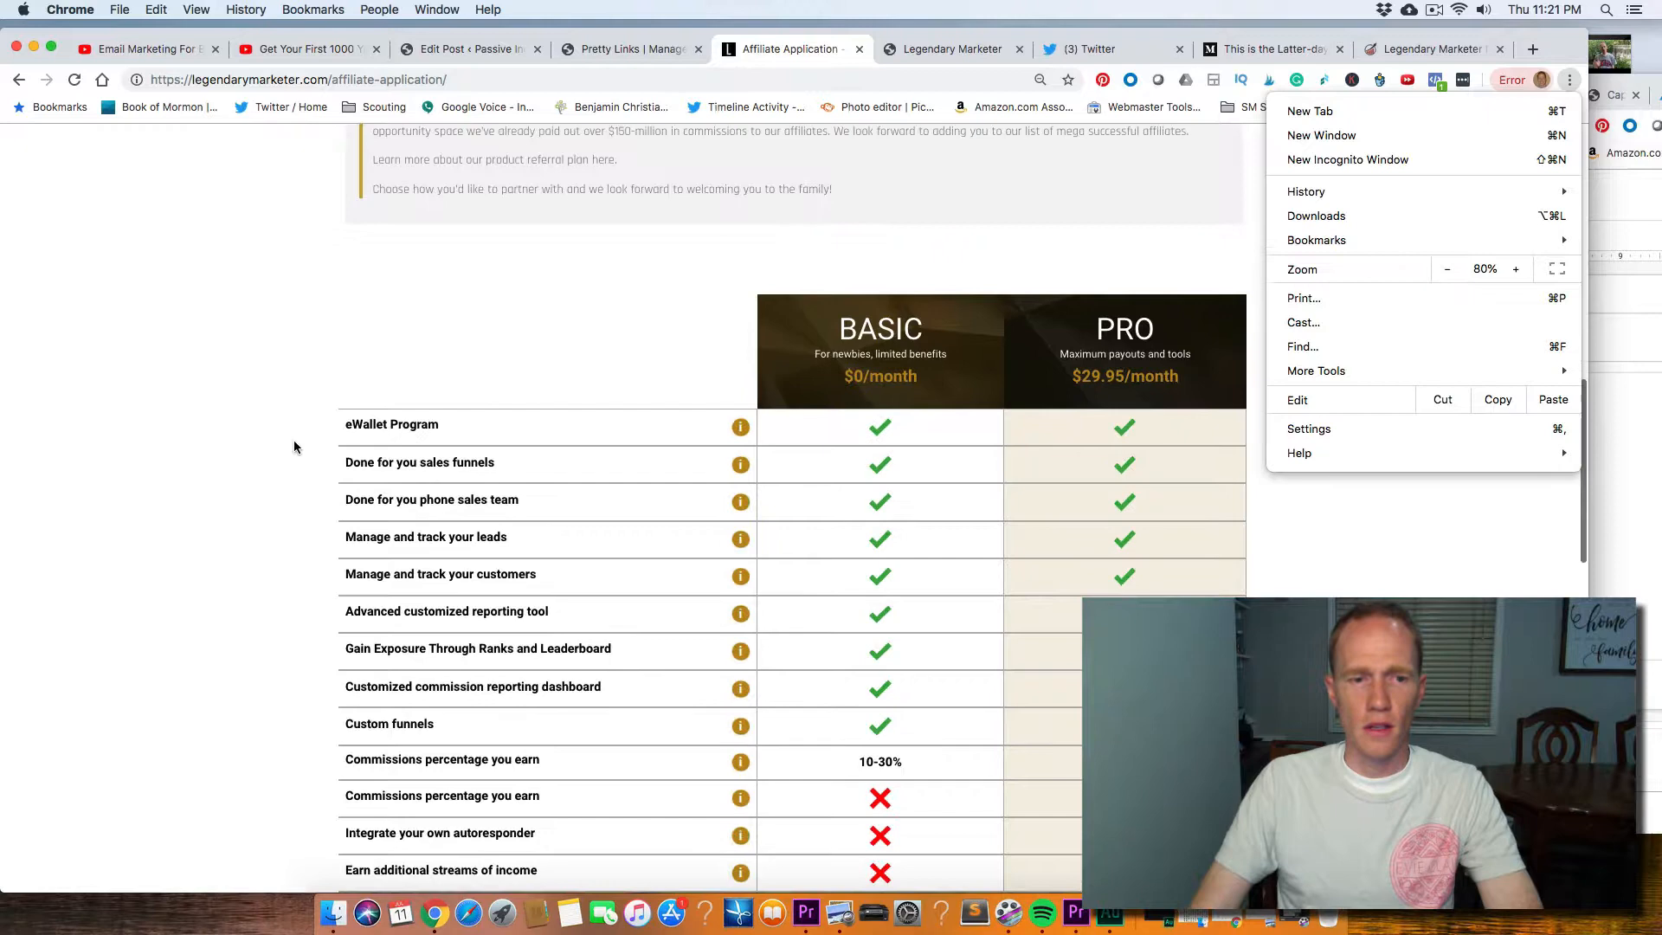
{"action": "scroll", "scroll_direction": "down", "scroll_amount": 3}
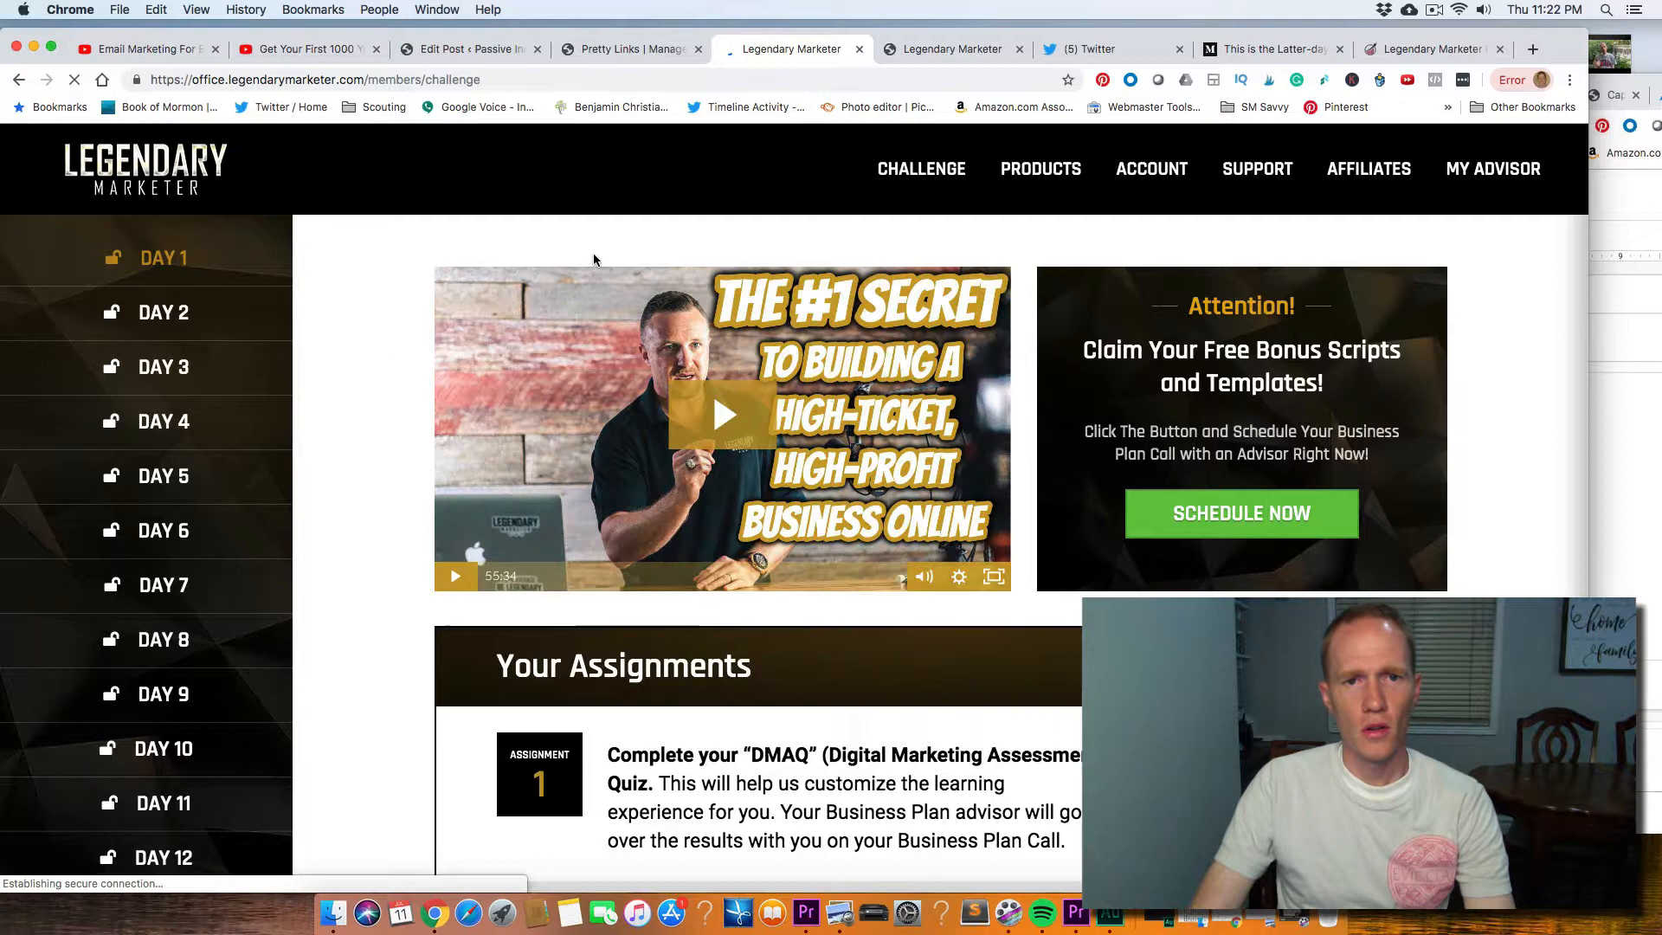
- View the Day 4 and Day 10 copywriting challenge lessons, then switch to Gmail
{"action": "left_click", "coordinate": [163, 420]}
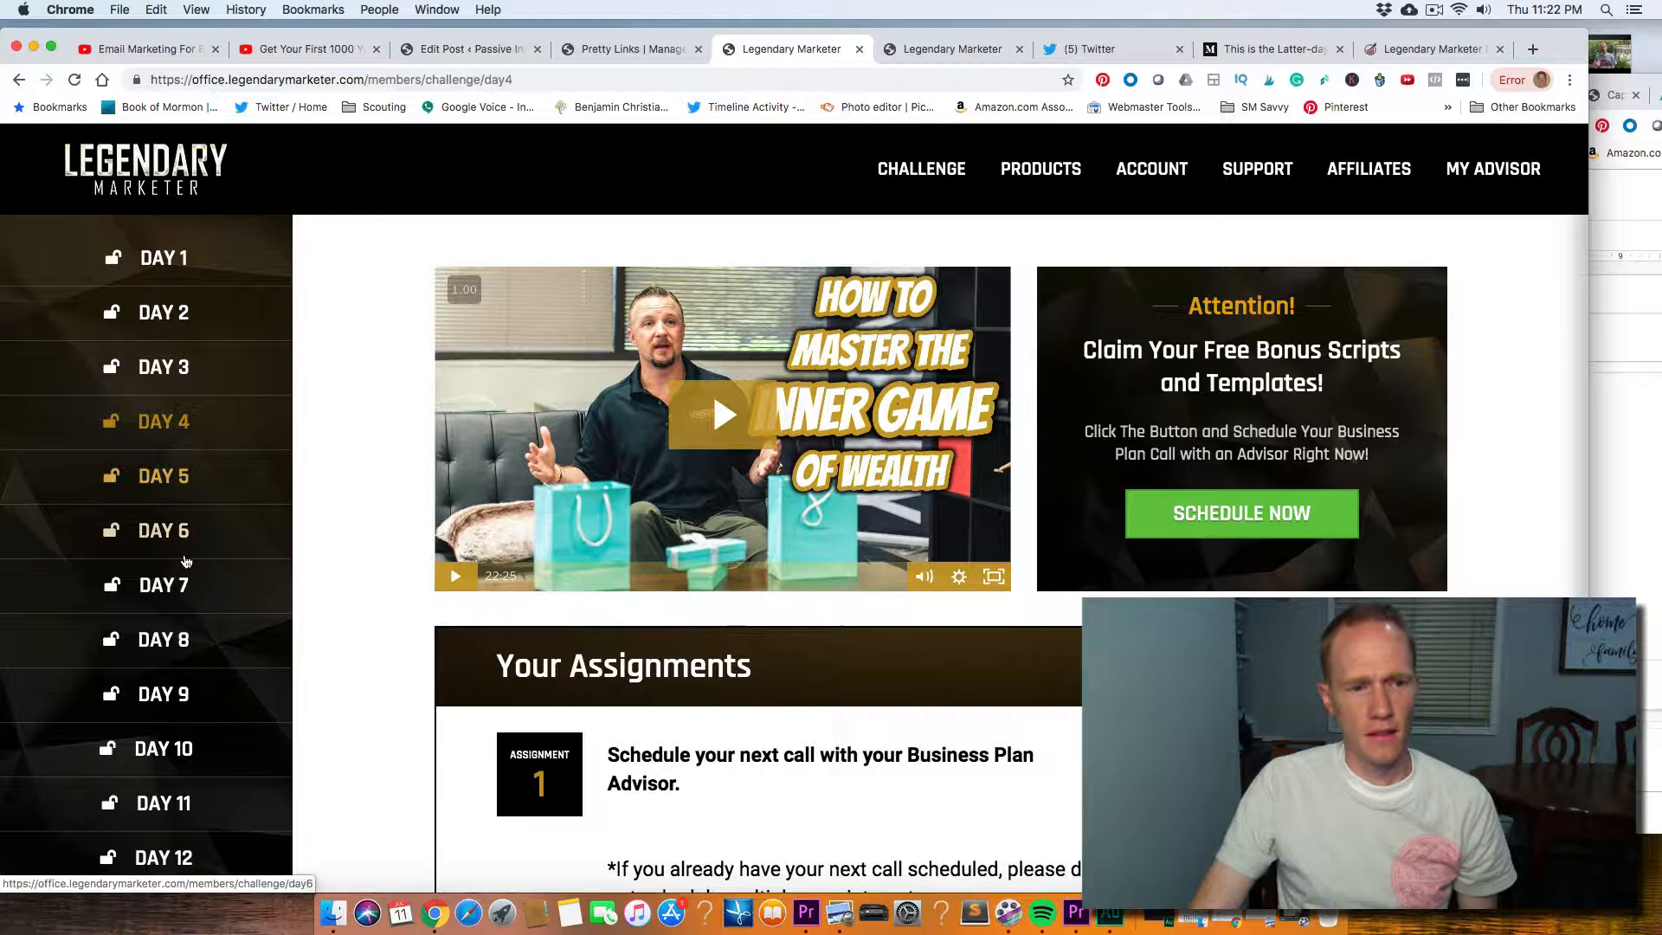
{"action": "left_click", "coordinate": [163, 639]}
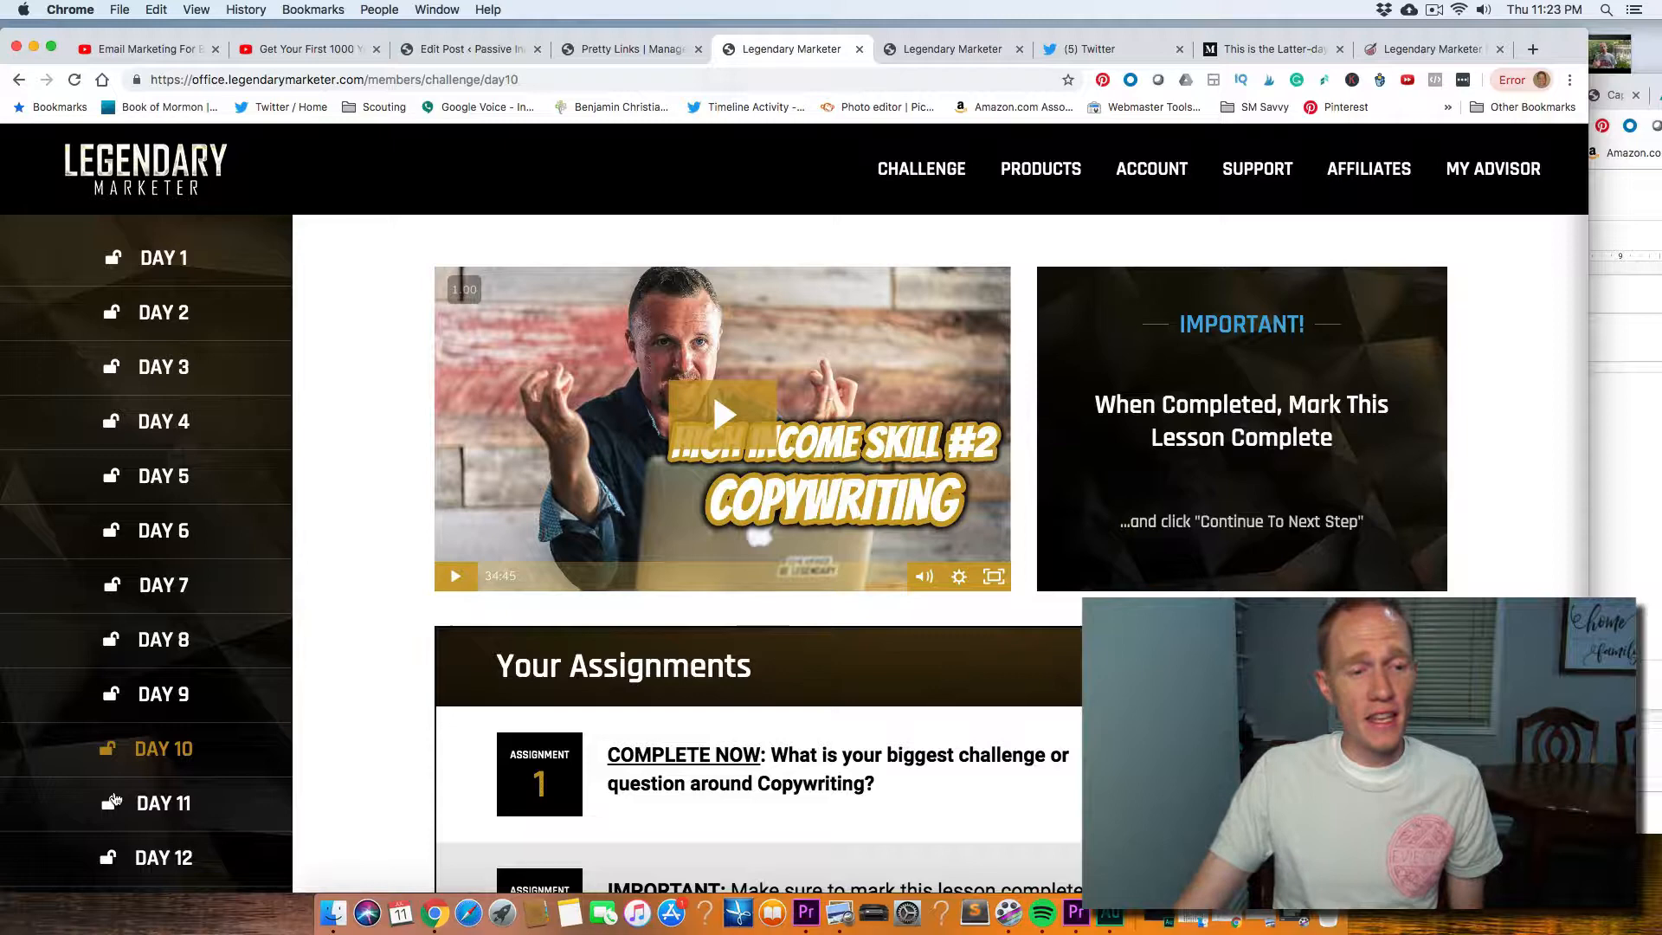
{"action": "scroll", "scroll_direction": "down", "scroll_amount": 3}
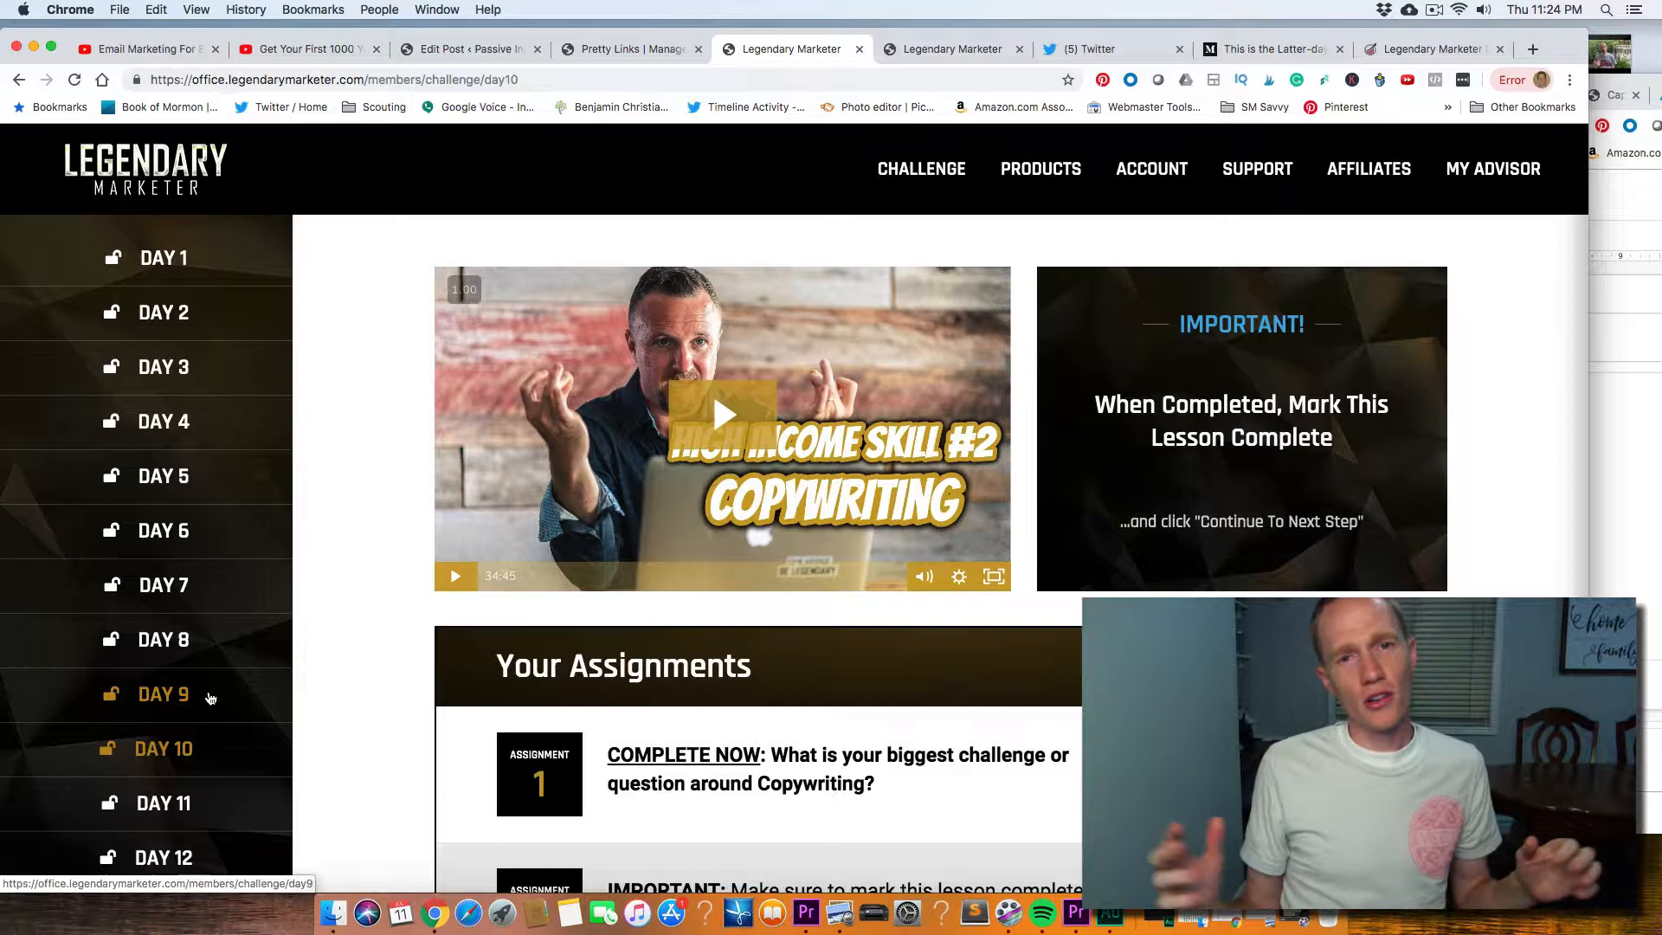
{"action": "left_click", "coordinate": [1530, 49]}
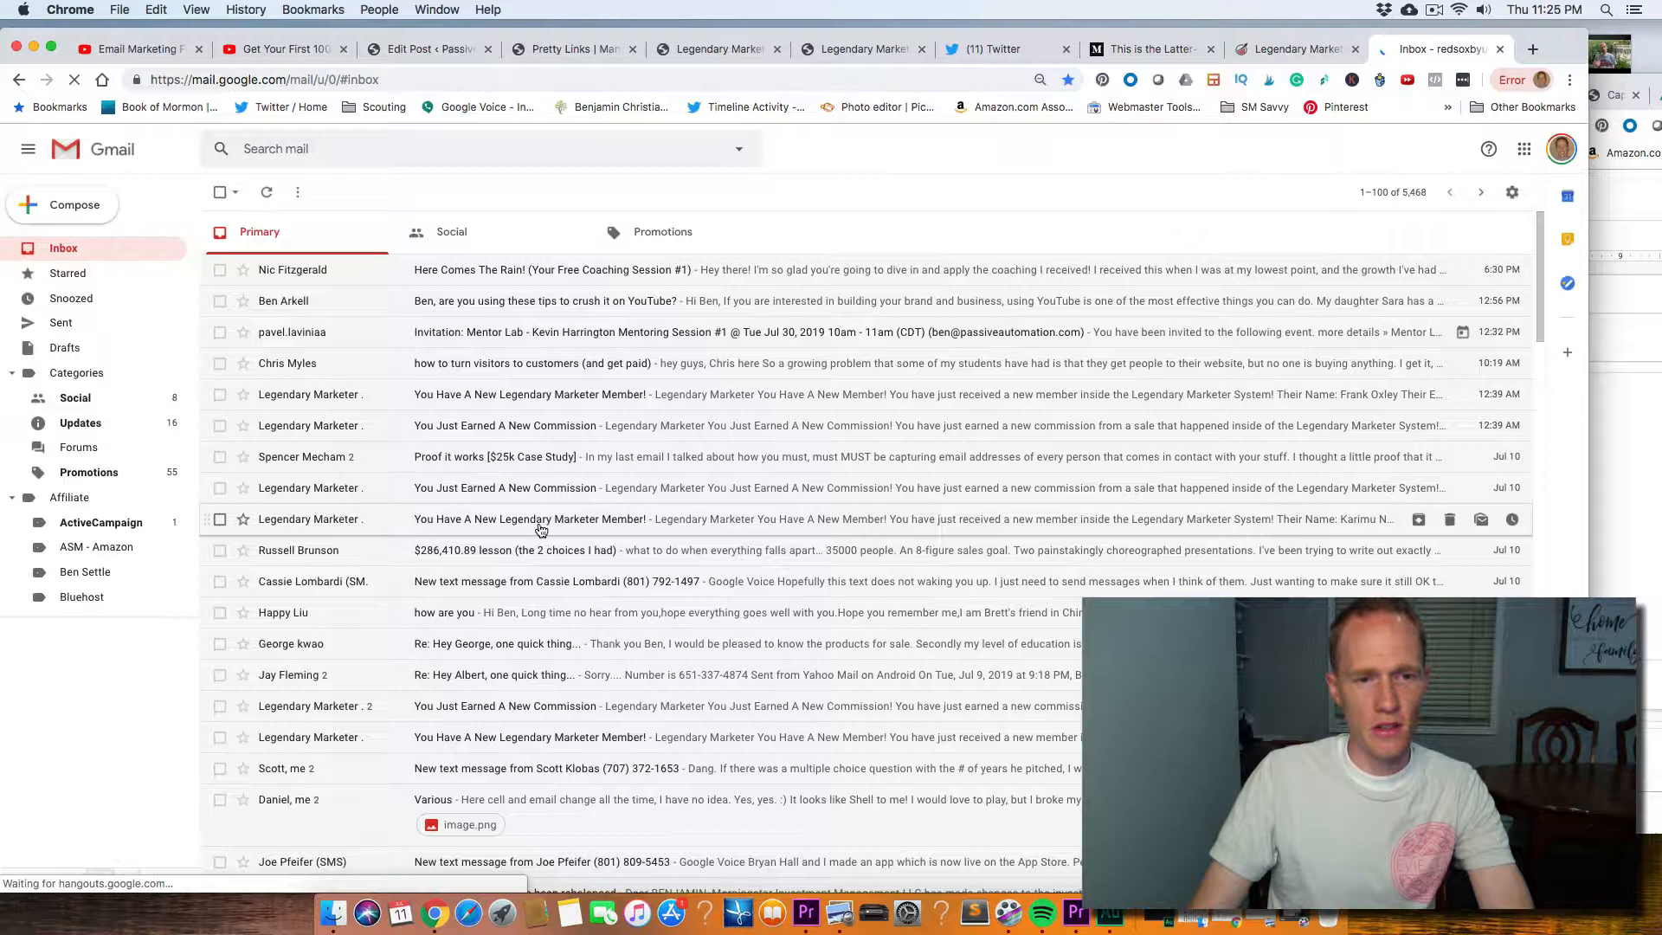
- Open a Legendary Marketer new-member email and return to the Day 10 lesson tab
{"action": "left_click", "coordinate": [717, 48]}
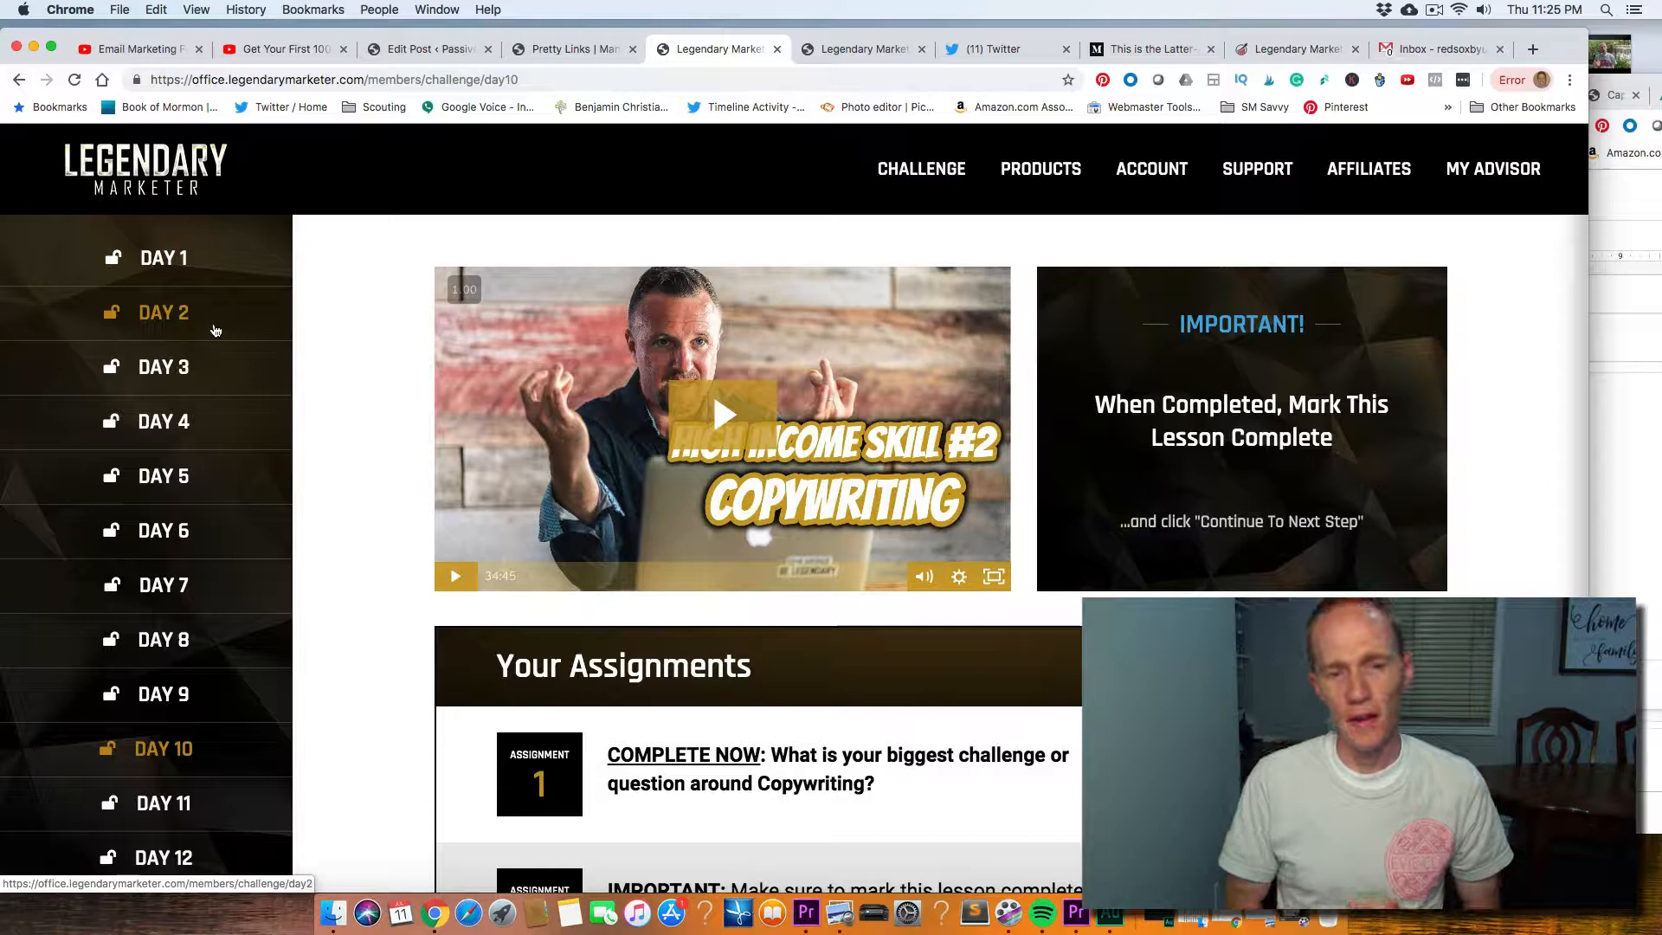
{"action": "mouse_move", "coordinate": [1110, 182]}
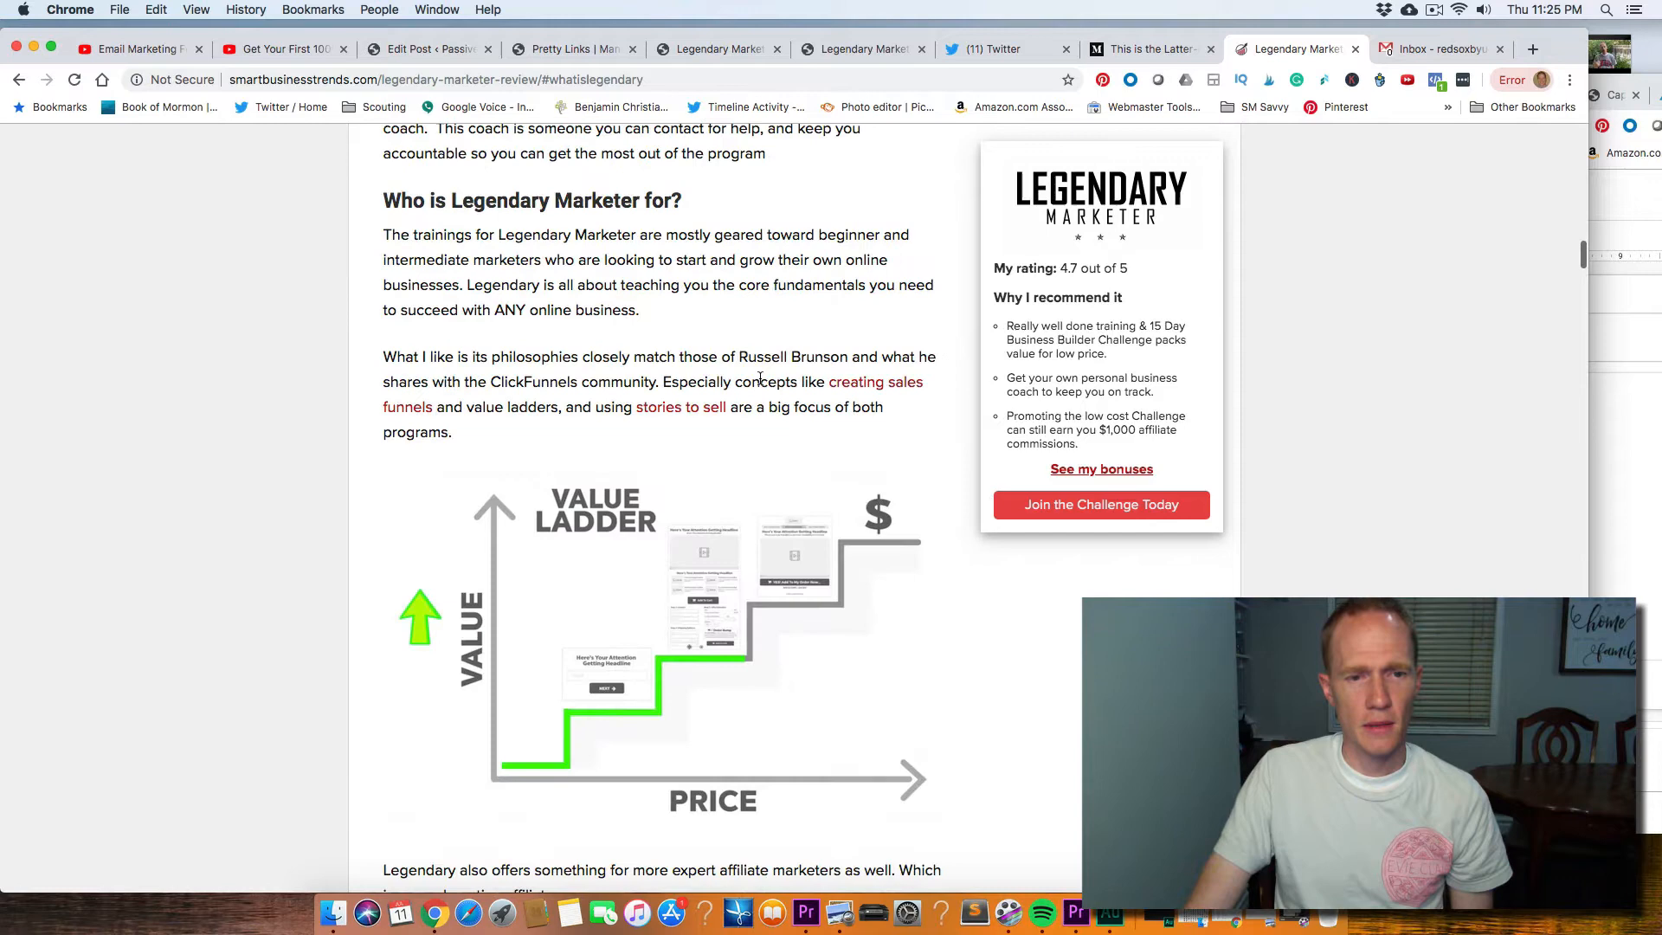
- Scroll the review past the best features to 'Bad Part #2' on affiliate approval
{"action": "scroll", "scroll_direction": "down", "scroll_amount": 3}
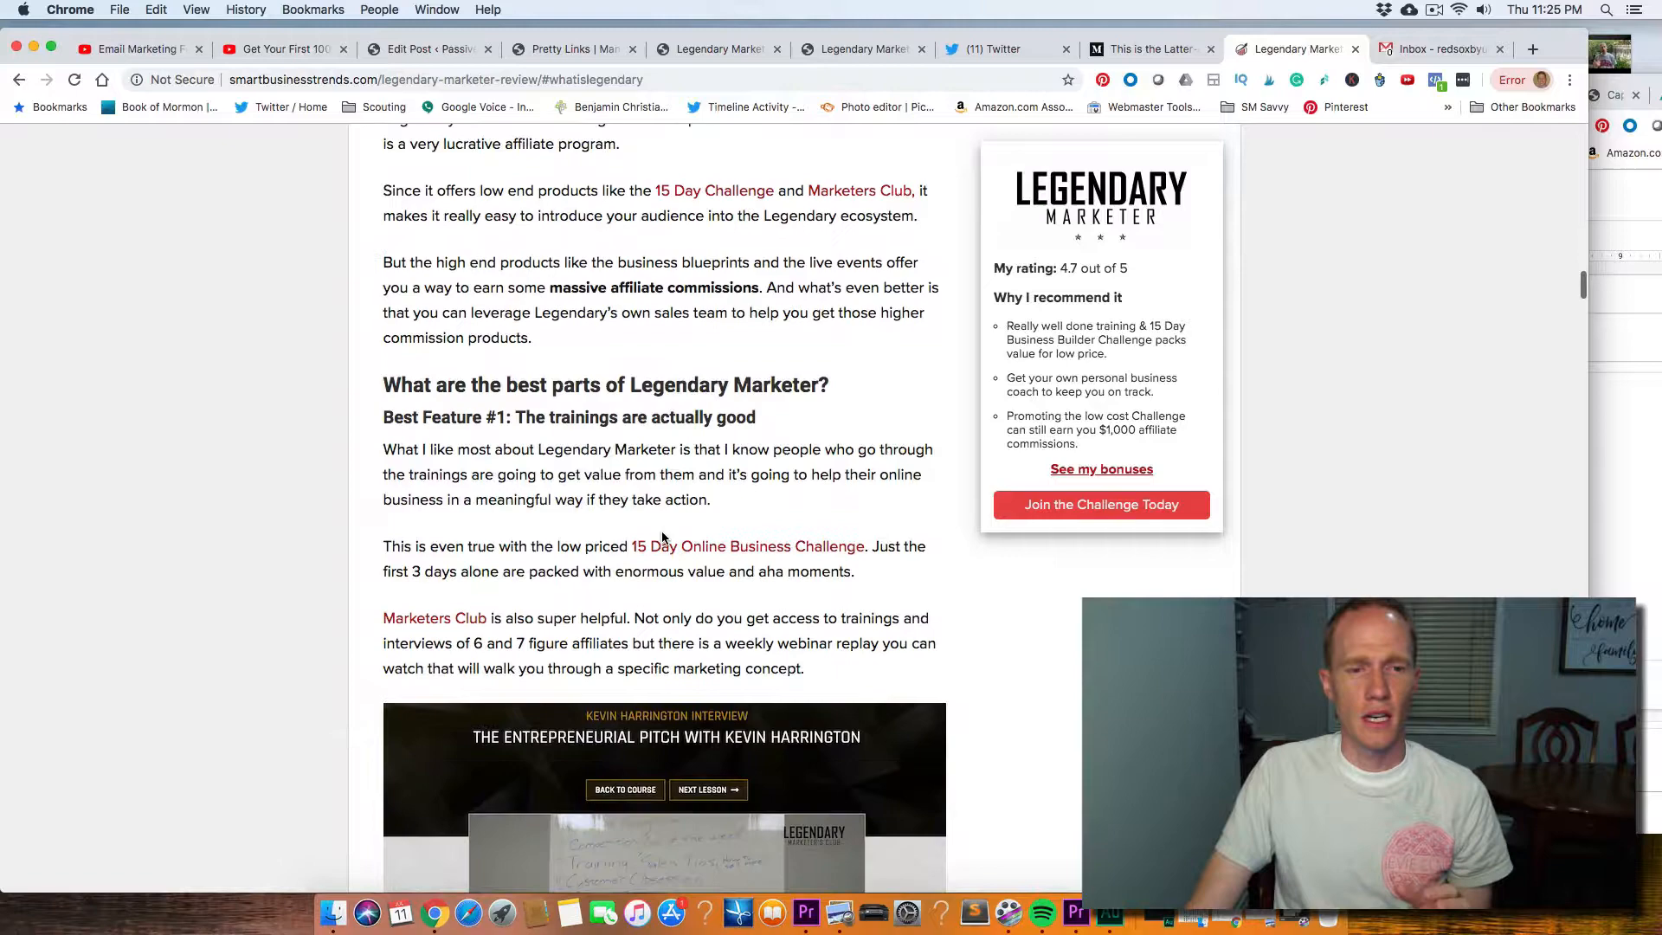
{"action": "scroll", "scroll_direction": "down", "scroll_amount": 3}
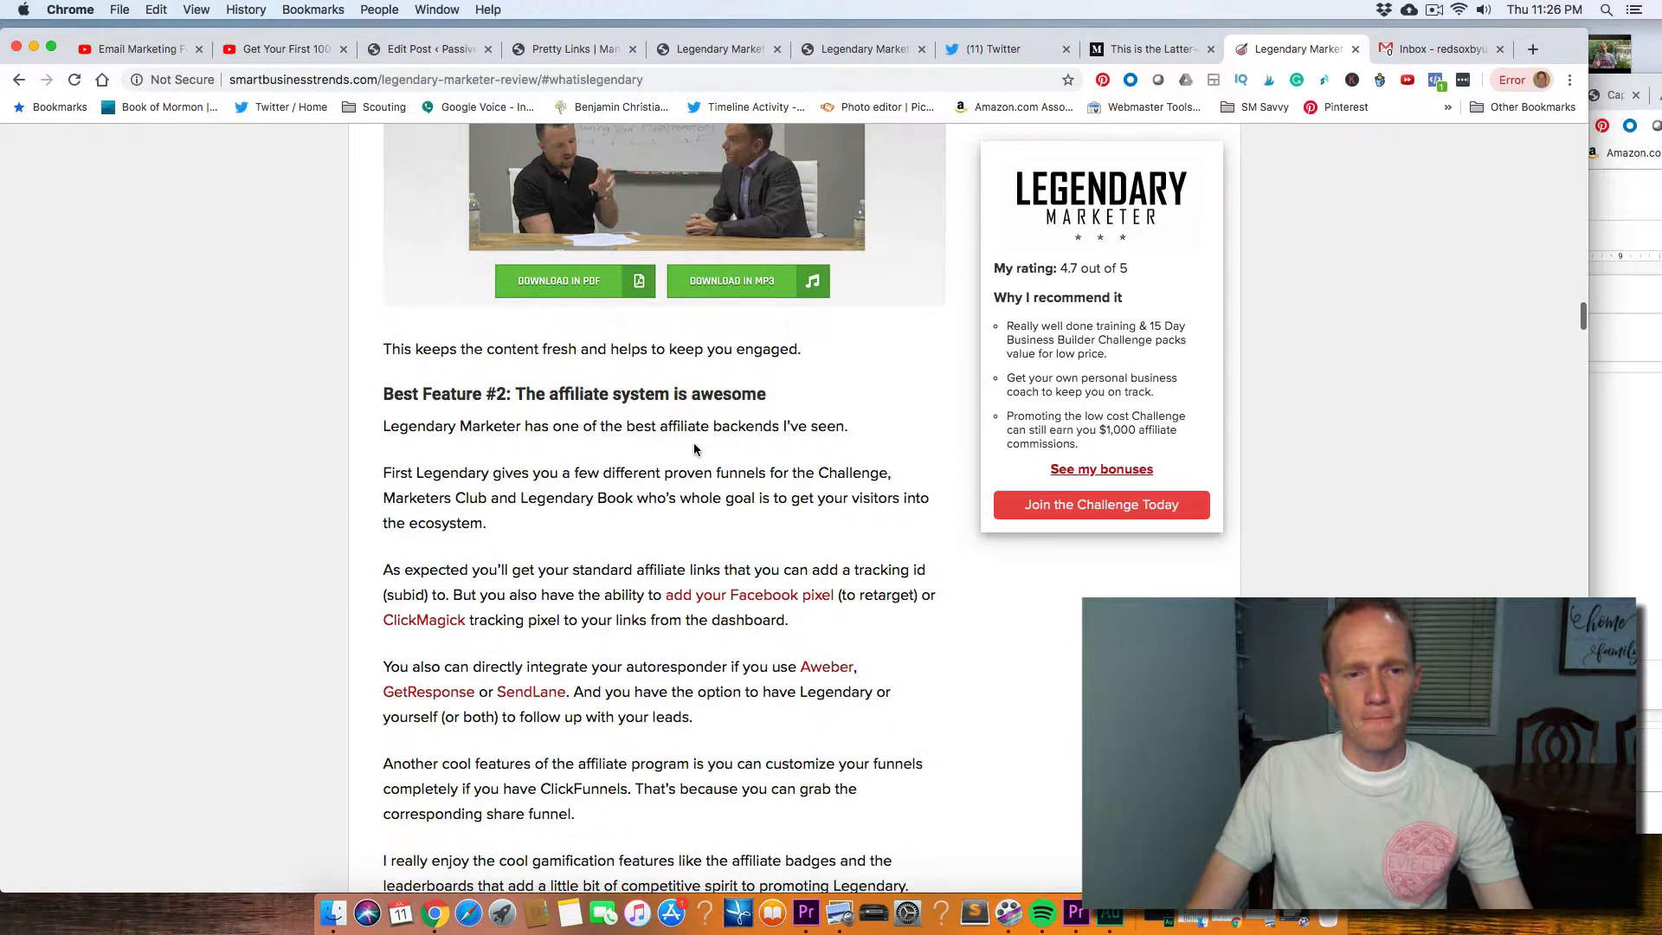
{"action": "scroll", "scroll_direction": "down", "scroll_amount": 3}
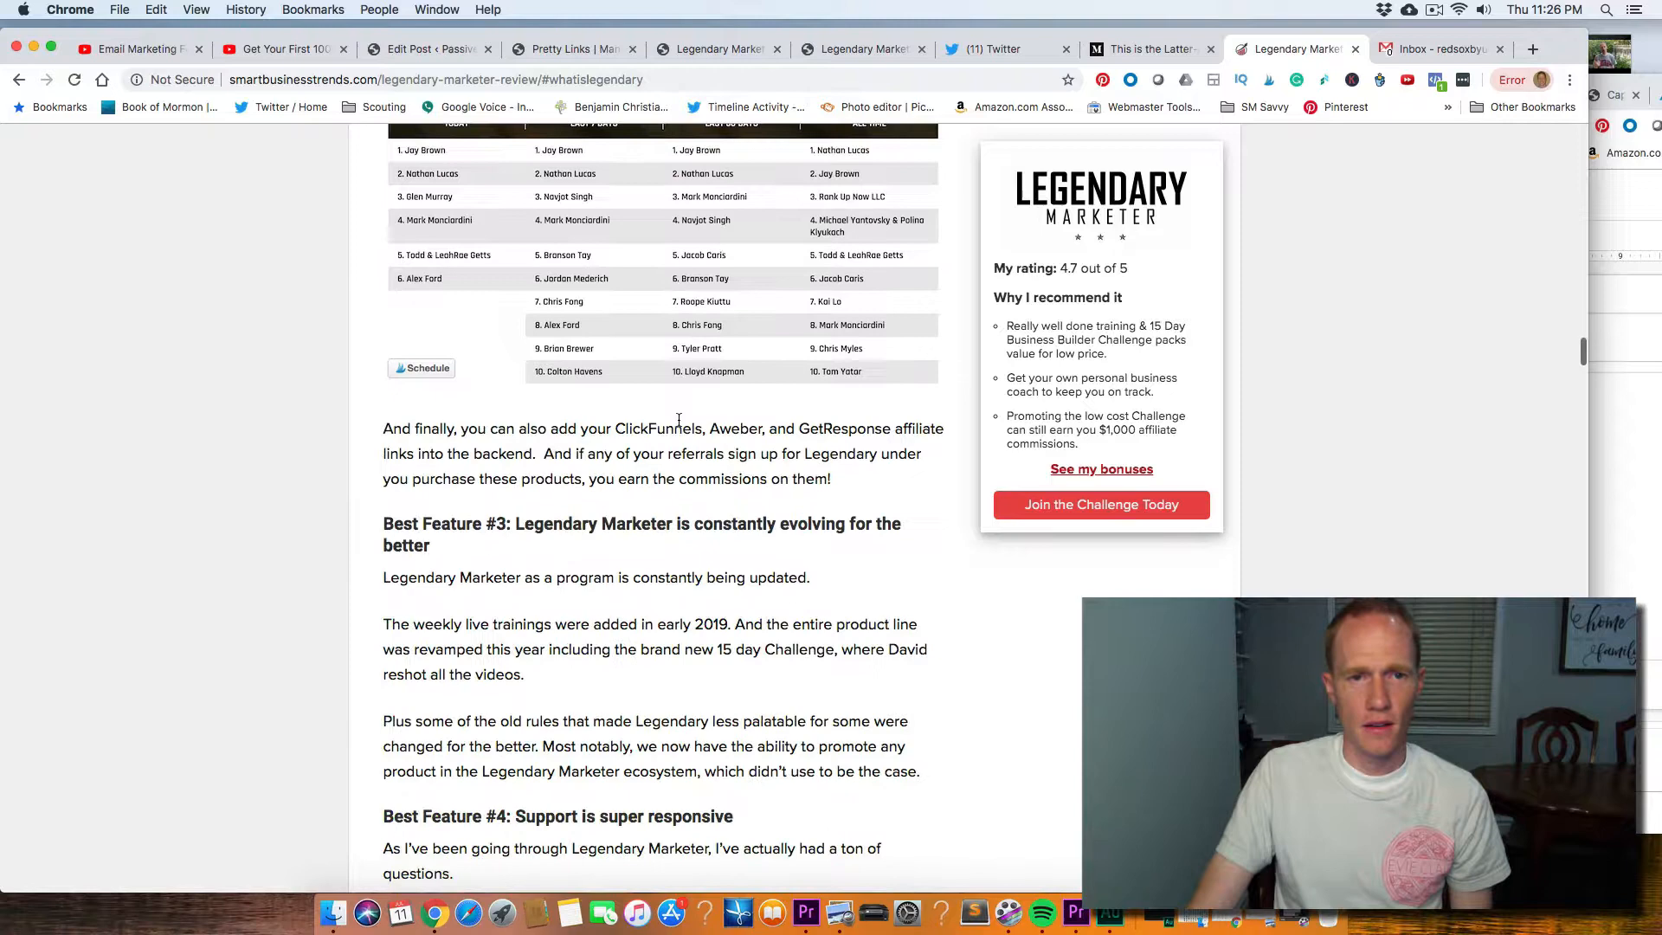
{"action": "scroll", "scroll_direction": "down", "scroll_amount": 3}
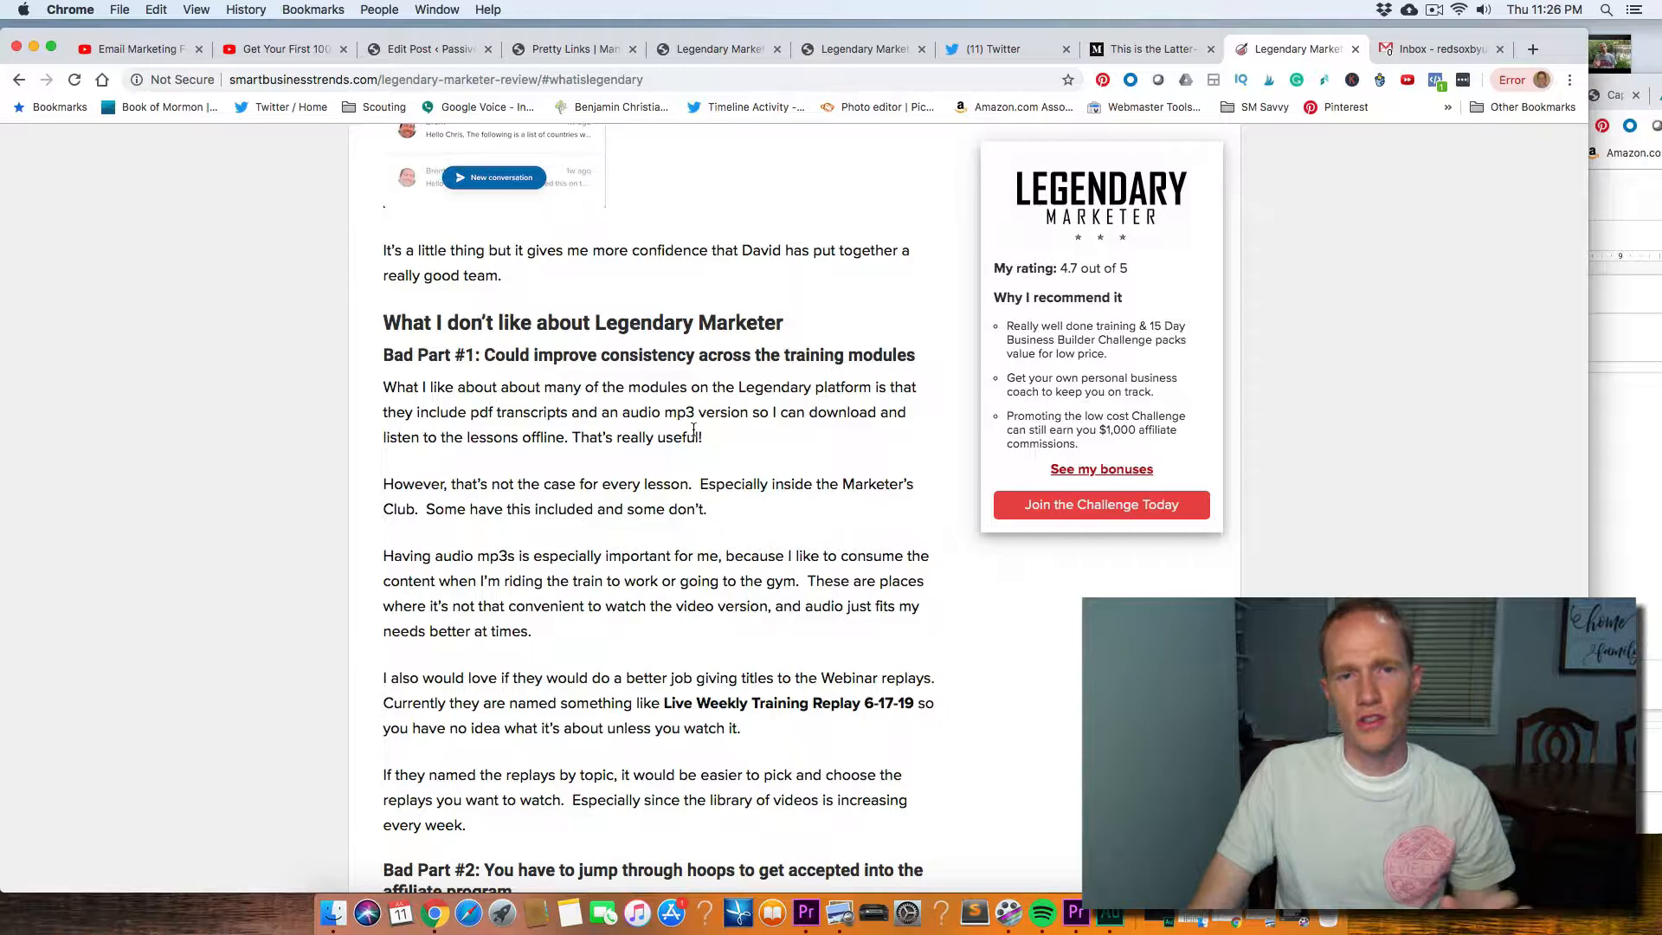
{"action": "scroll", "scroll_direction": "down", "scroll_amount": 3}
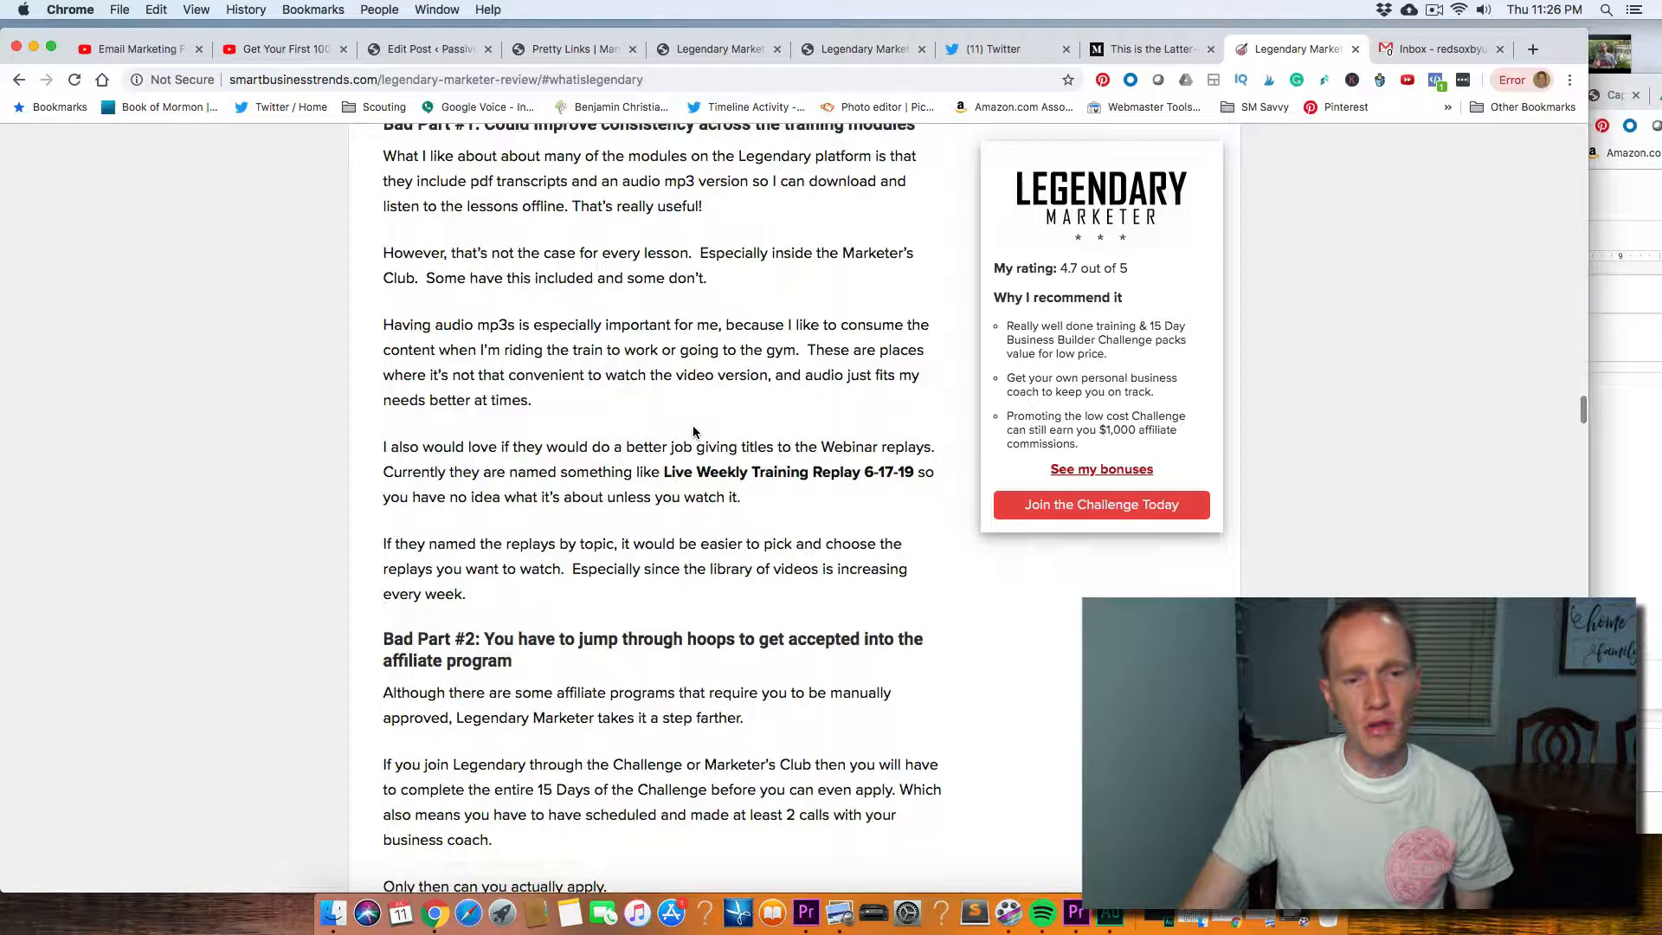
{"action": "scroll", "scroll_direction": "down", "scroll_amount": 3}
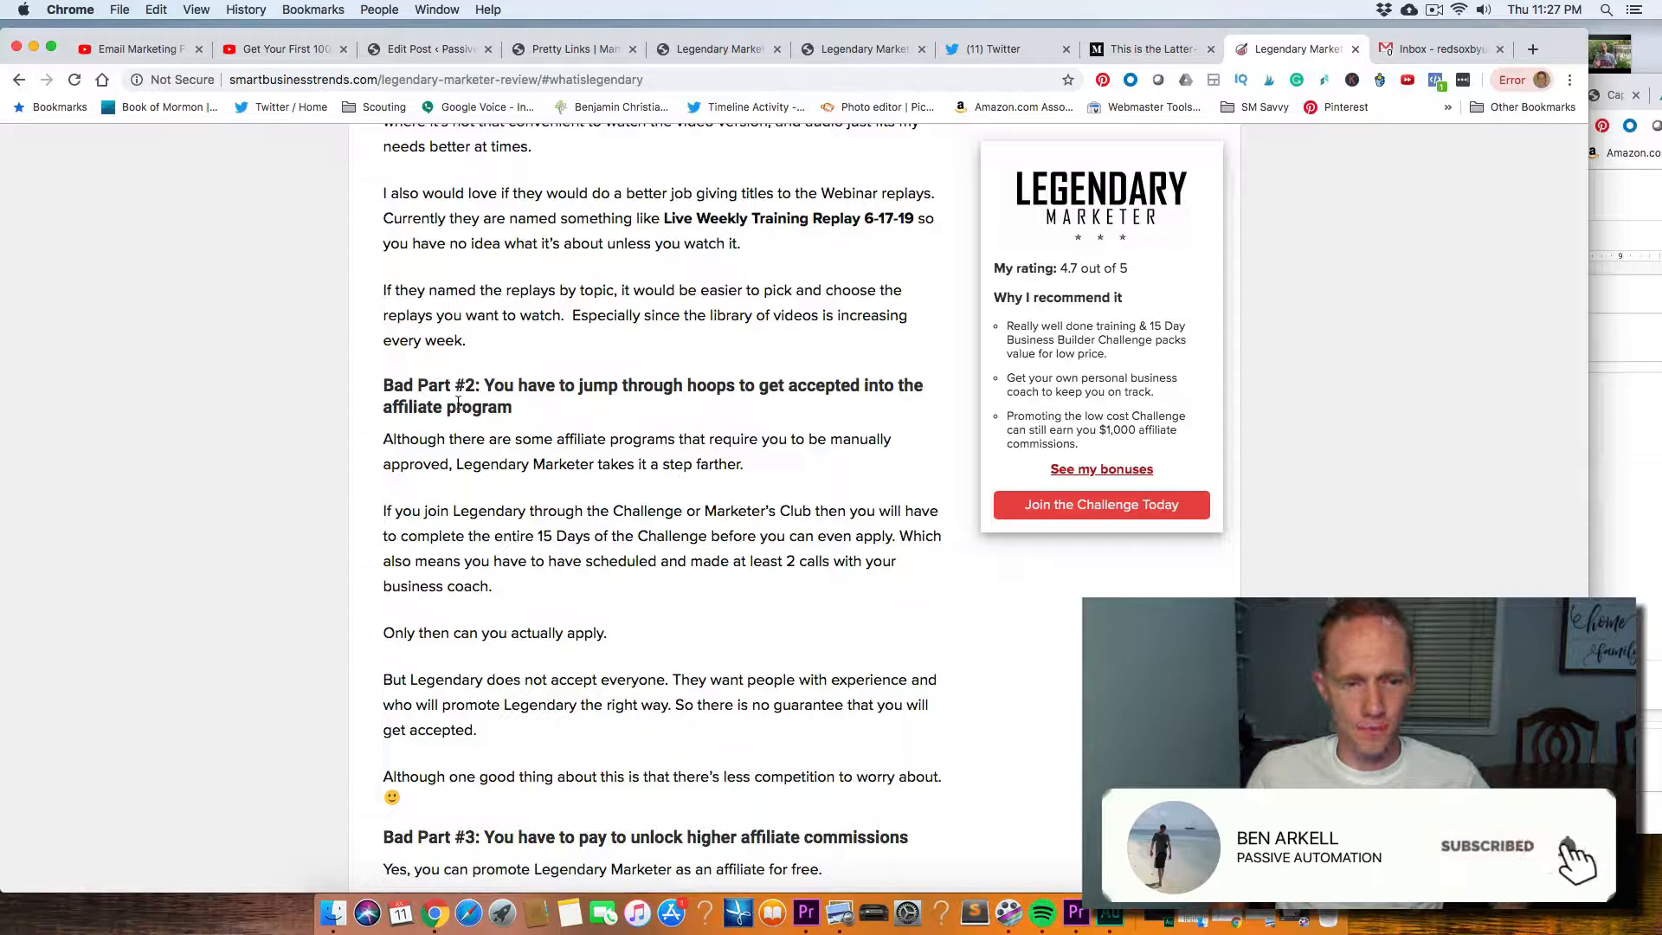
- Scroll the review to the $30/mo Legendary Marketers Club section and its lessons
{"action": "scroll", "scroll_direction": "down", "scroll_amount": 3}
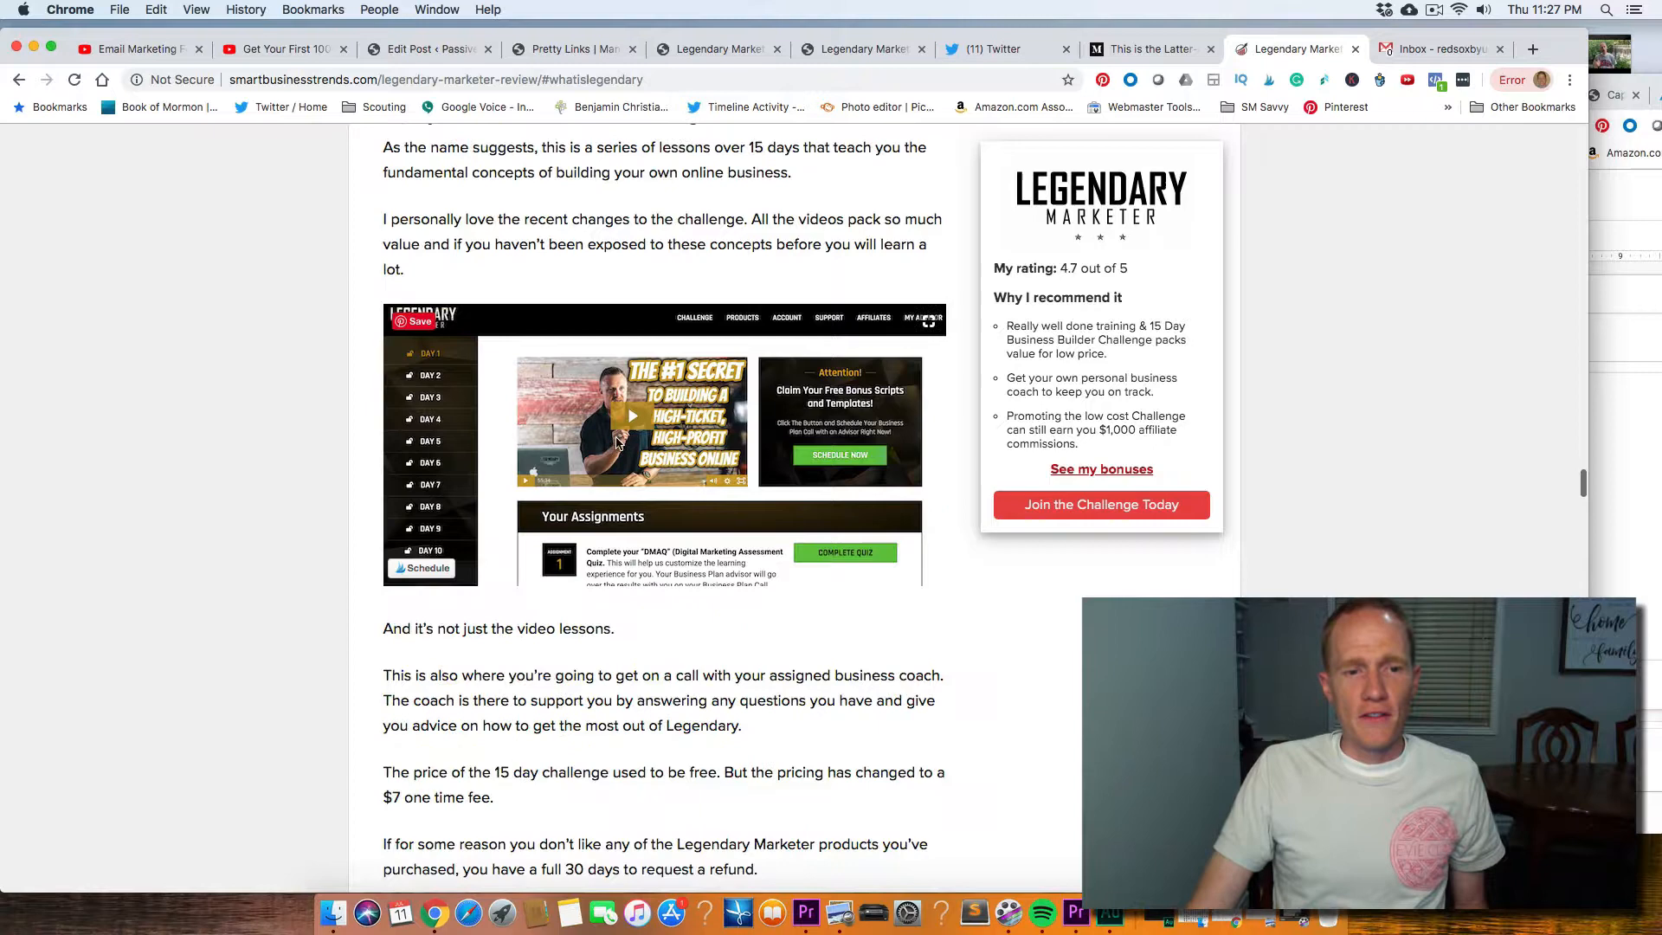
{"action": "scroll", "scroll_direction": "down", "scroll_amount": 3}
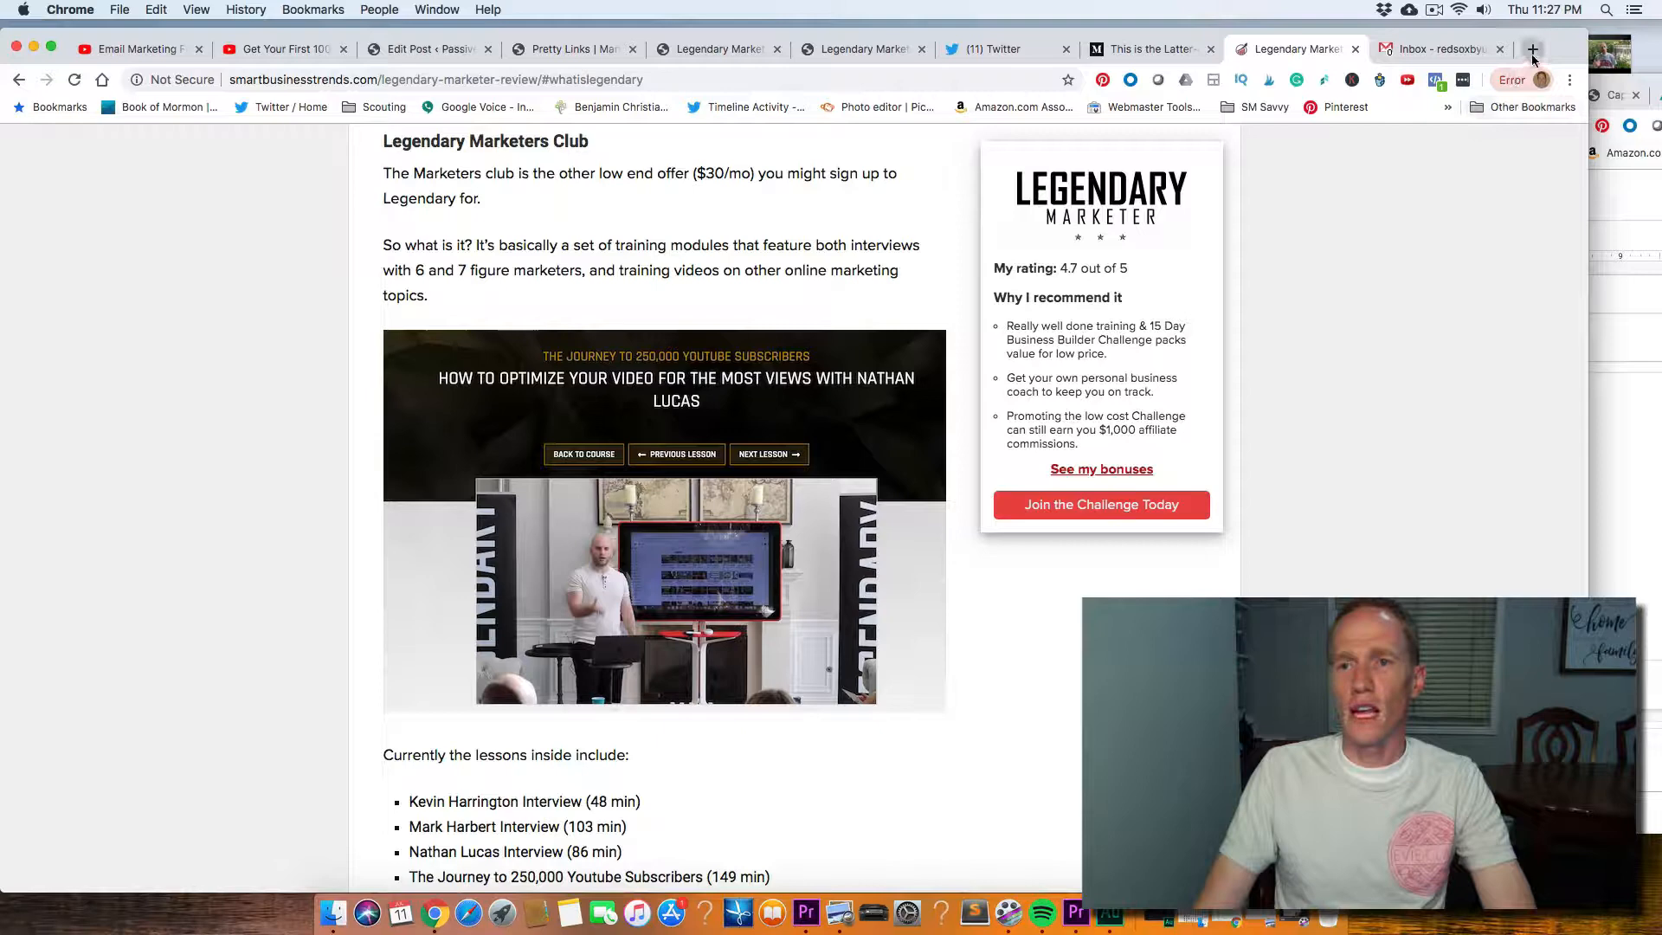
- Open a new tab with the freedominfluencer ClickFunnels Work From Home squeeze page
{"action": "left_click", "coordinate": [1531, 49]}
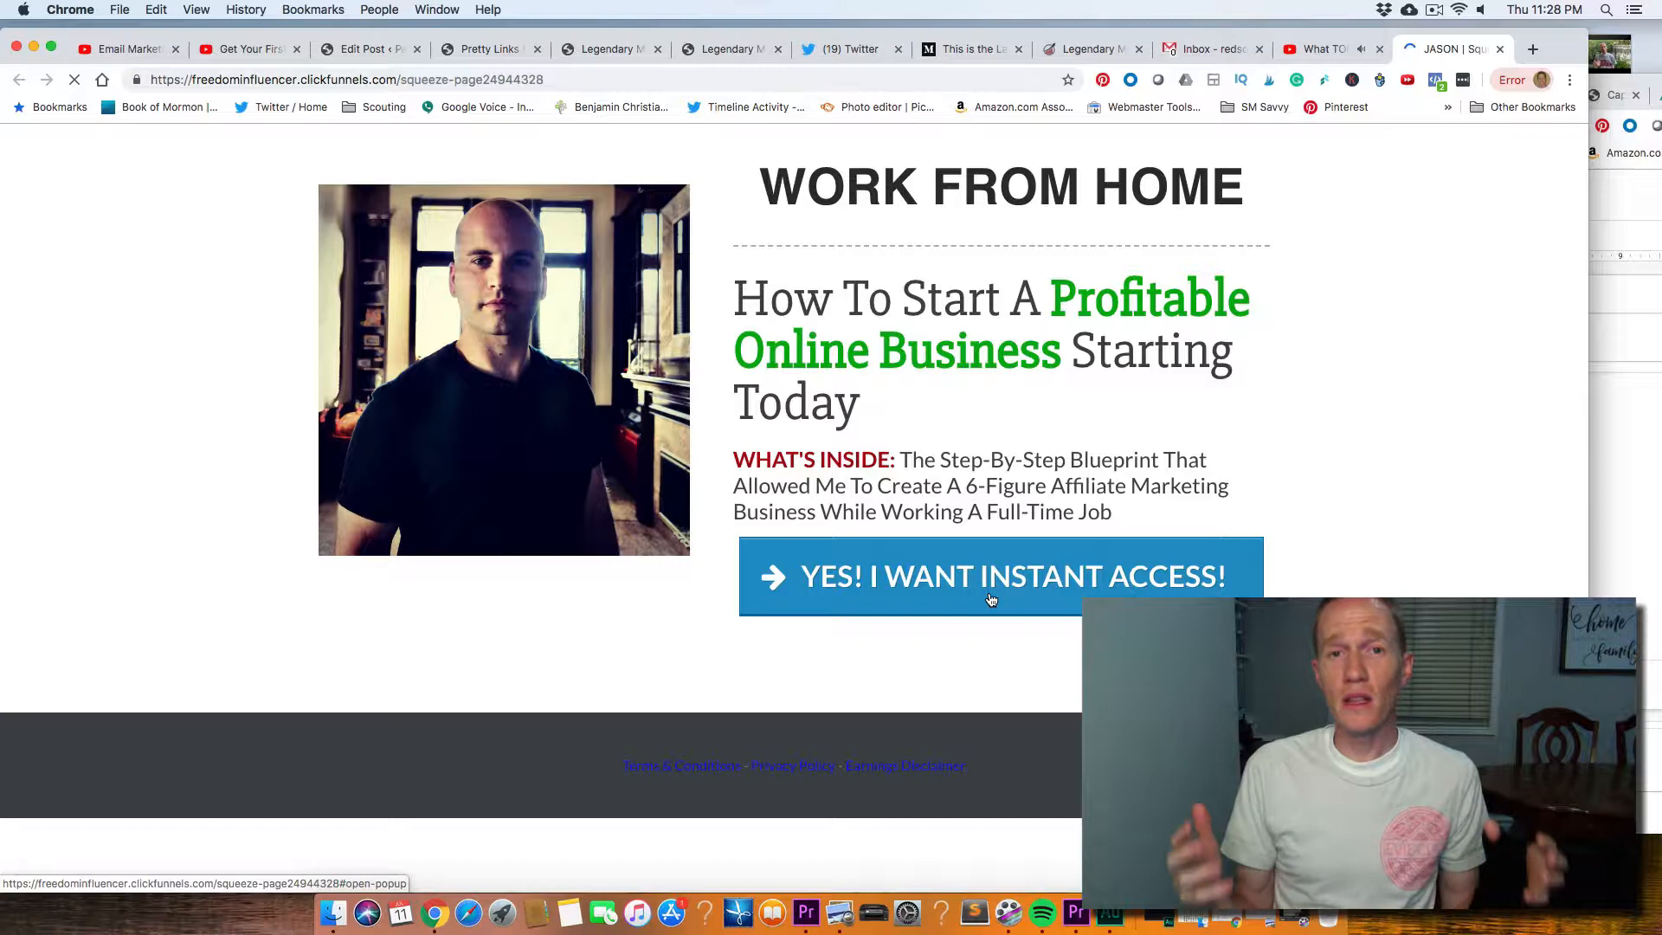
- Scroll through the Marketers Club training modules, glance at the YouTube tab, and return
{"action": "left_click", "coordinate": [729, 48]}
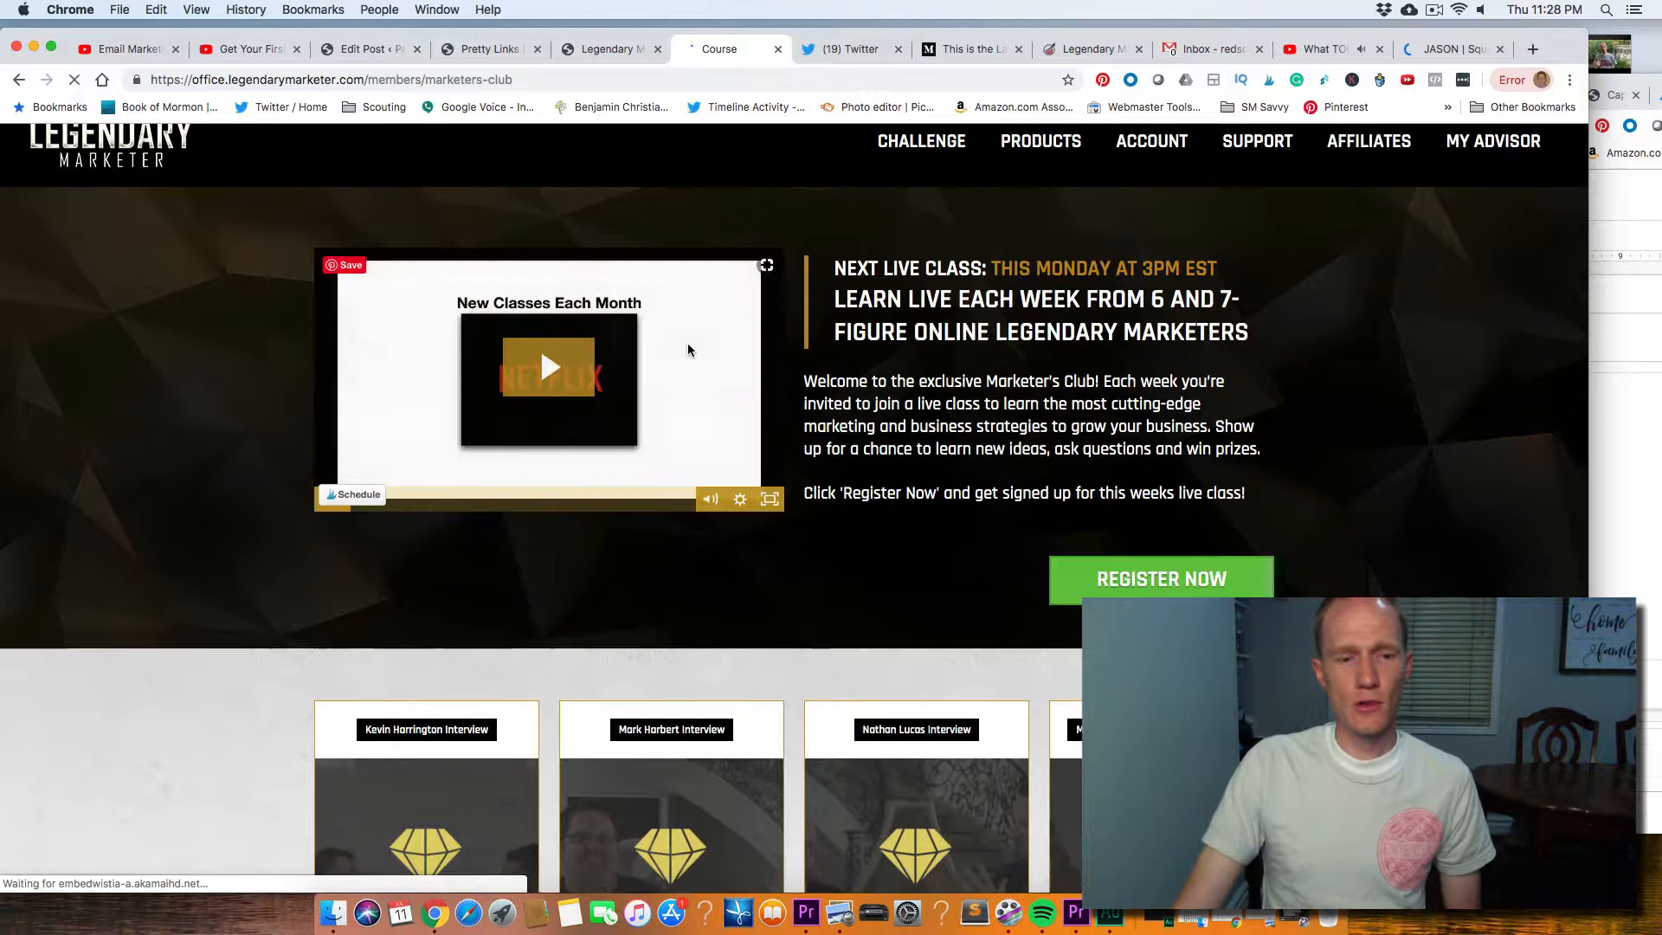
{"action": "scroll", "scroll_direction": "down", "scroll_amount": 3}
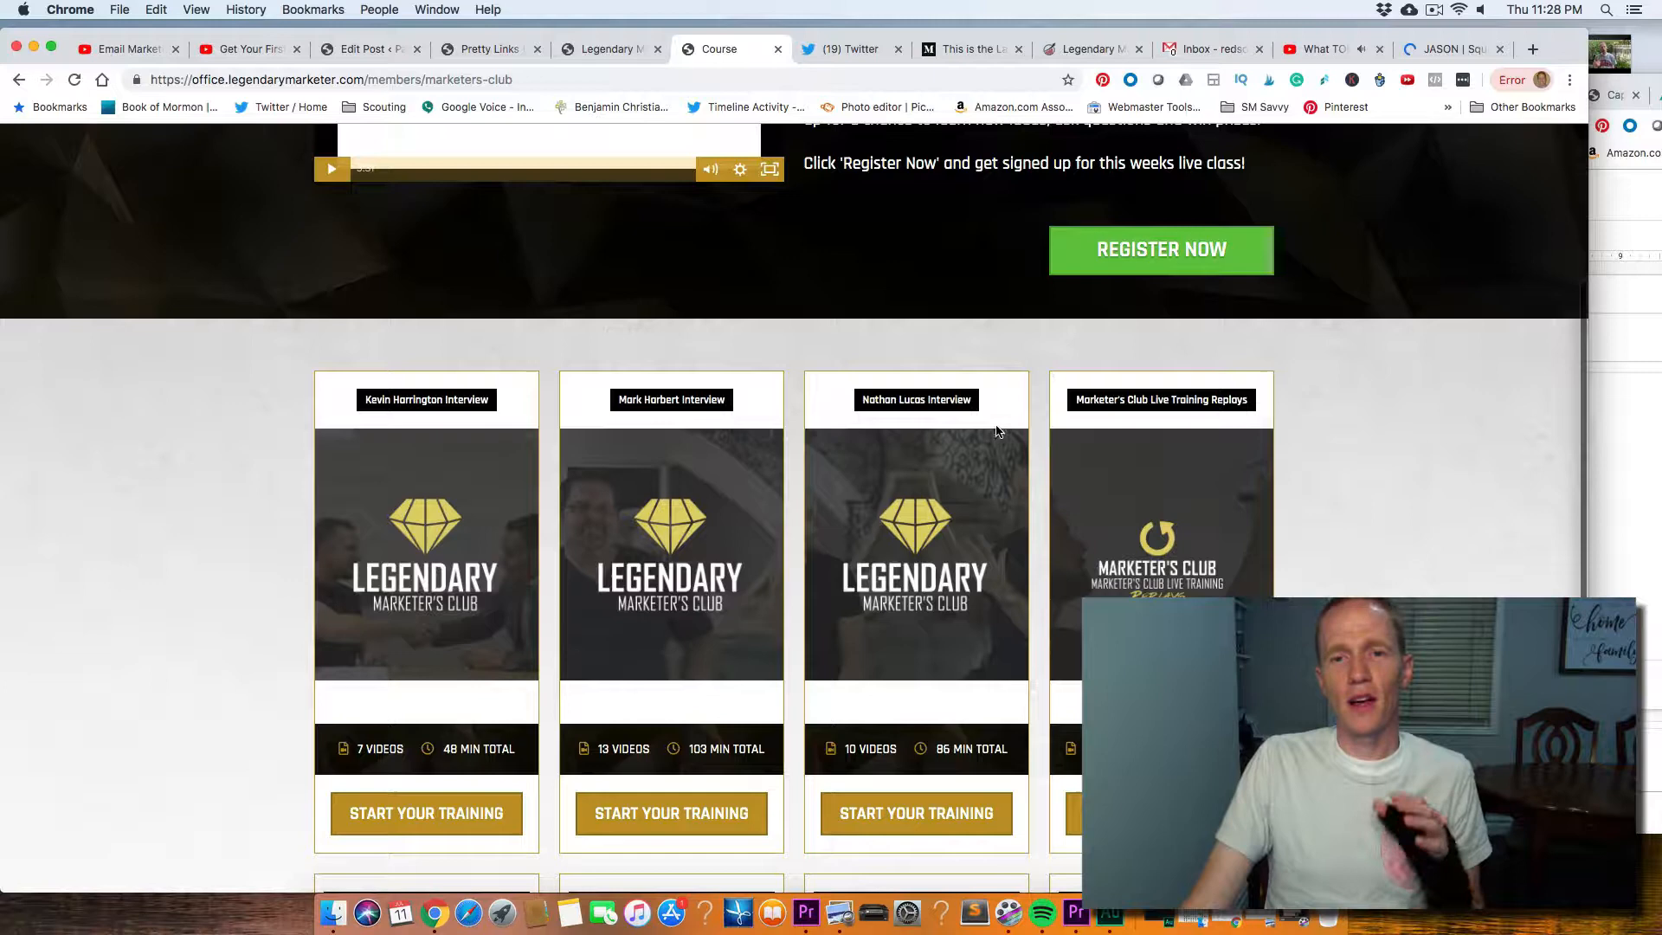
{"action": "scroll", "scroll_direction": "down", "scroll_amount": 3}
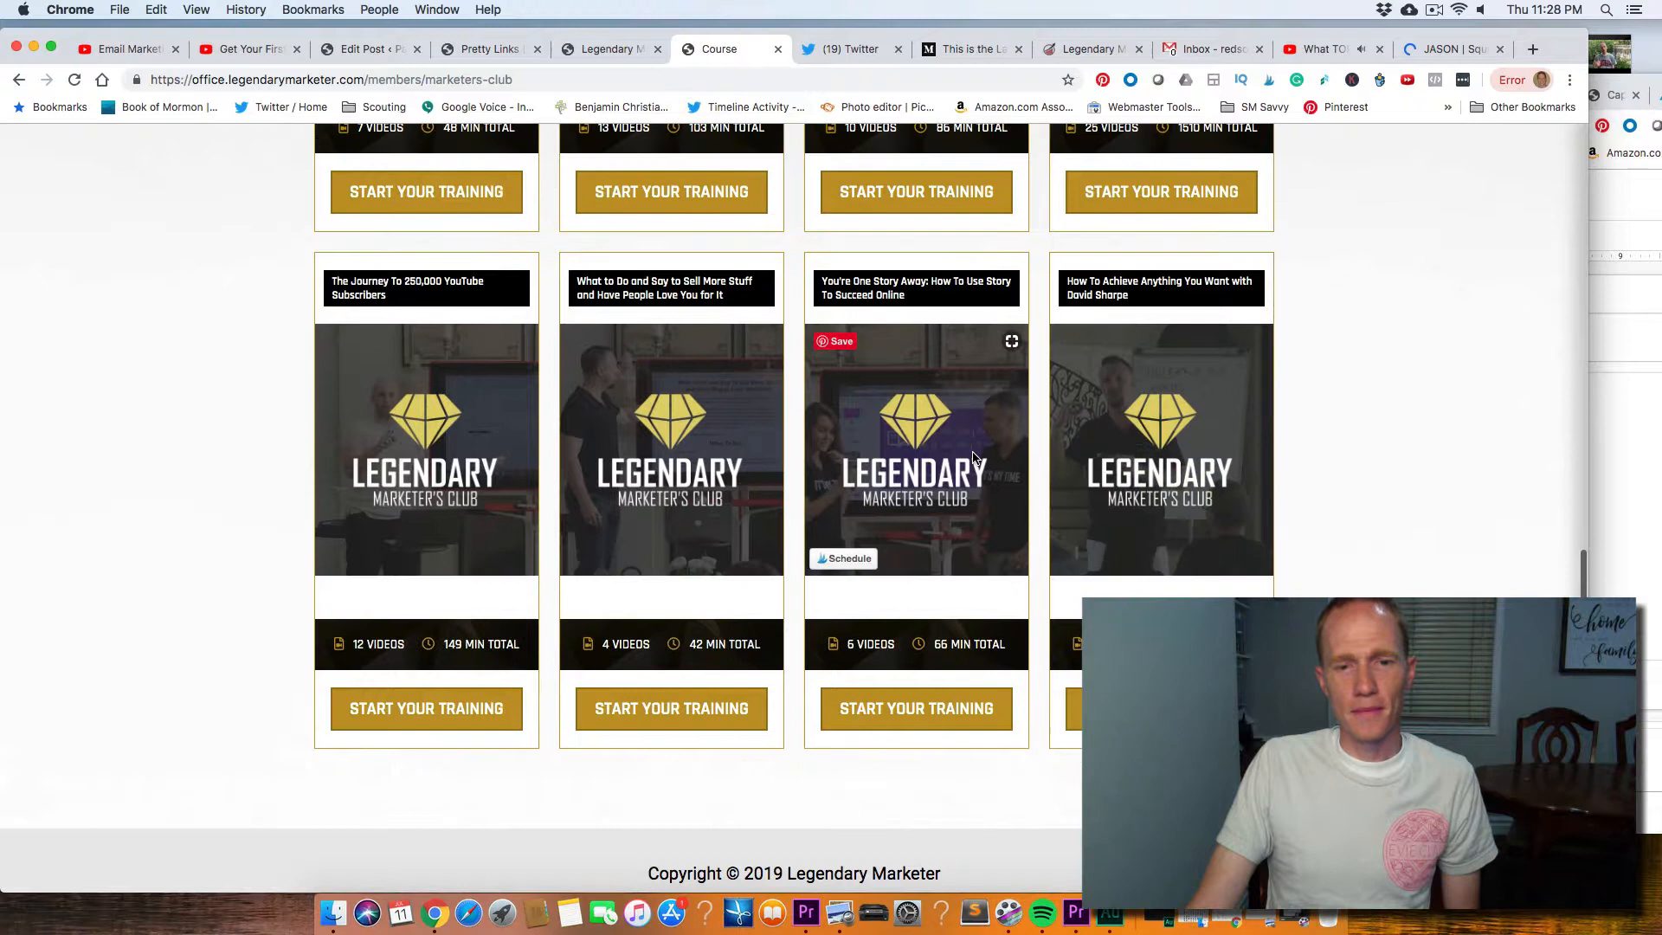
{"action": "scroll", "scroll_direction": "down", "scroll_amount": 3}
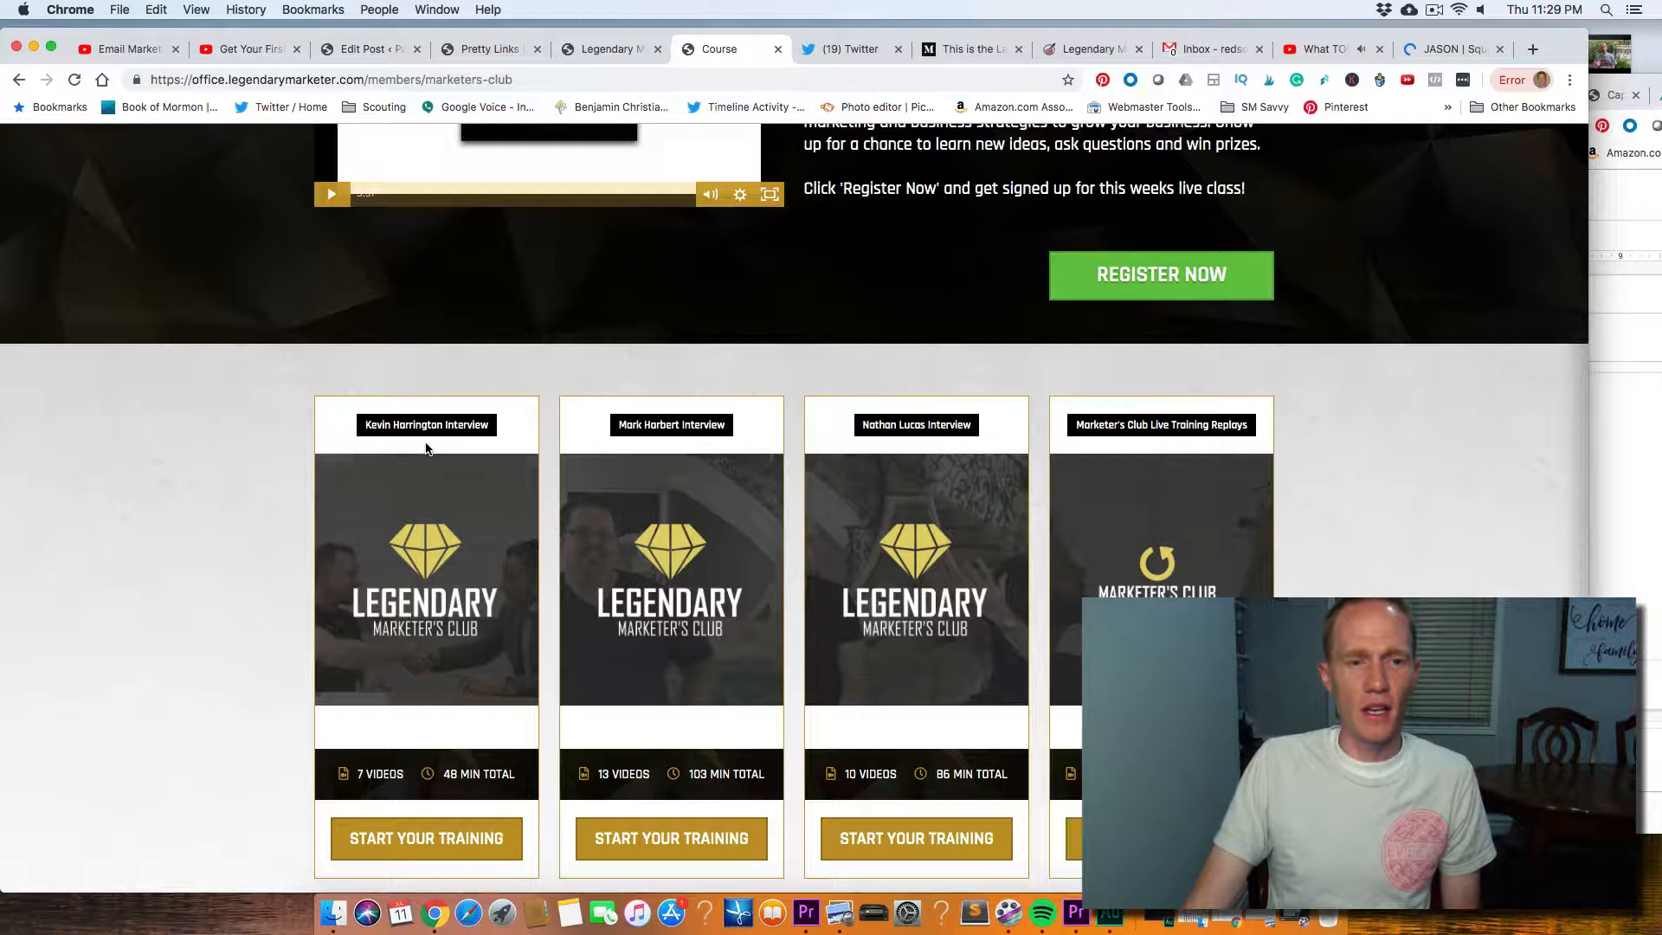
{"action": "scroll", "scroll_direction": "down", "scroll_amount": 3}
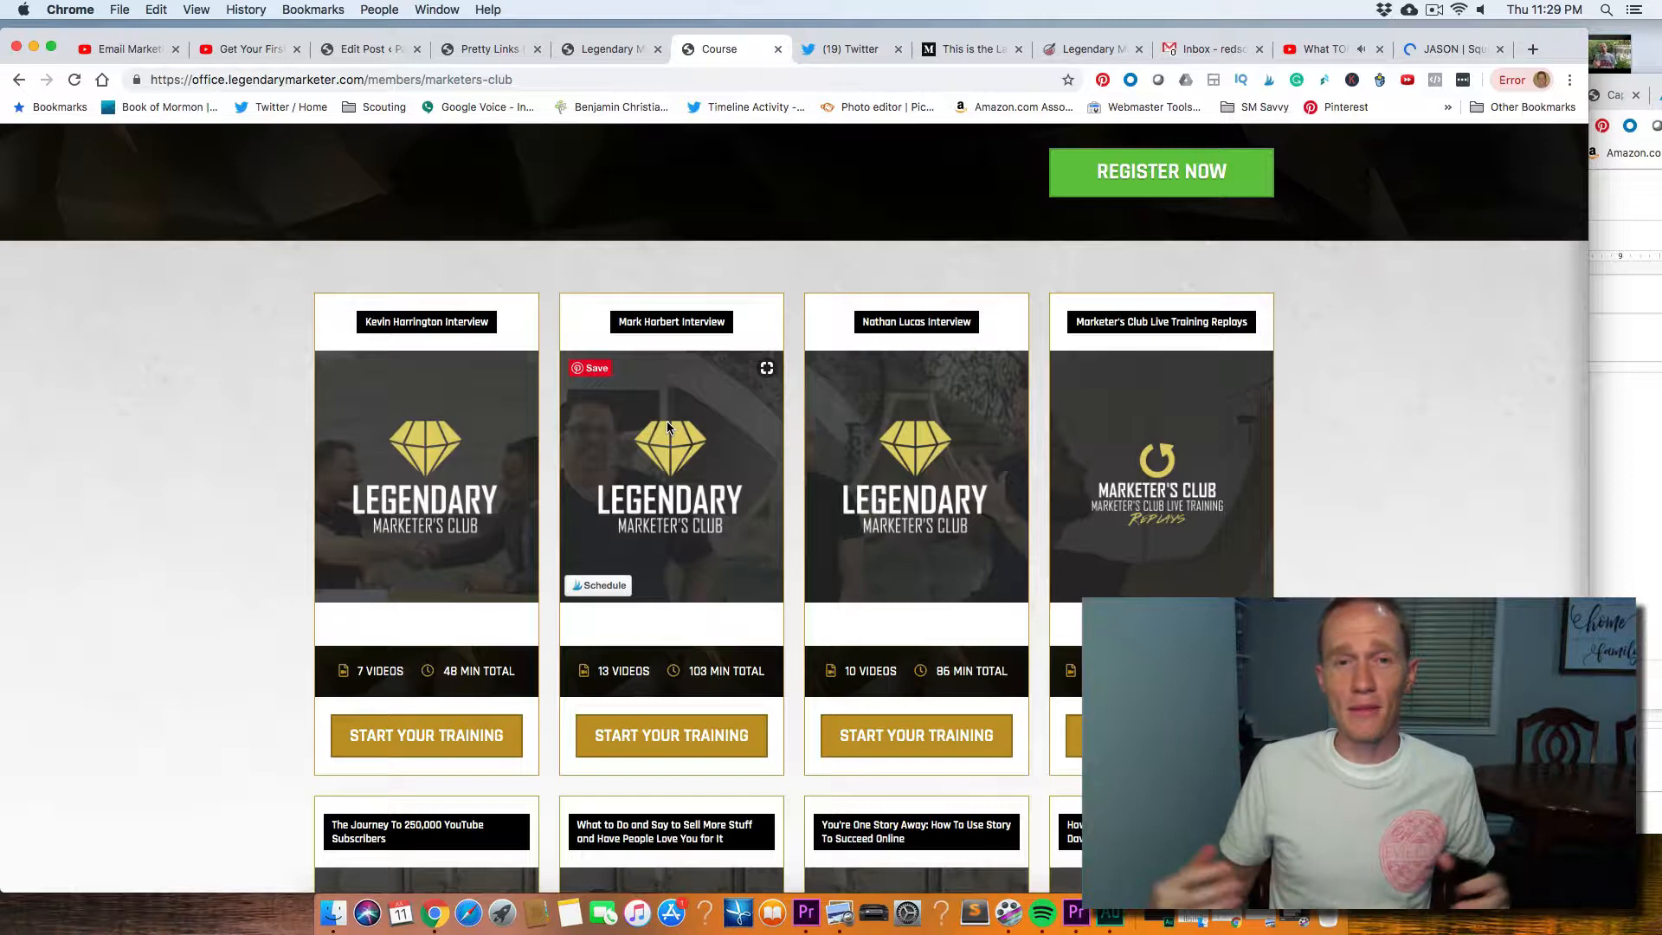
{"action": "scroll", "scroll_direction": "down", "scroll_amount": 3}
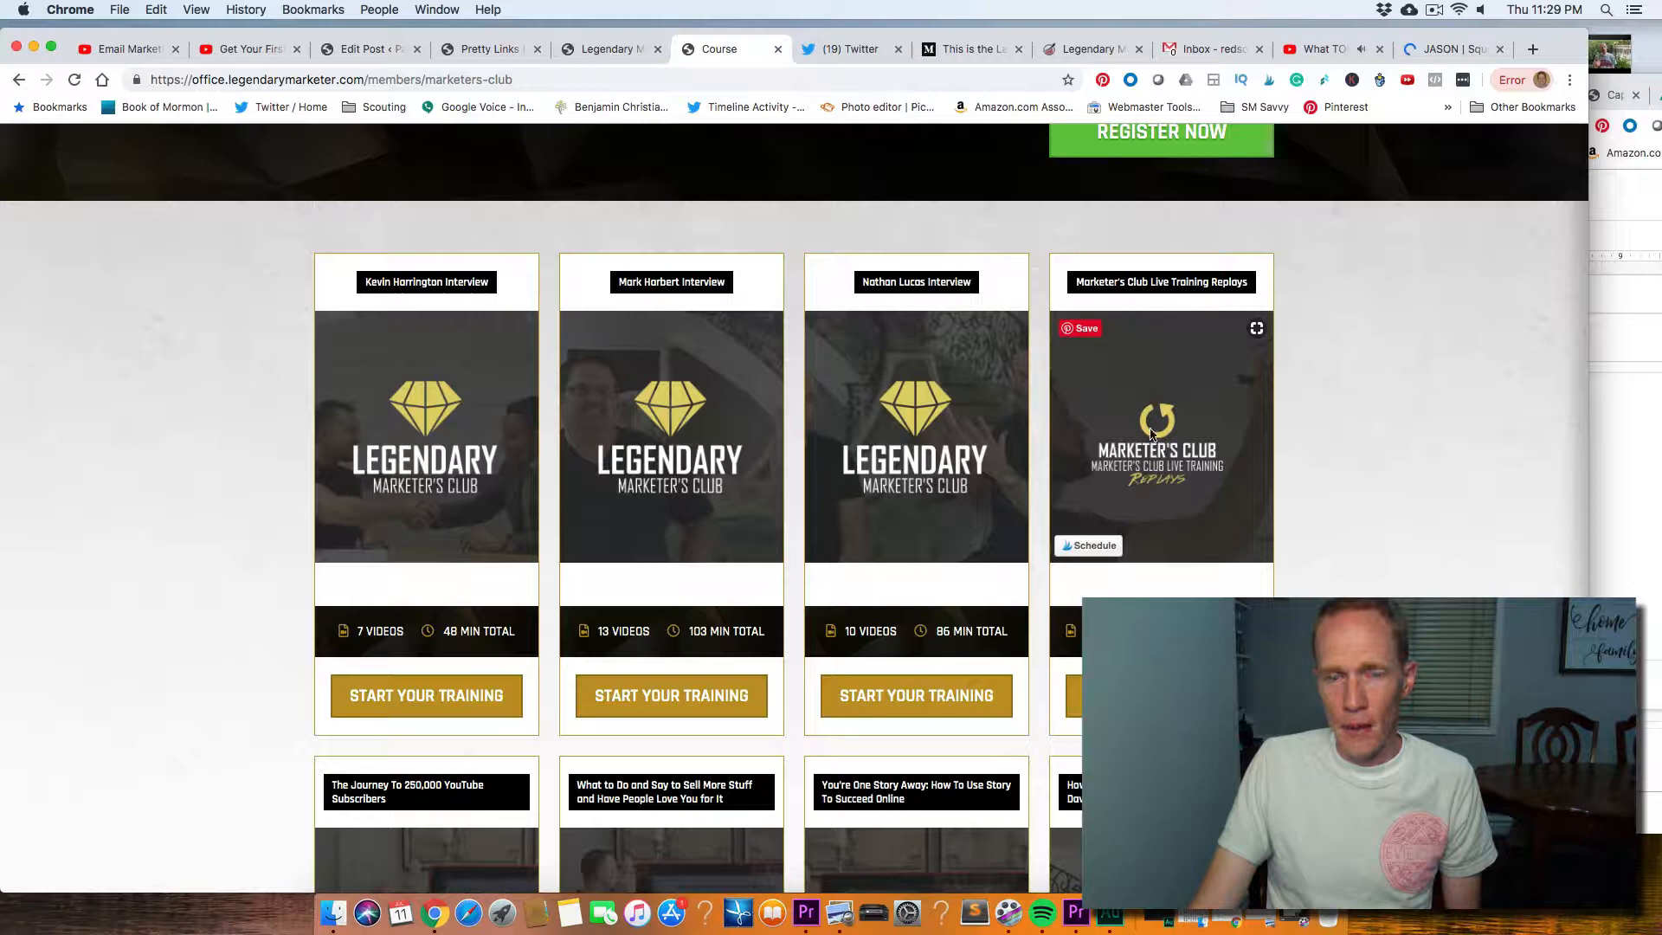
{"action": "scroll", "scroll_direction": "down", "scroll_amount": 3}
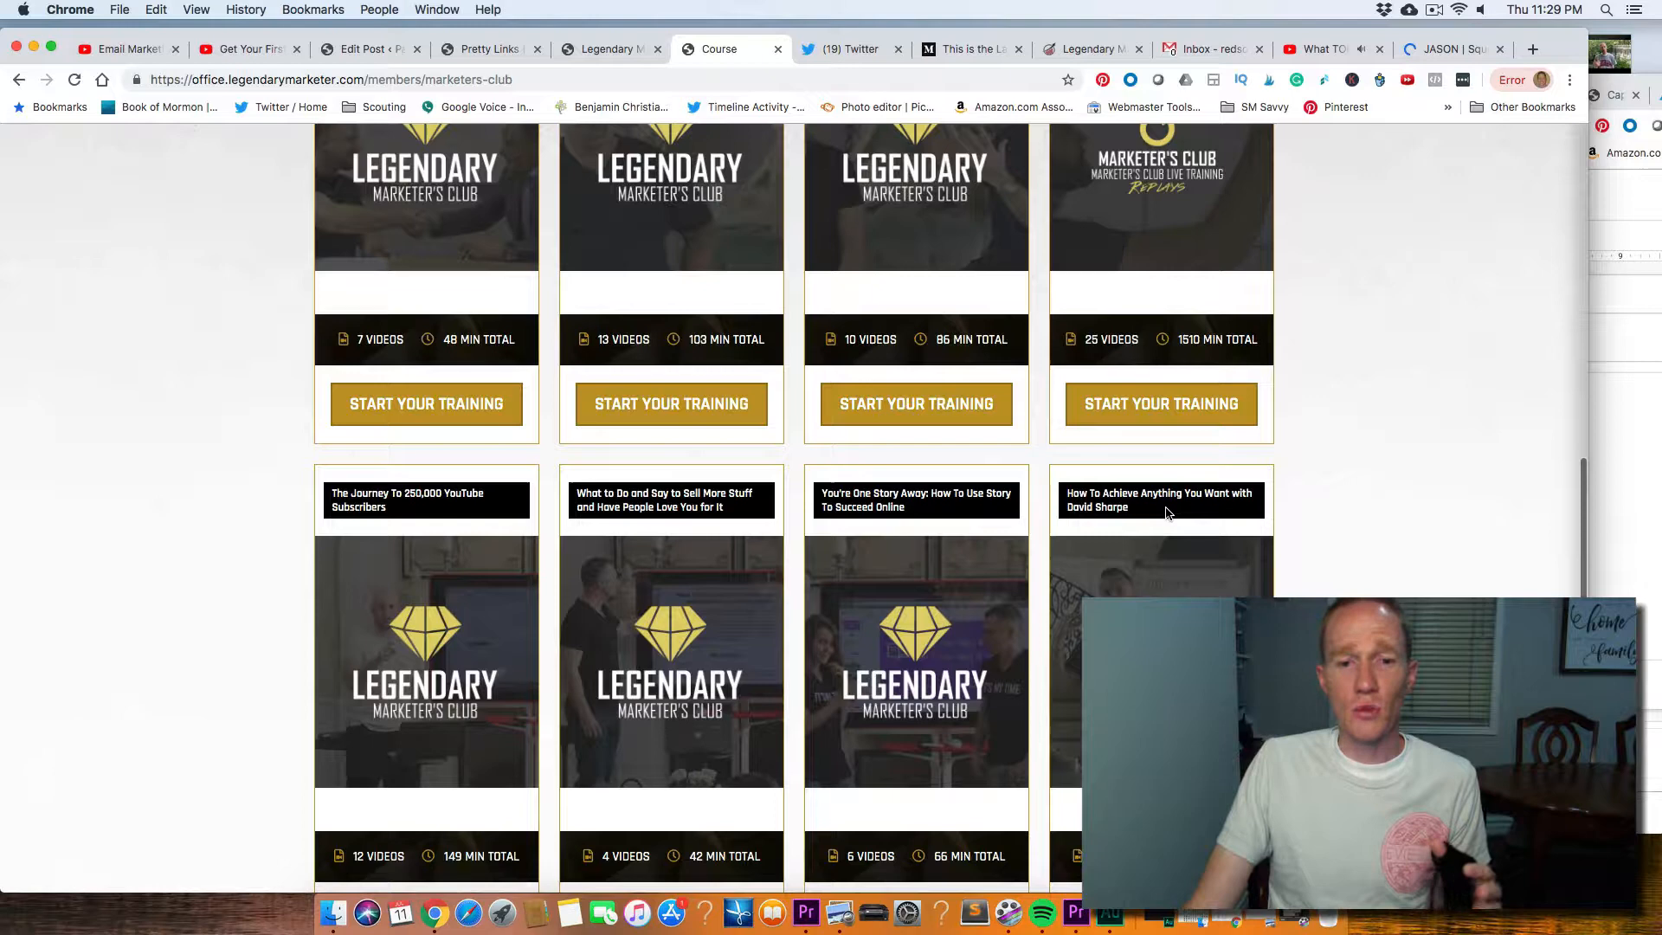
{"action": "scroll", "scroll_direction": "down", "scroll_amount": 3}
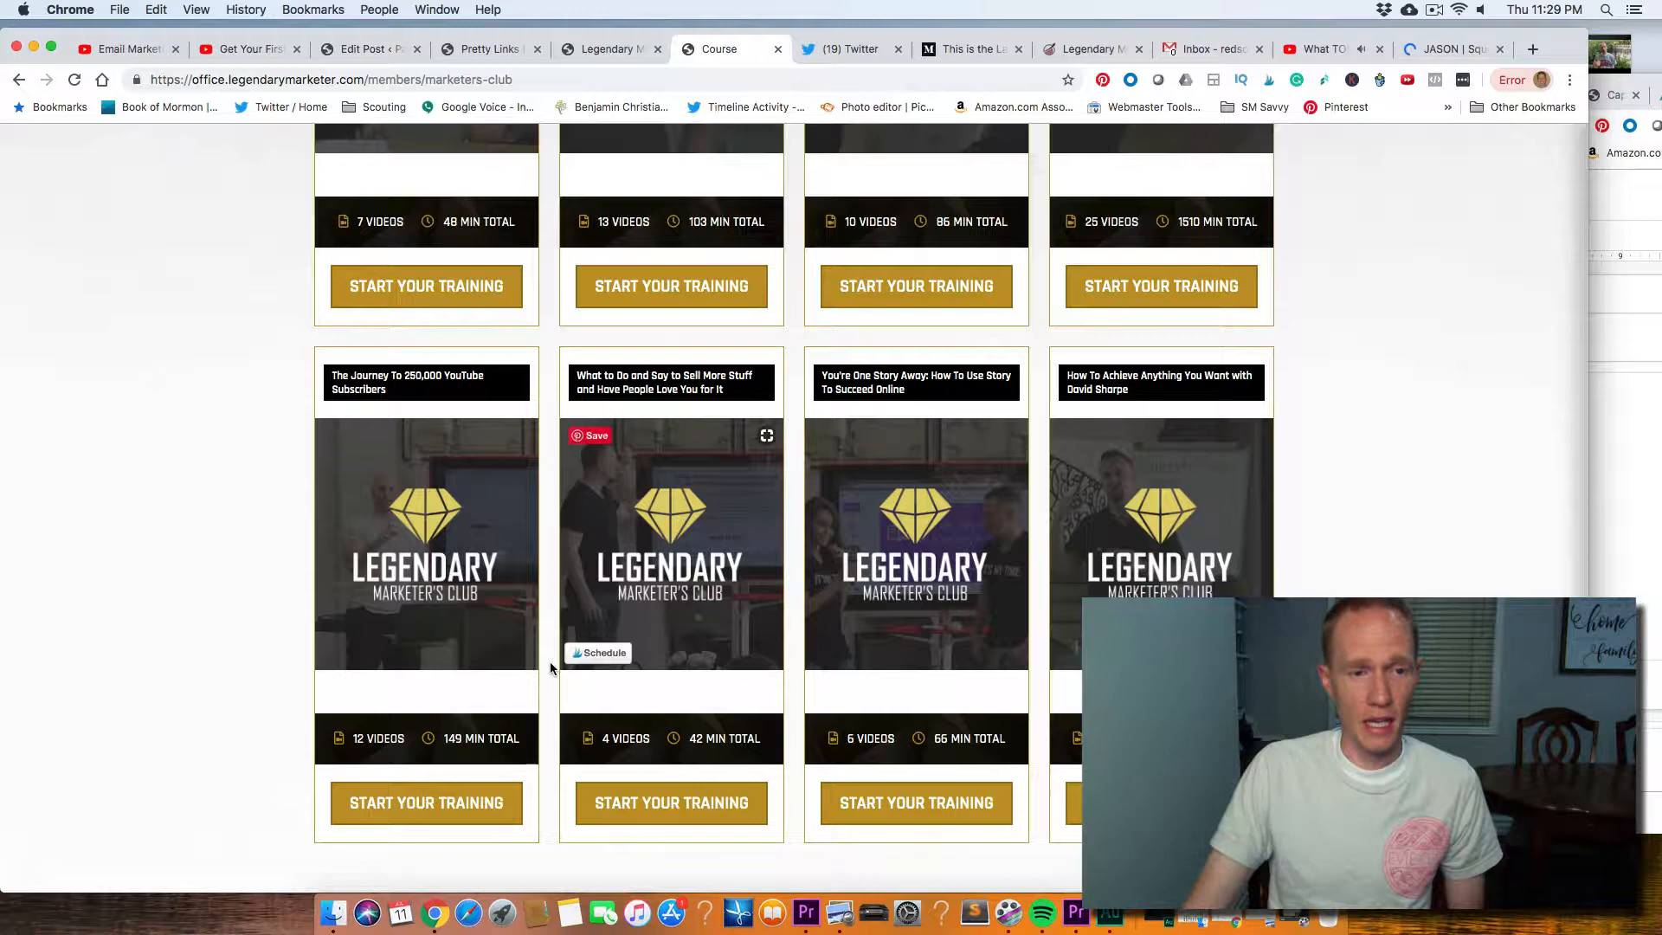
{"action": "left_click", "coordinate": [1319, 48]}
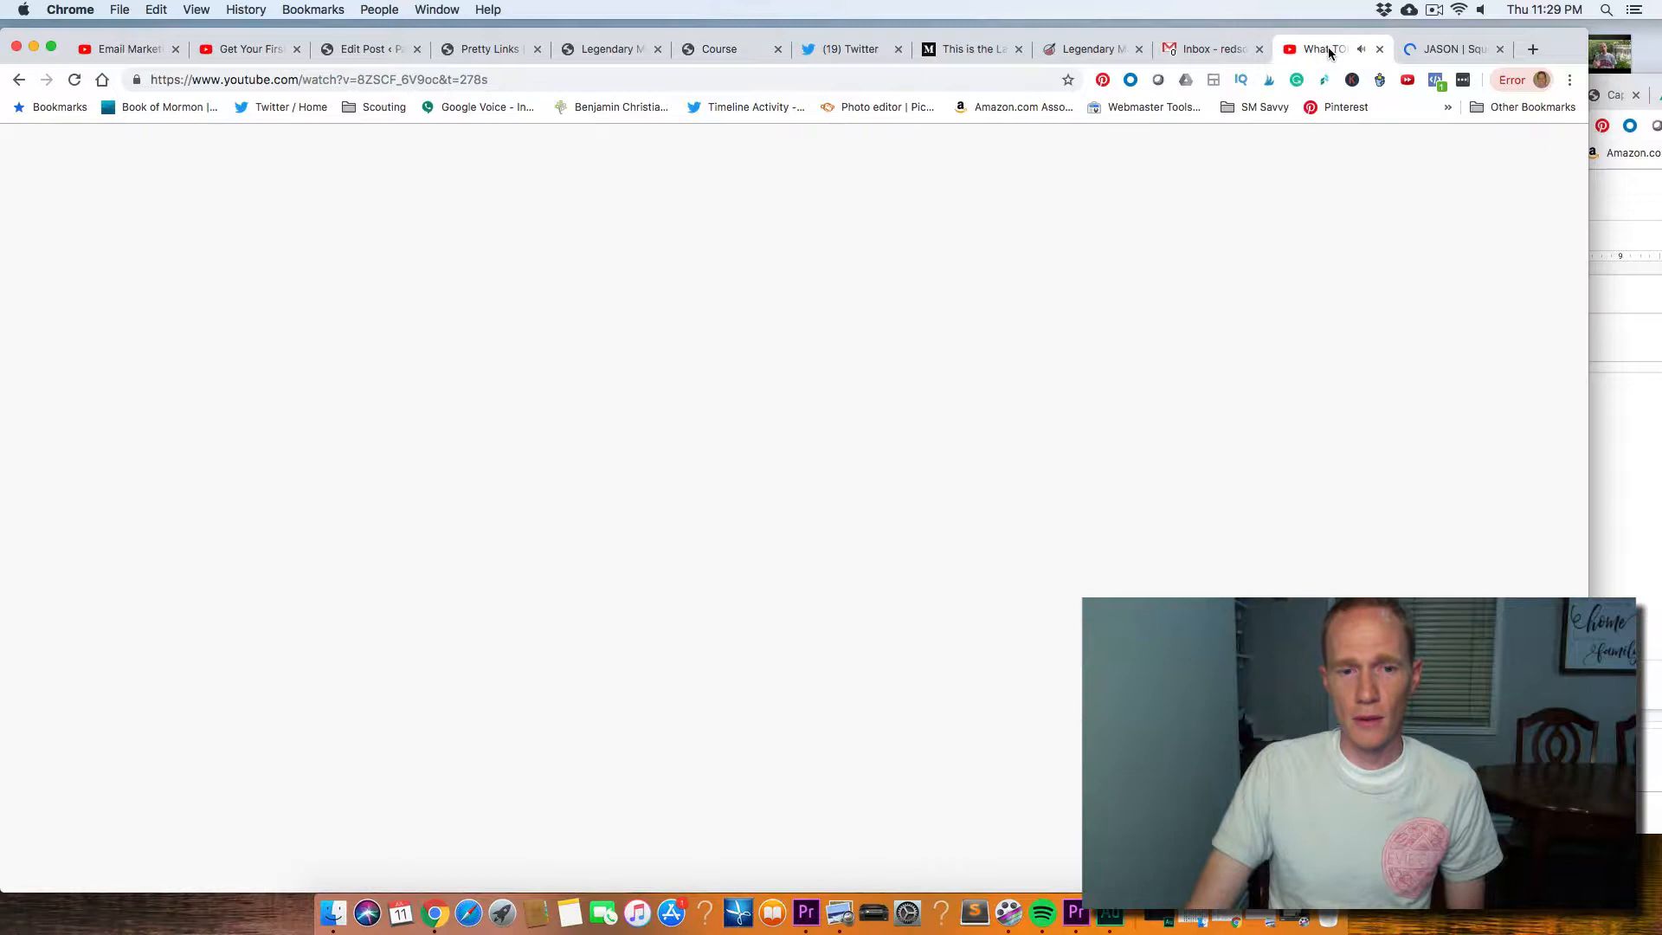
{"action": "left_click", "coordinate": [719, 48]}
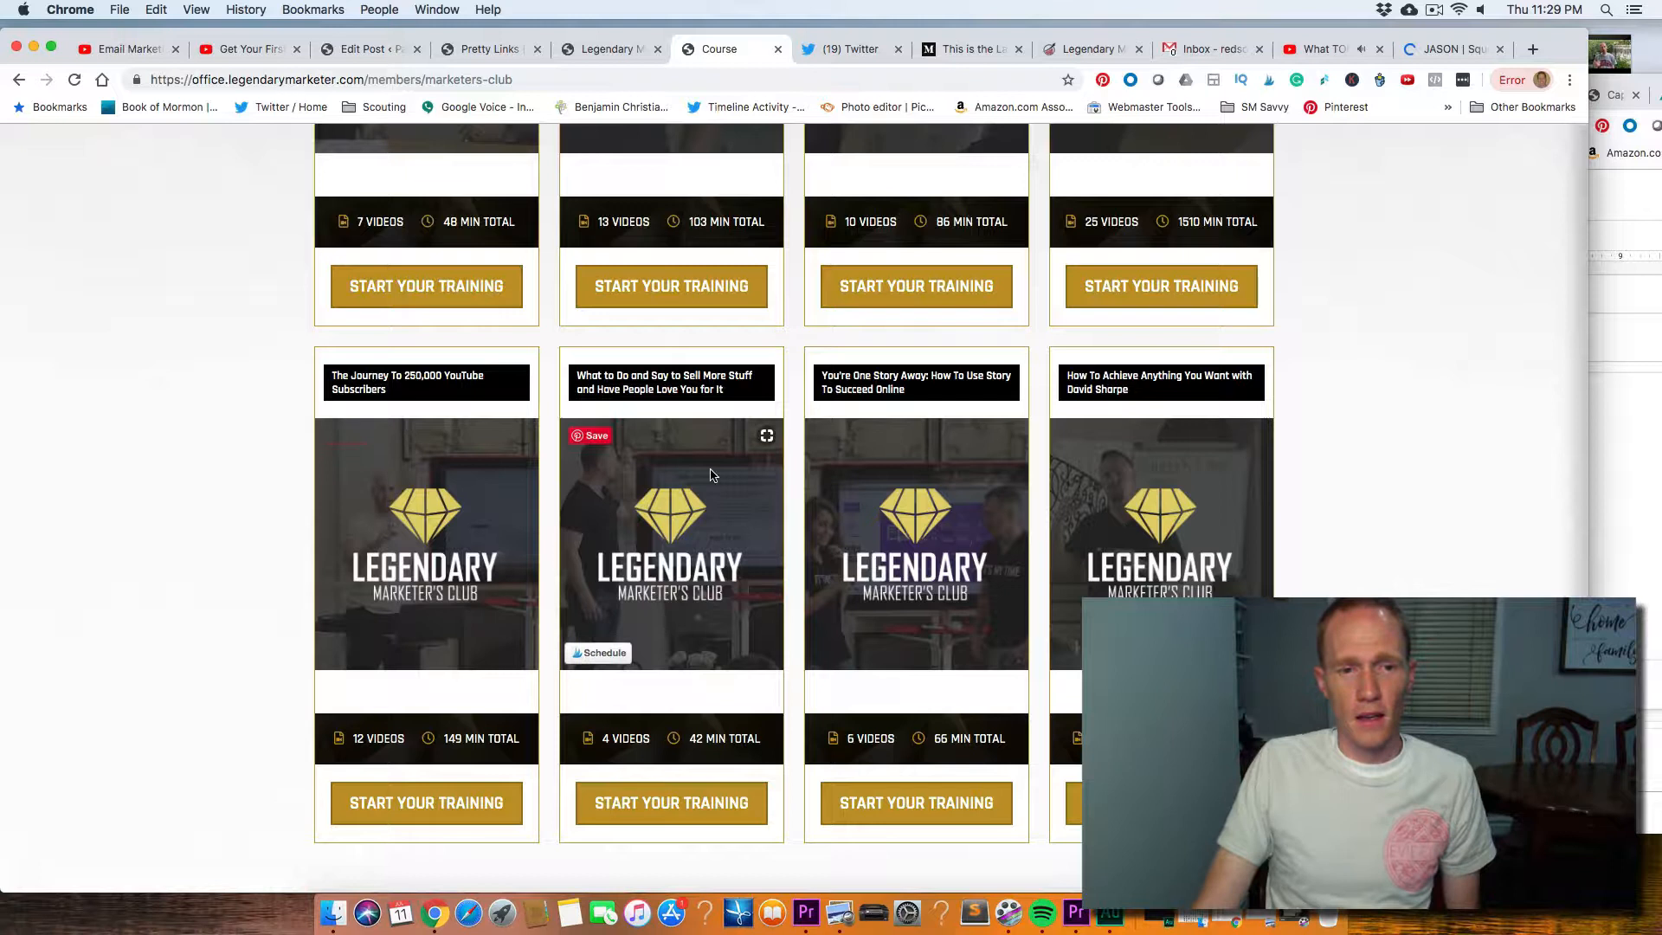
{"action": "mouse_move", "coordinate": [1161, 431]}
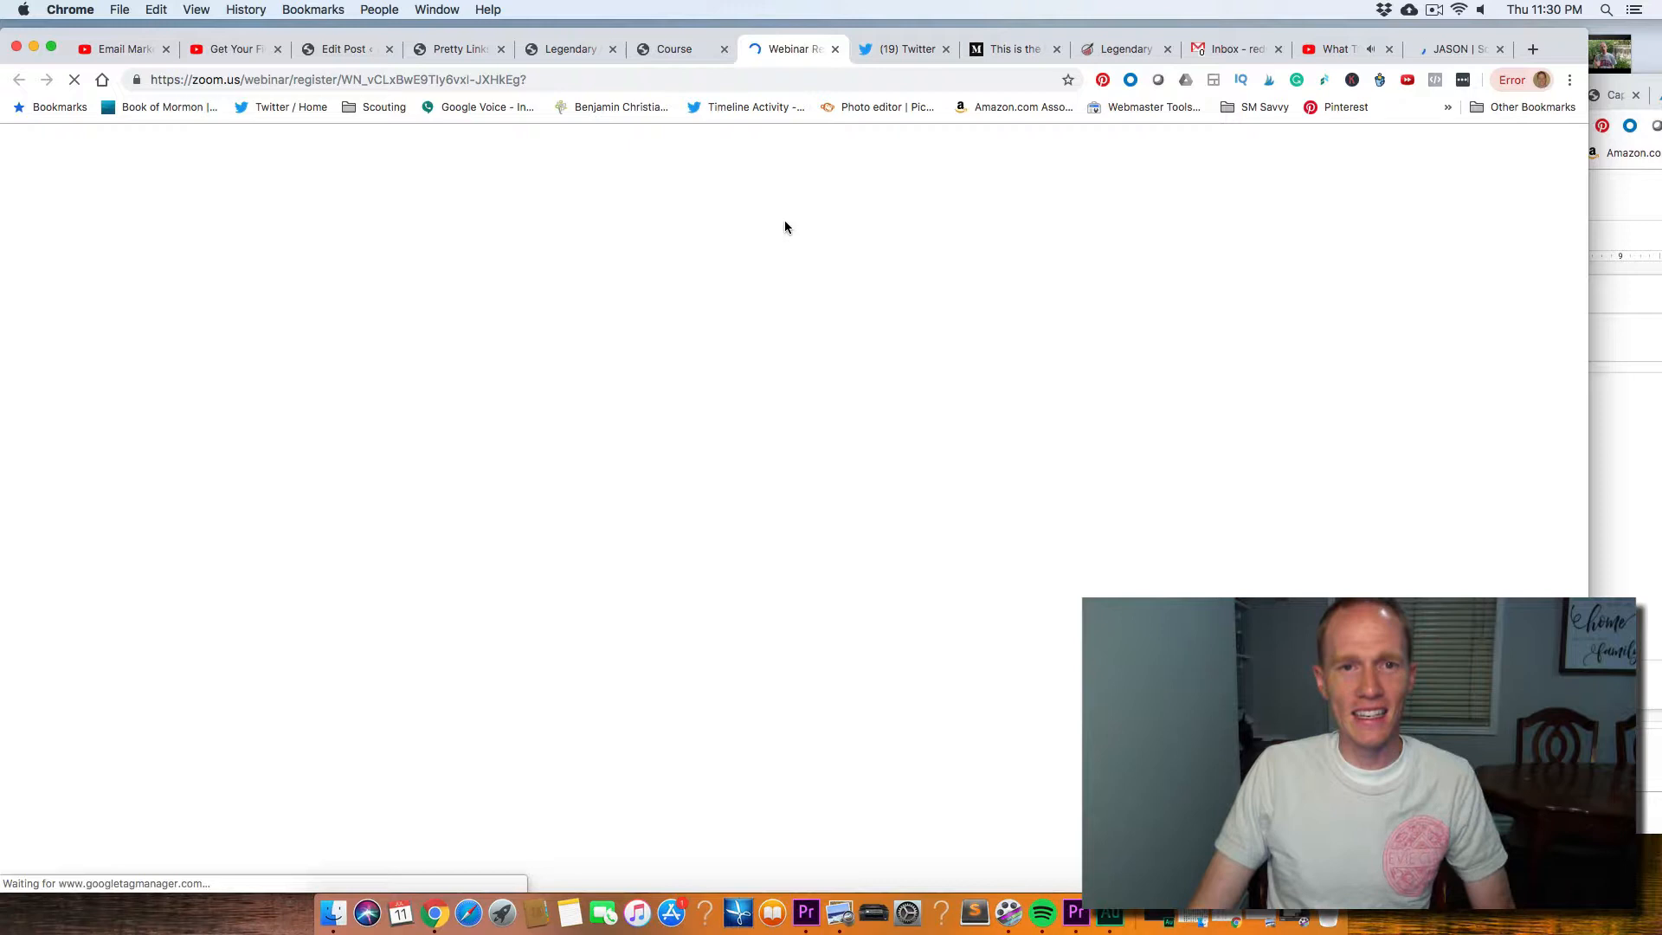
- Return from the Marketers Club to the challenge's Day 10 copywriting lesson with its video and assignments
{"action": "left_click", "coordinate": [674, 49]}
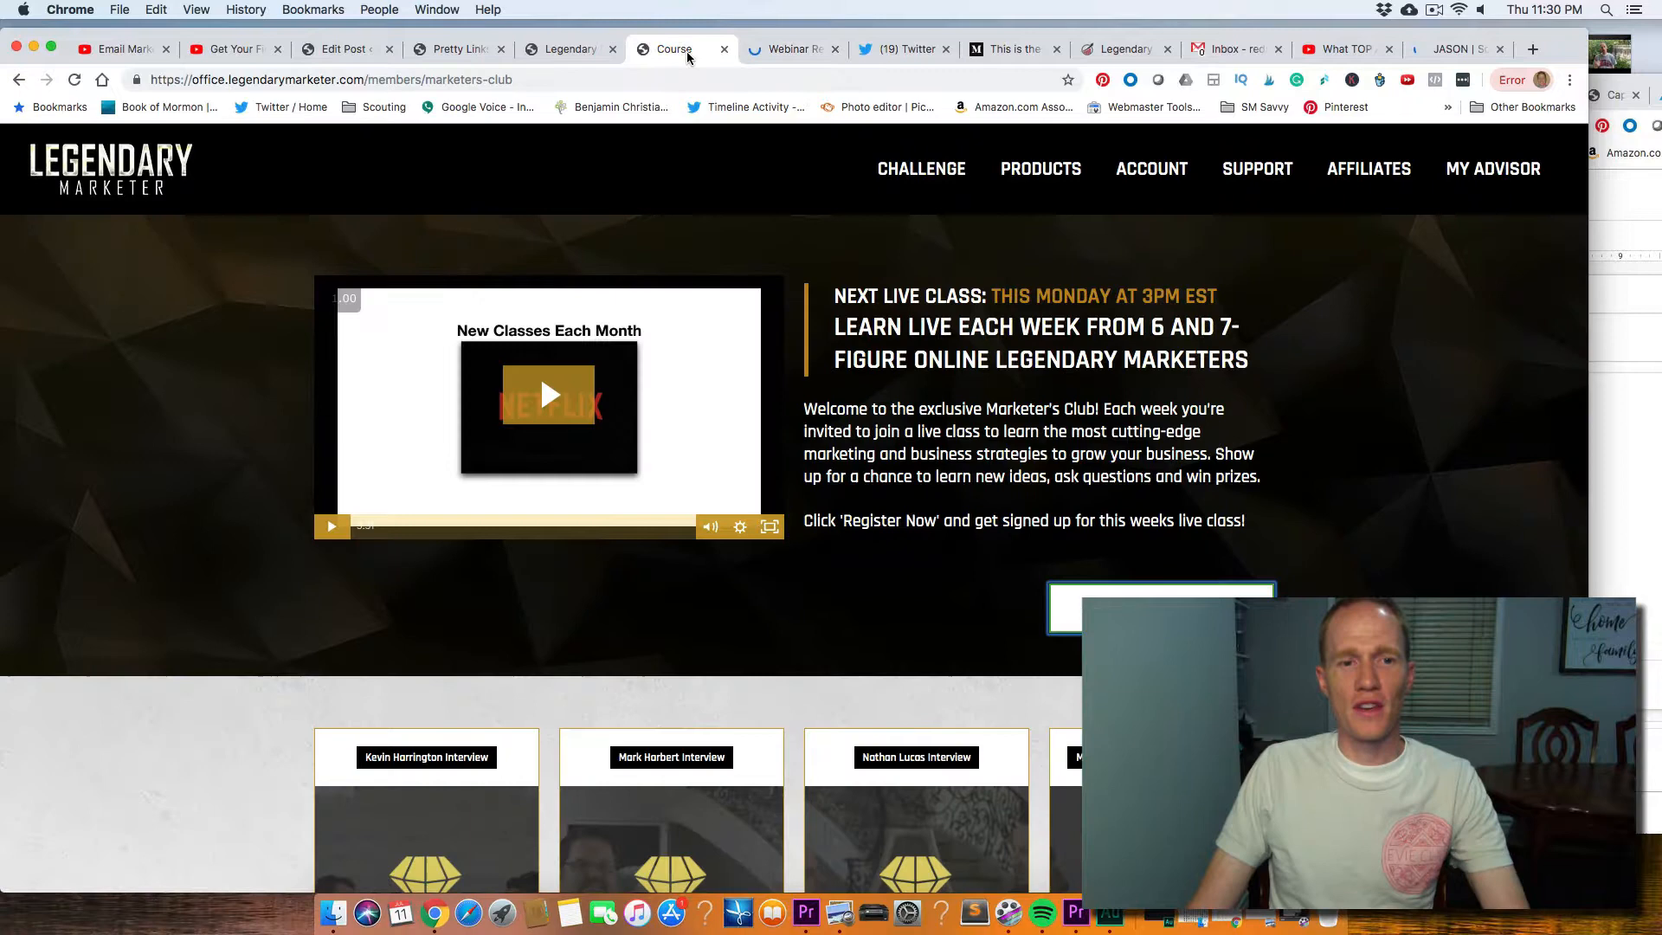
{"action": "left_click", "coordinate": [569, 48]}
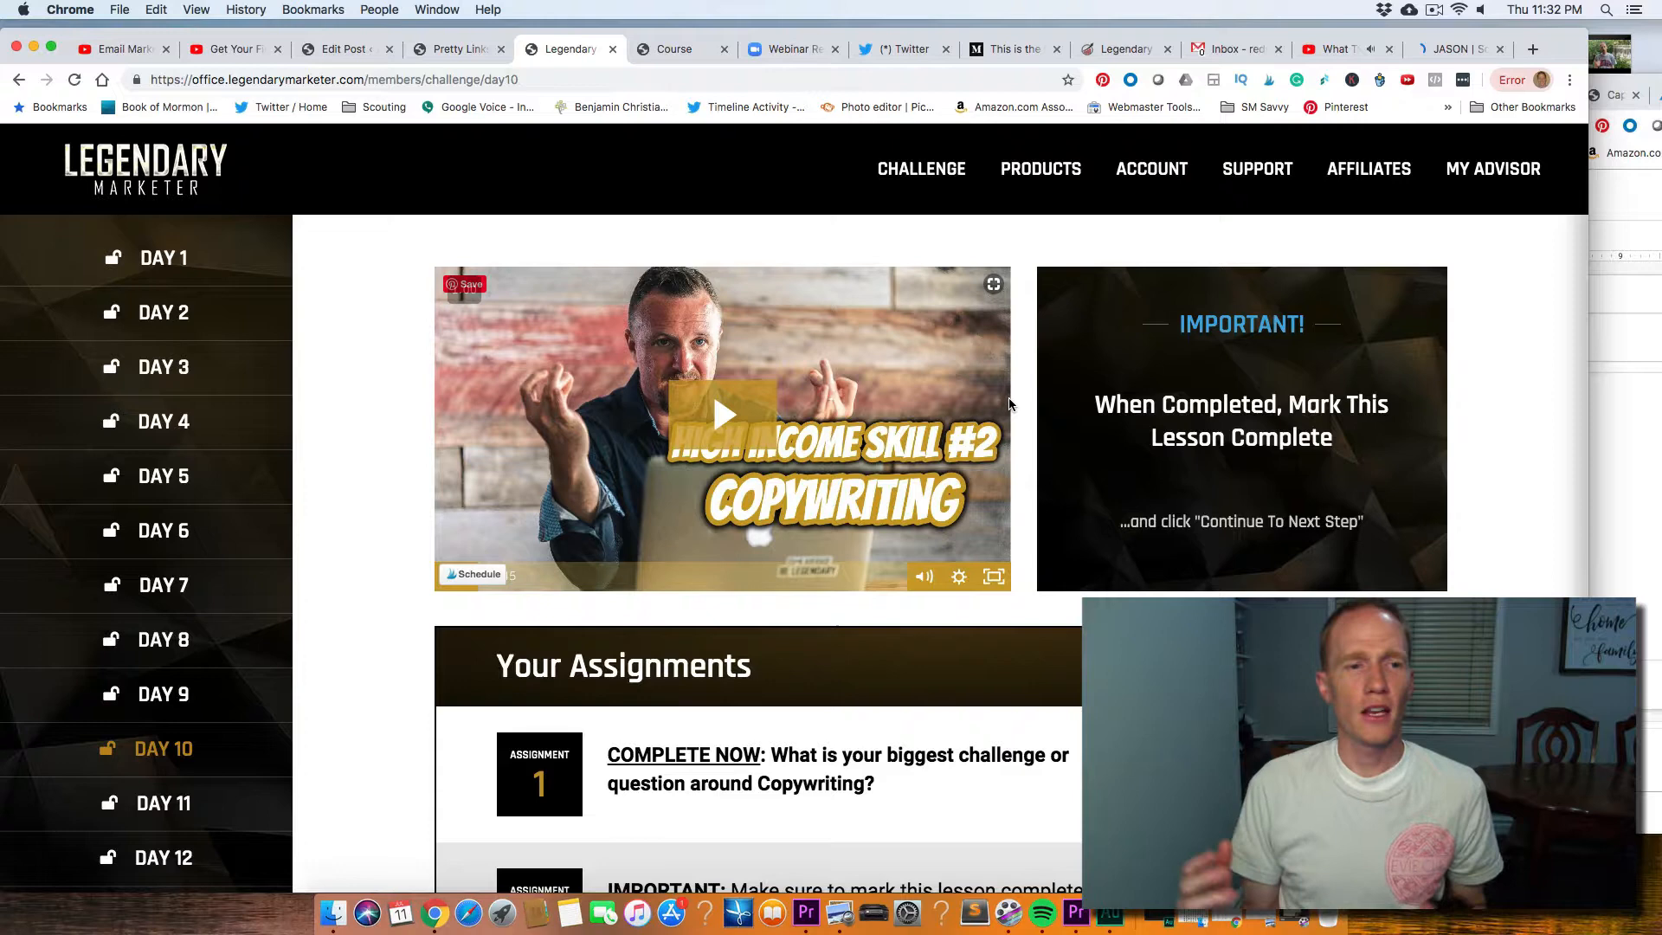
- Open My Advisor to reach the business advisor contact and appointment scheduling page
{"action": "left_click", "coordinate": [1039, 169]}
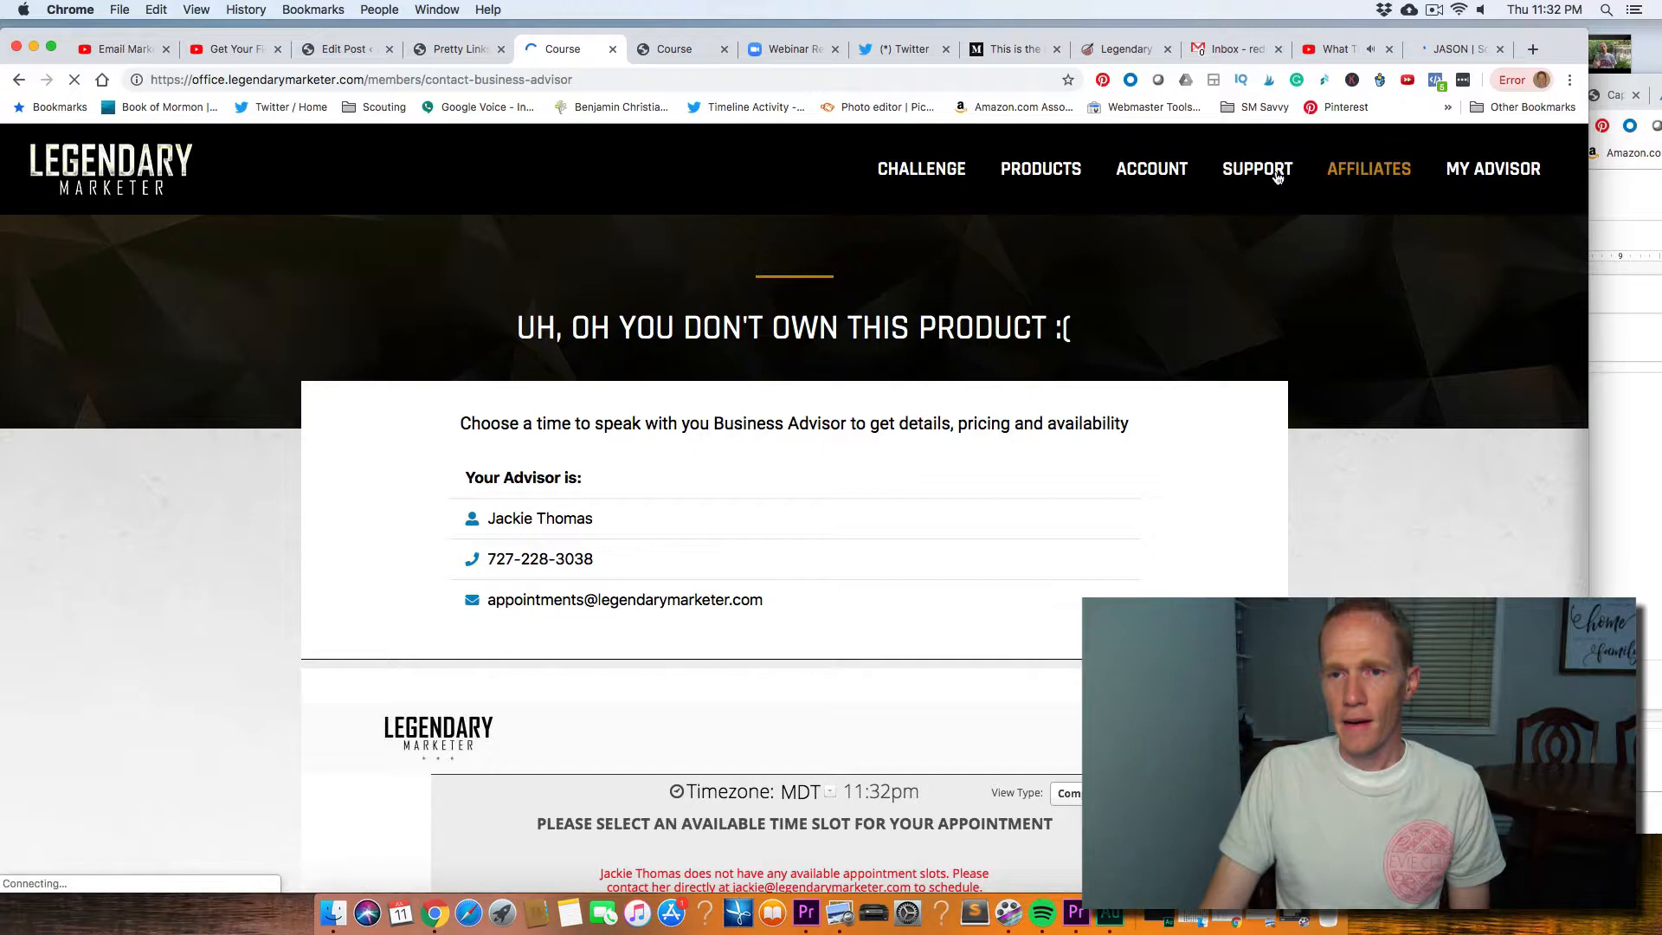
{"action": "mouse_move", "coordinate": [1040, 169]}
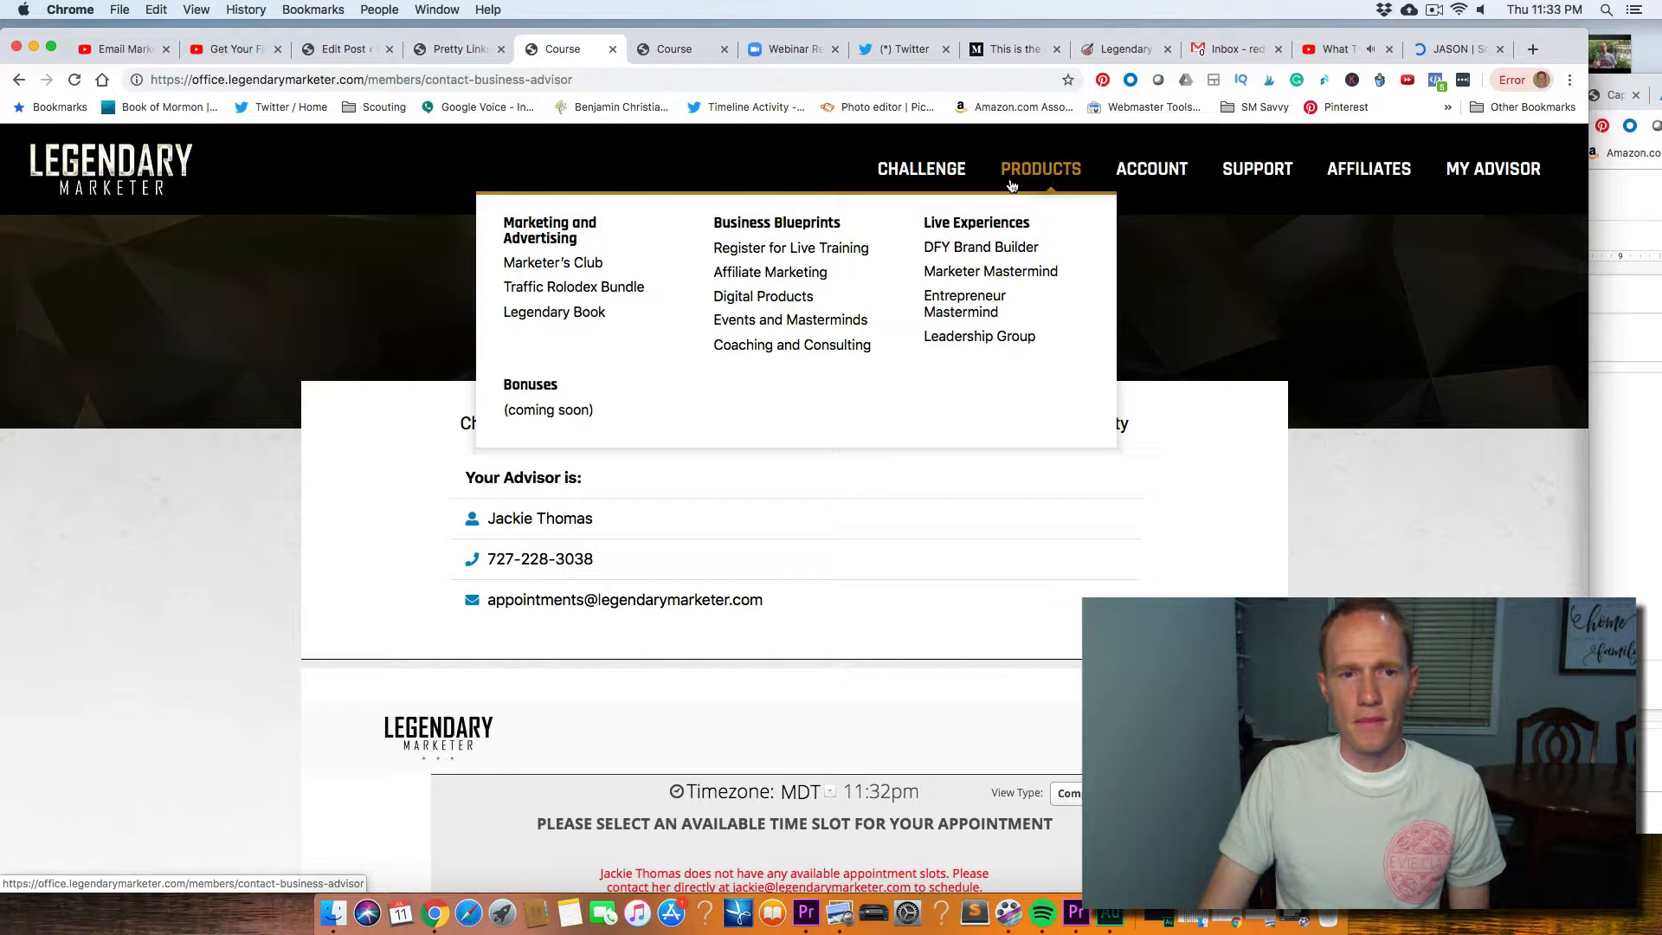
{"action": "mouse_move", "coordinate": [573, 287]}
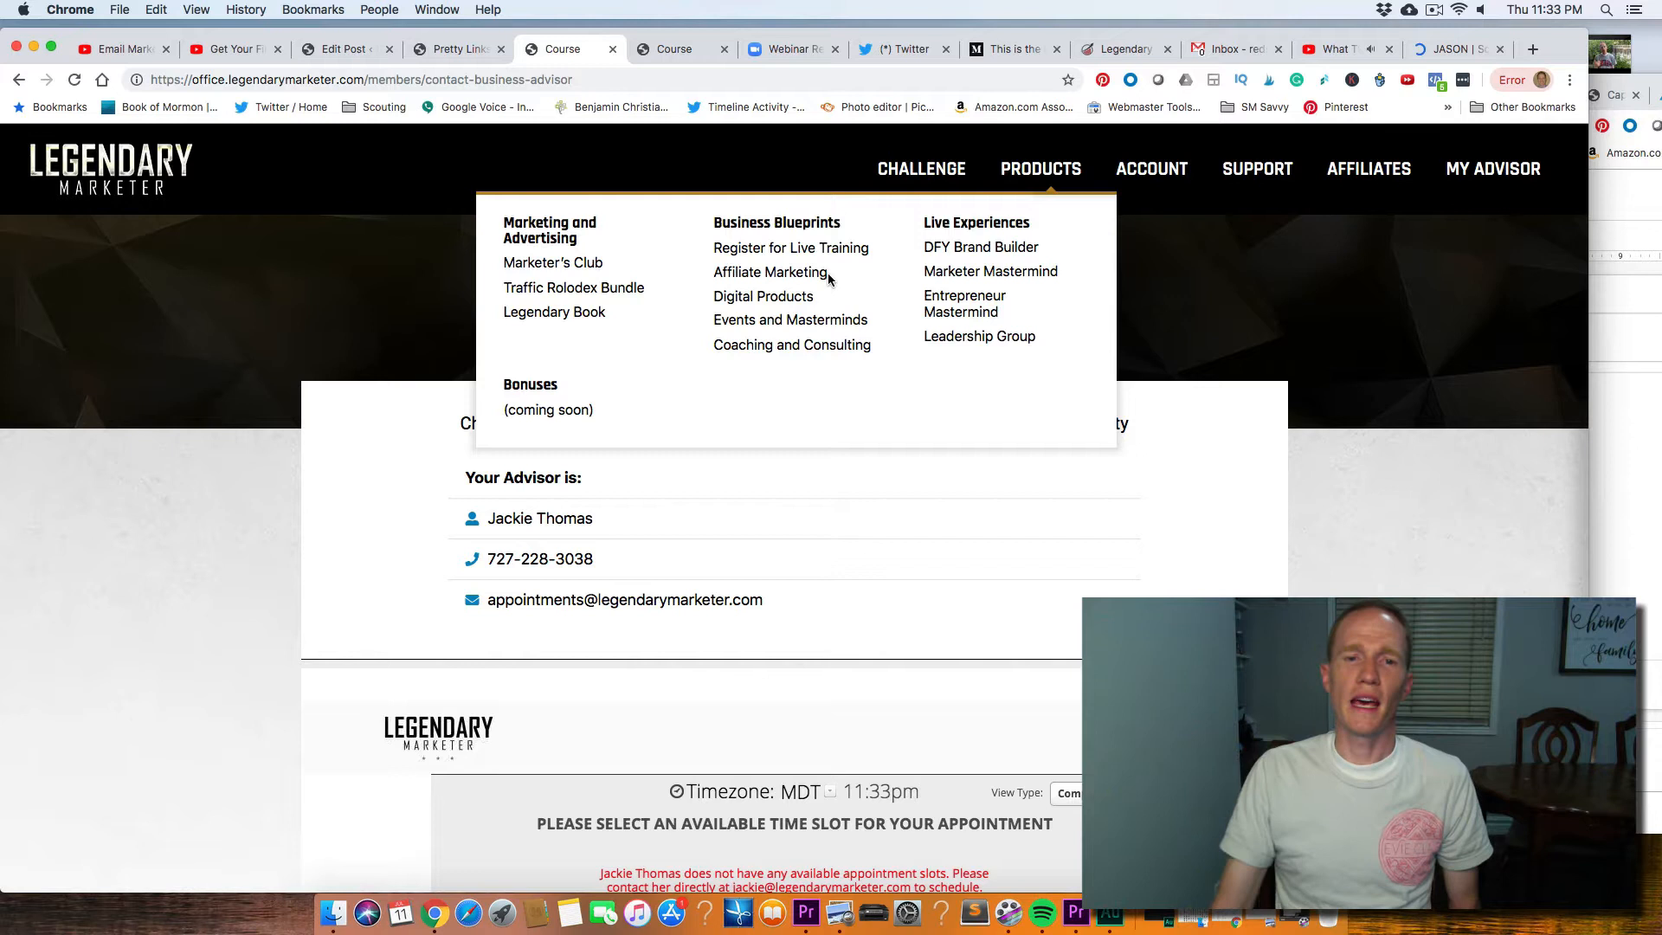
{"action": "mouse_move", "coordinate": [762, 296]}
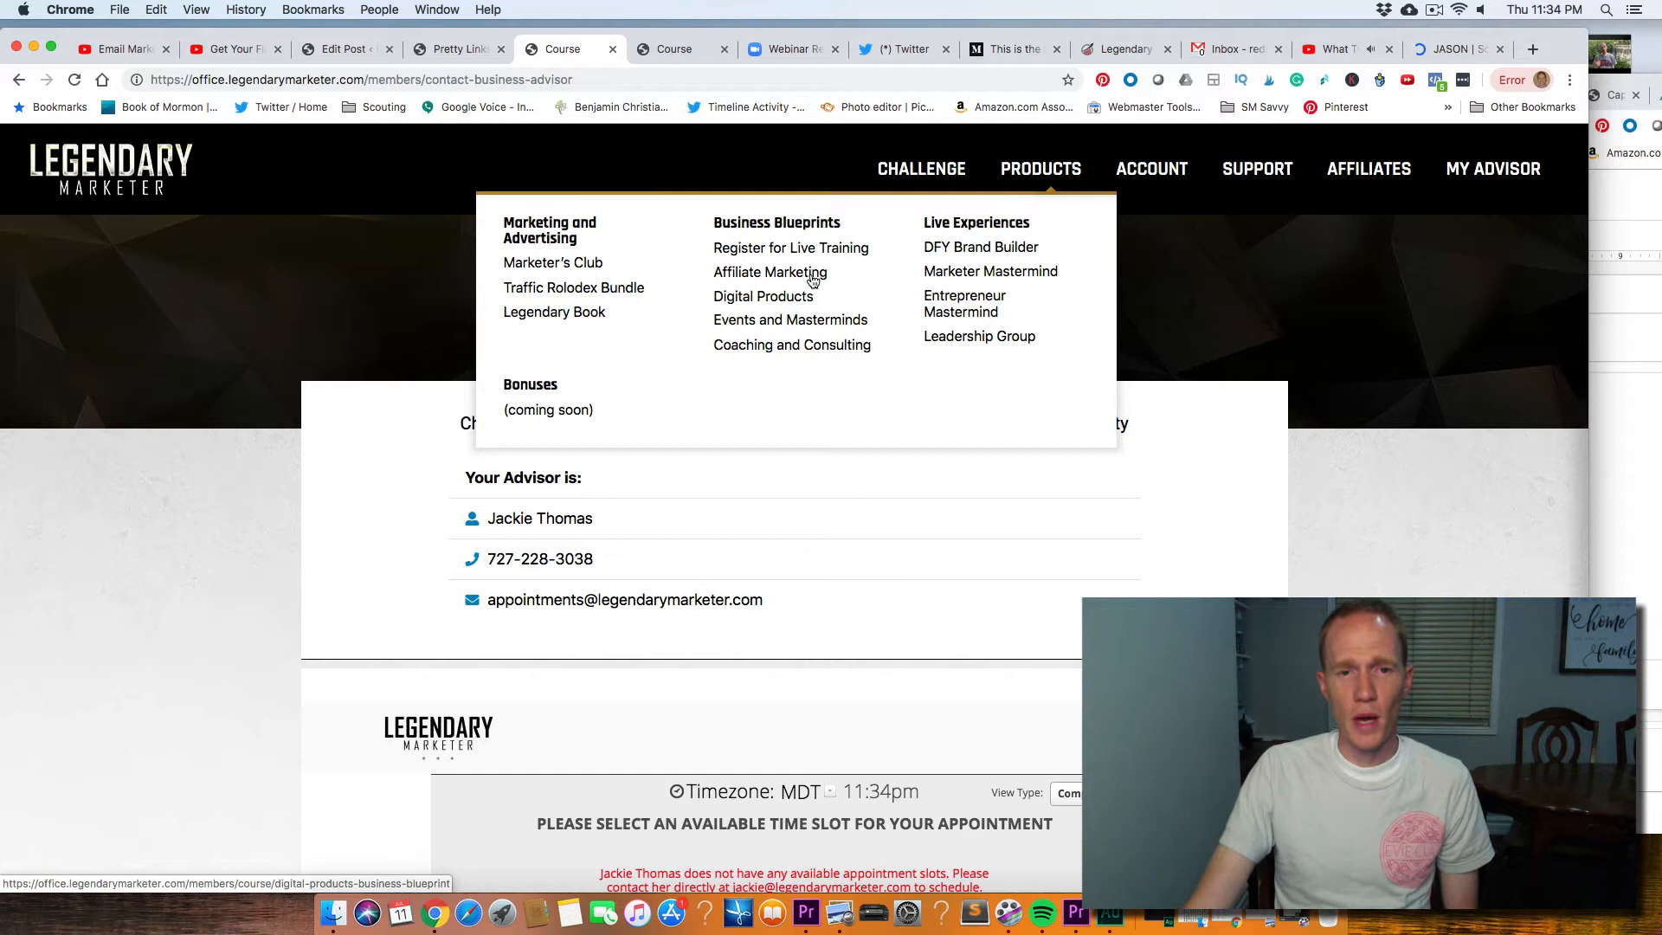
{"action": "mouse_move", "coordinate": [769, 273]}
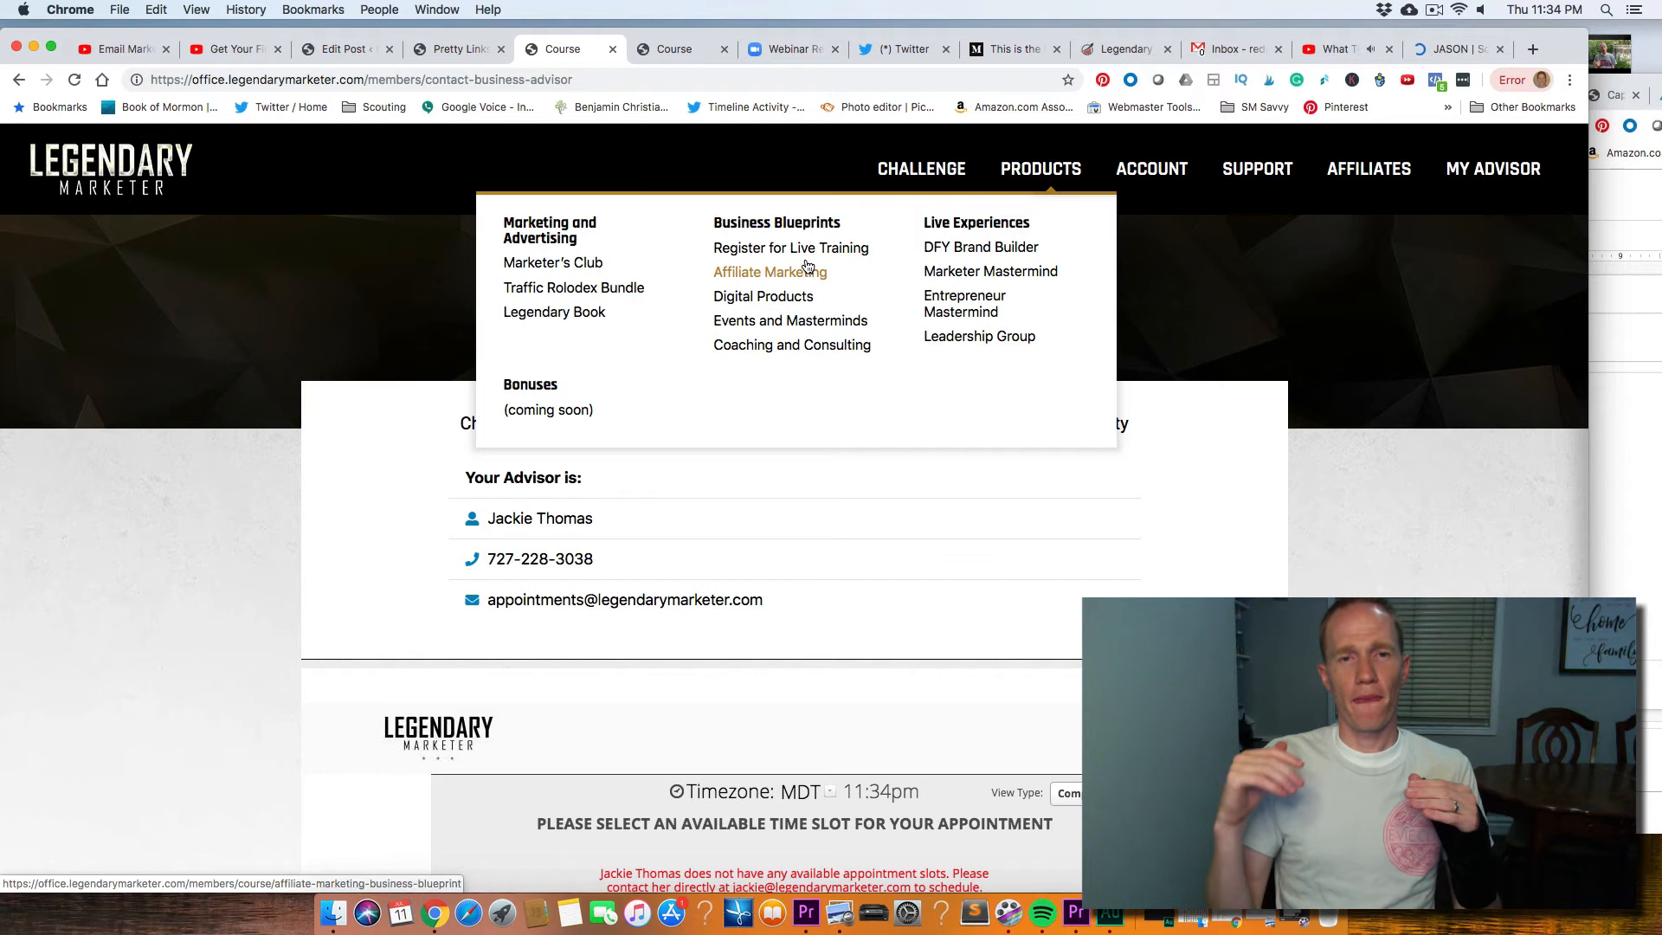